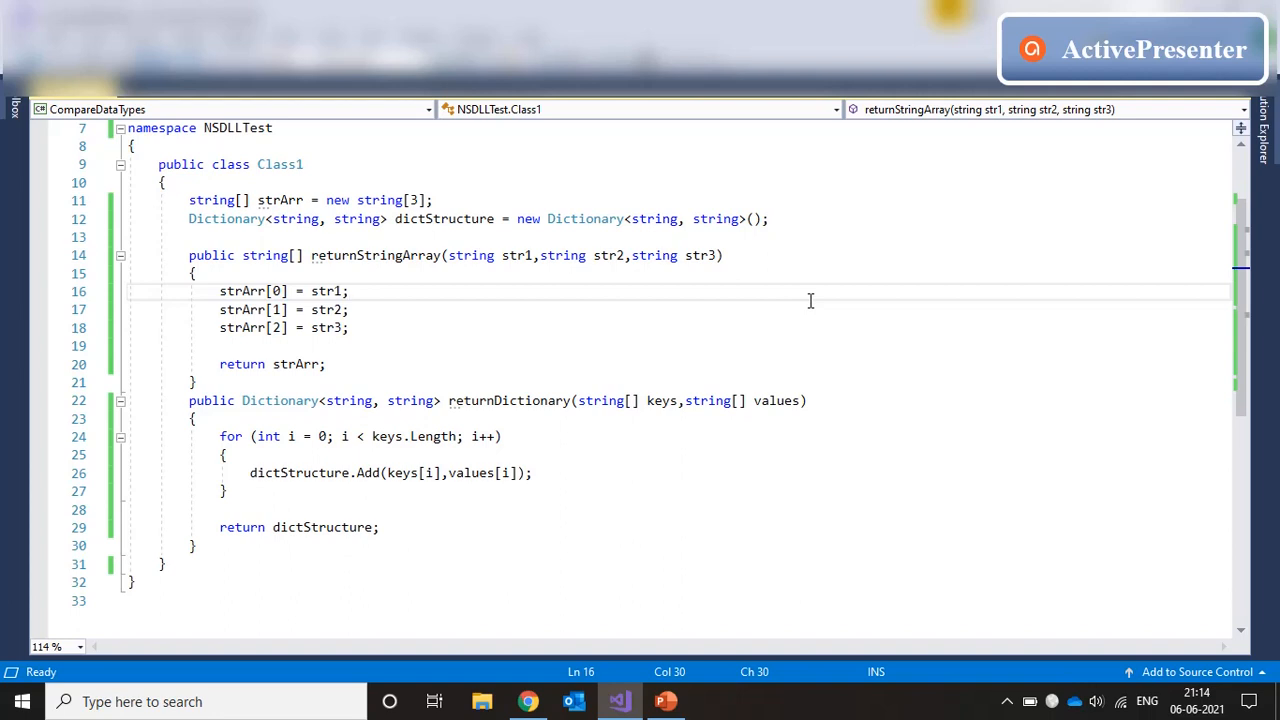
Step: Add a DLL Open step pointing at Bots\A2019\CompareDataTypes.dll from the repository
click(348, 292)
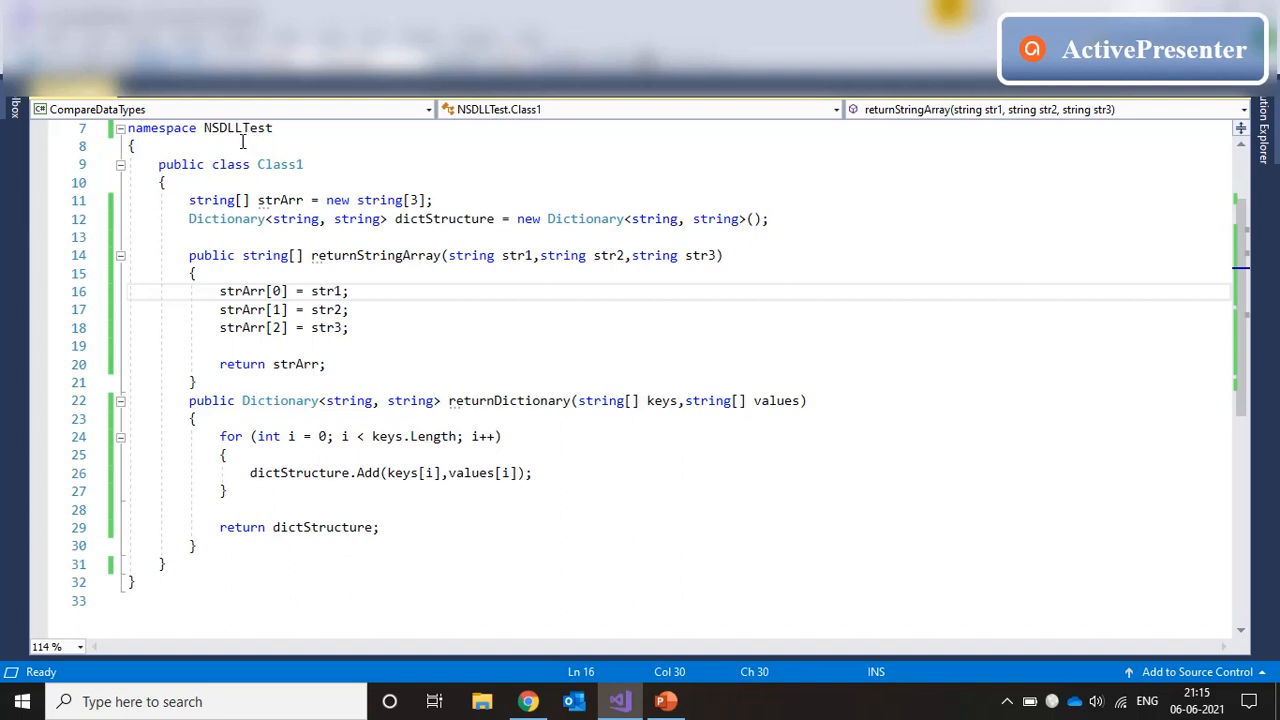
mouse_move(702, 318)
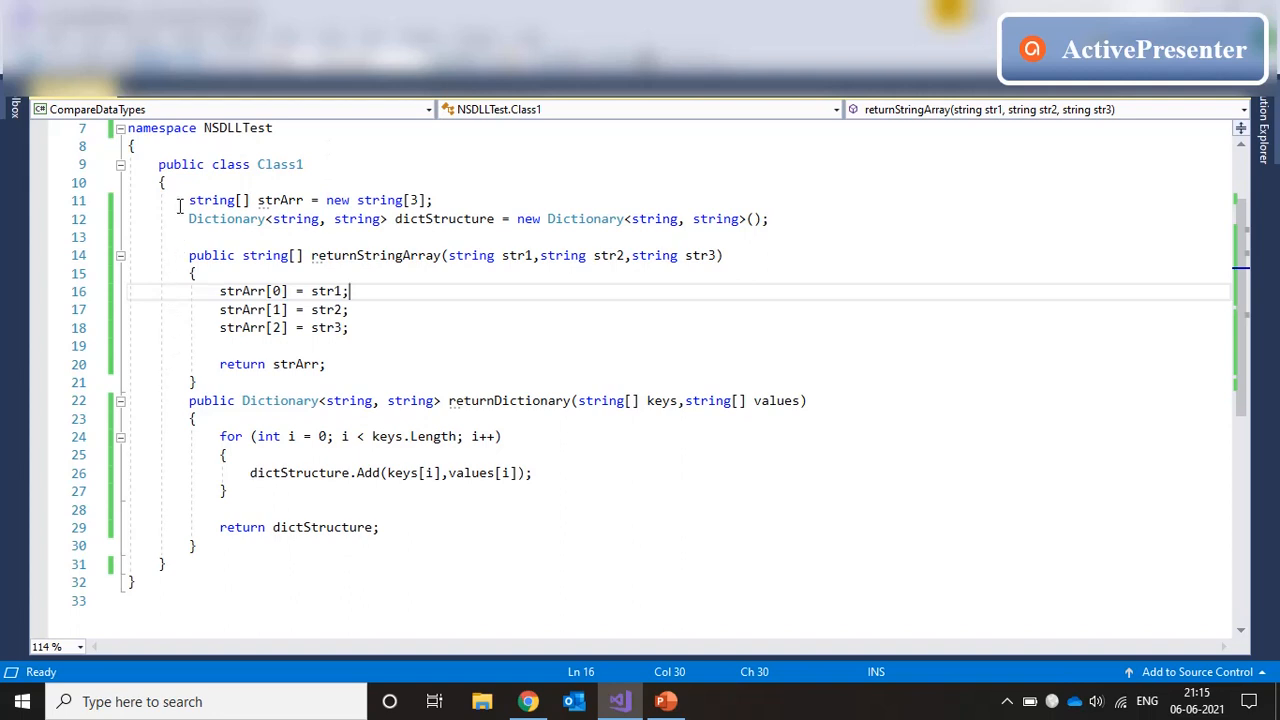
mouse_move(460, 198)
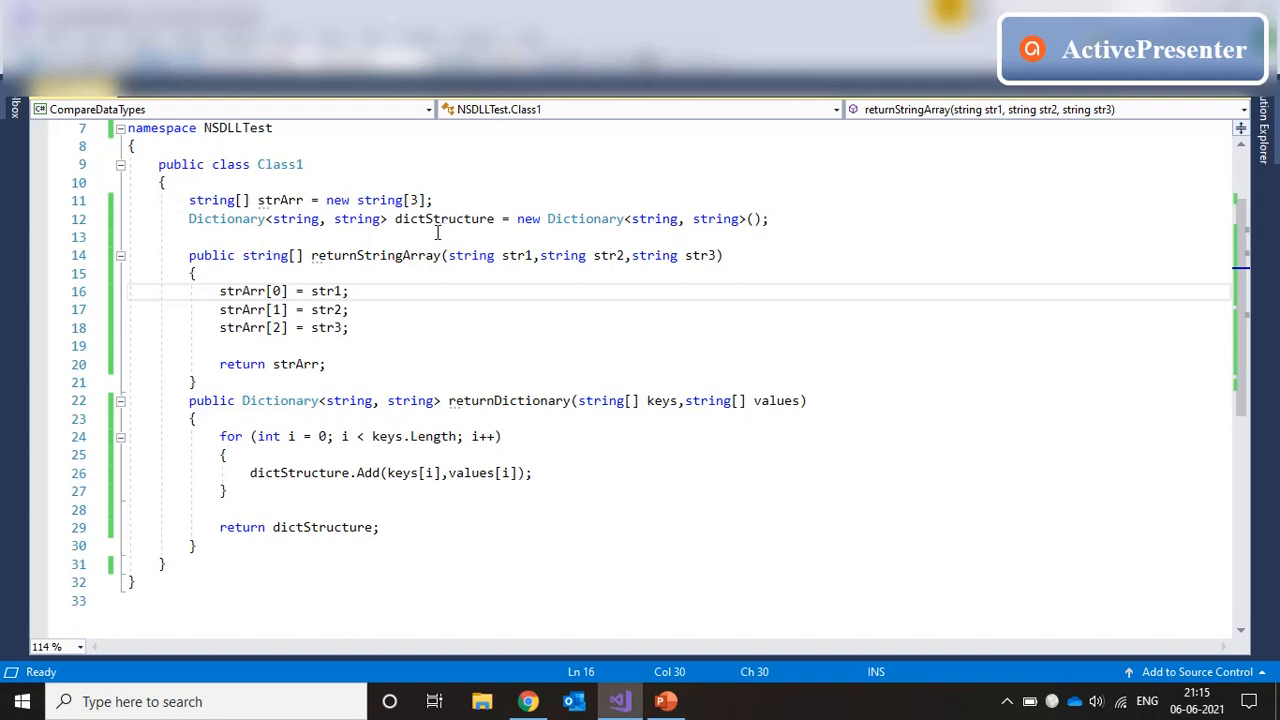
mouse_move(266, 256)
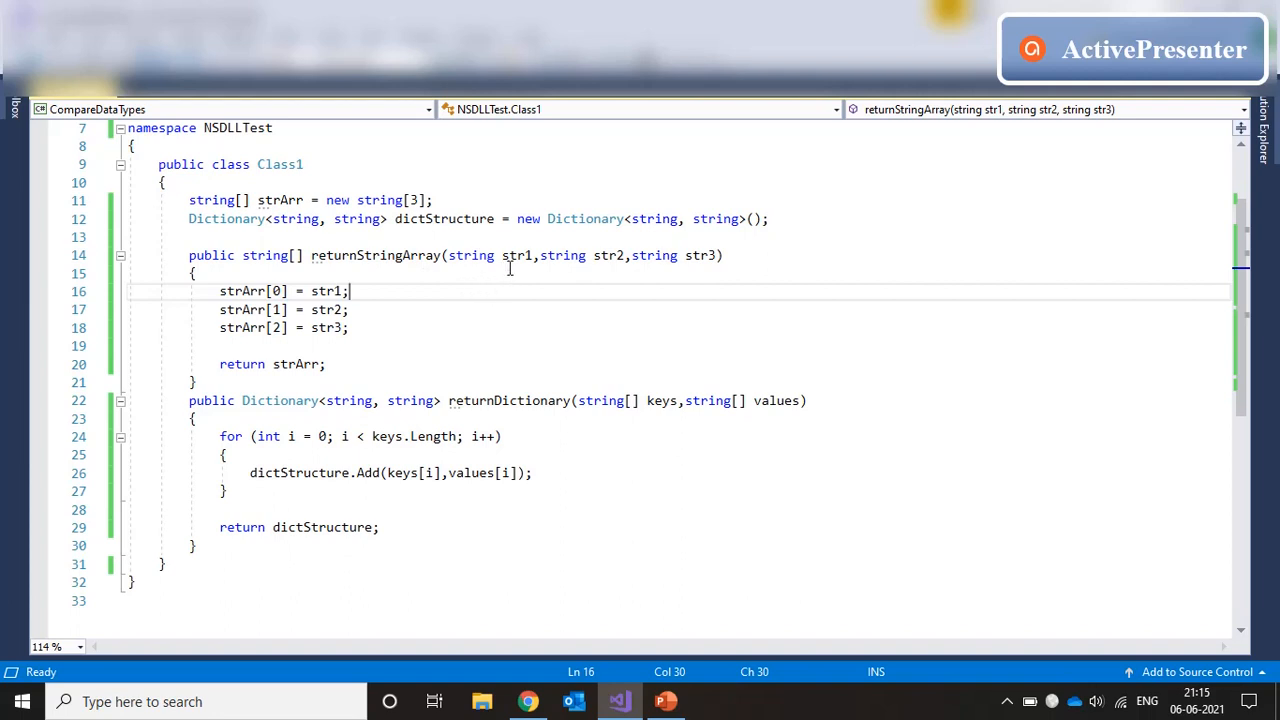
mouse_move(390, 256)
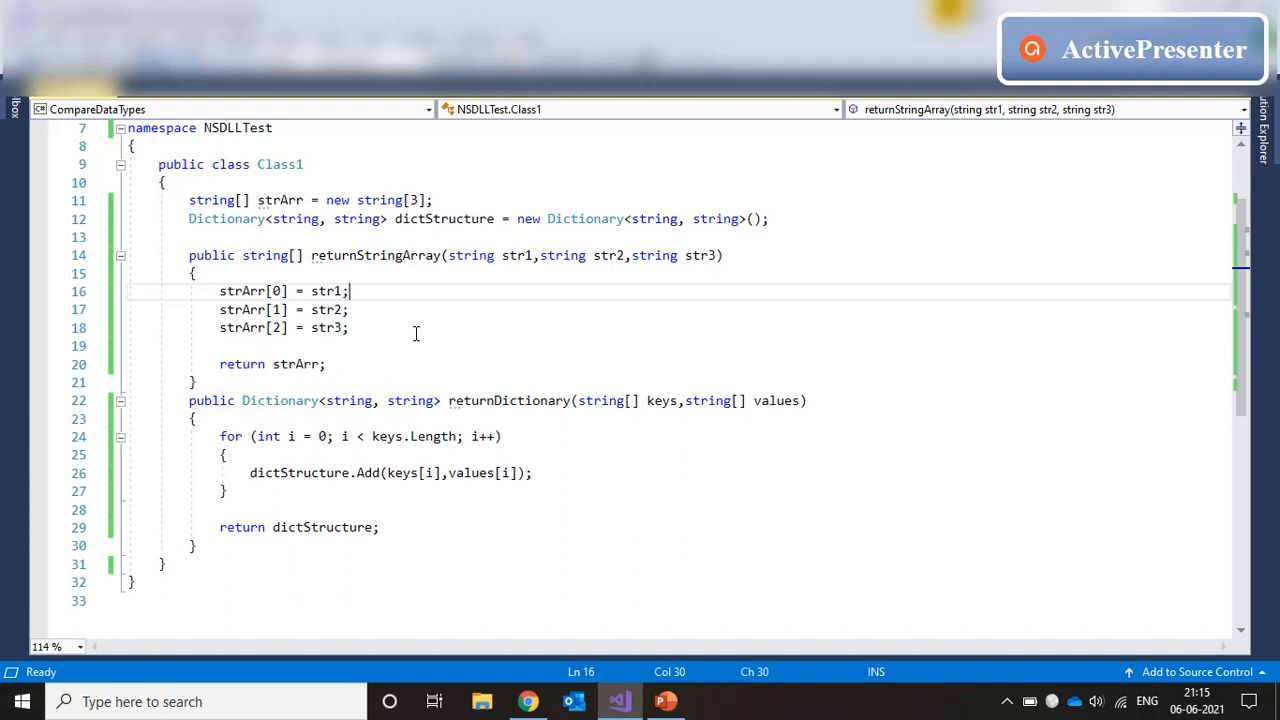
mouse_move(540, 512)
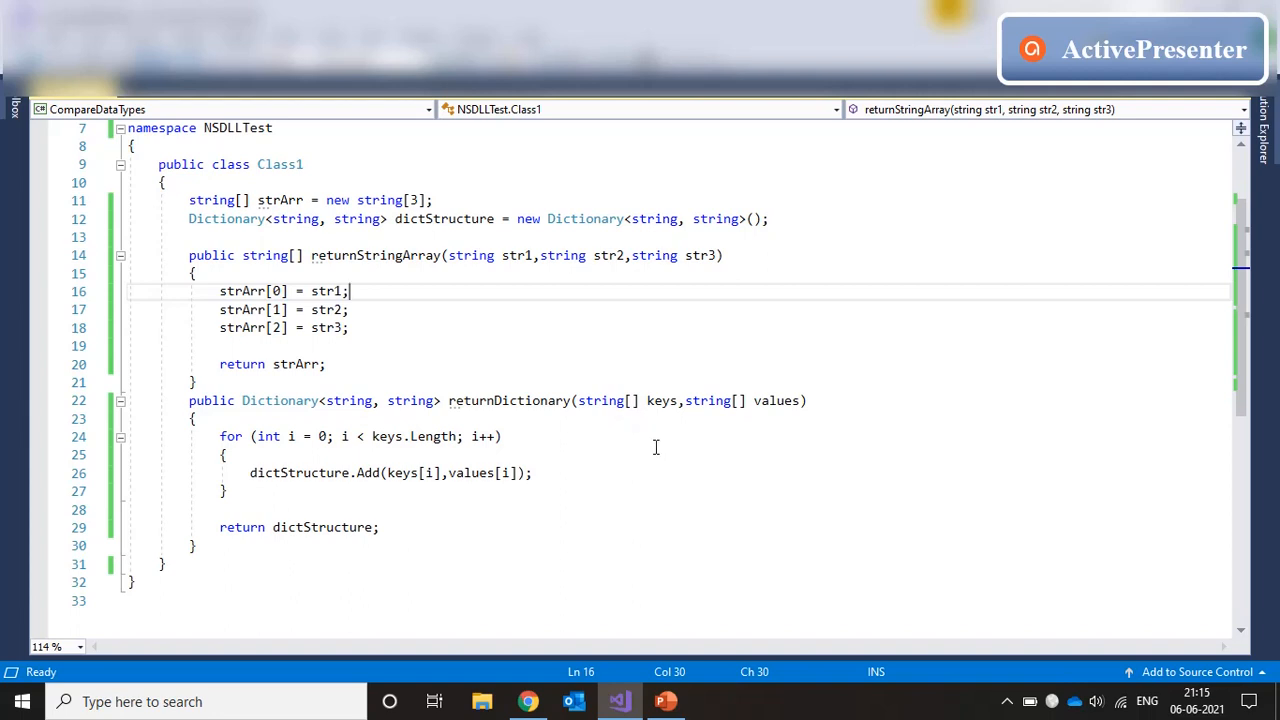
mouse_move(776, 416)
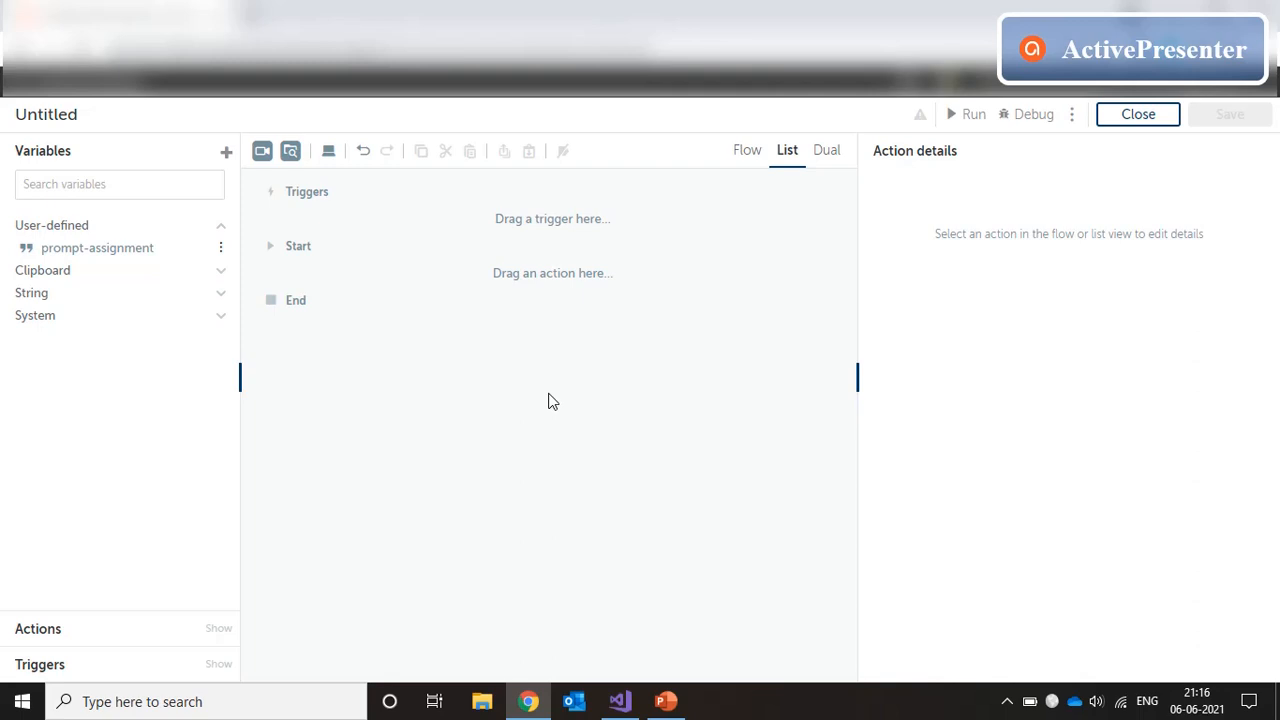
mouse_move(1144, 144)
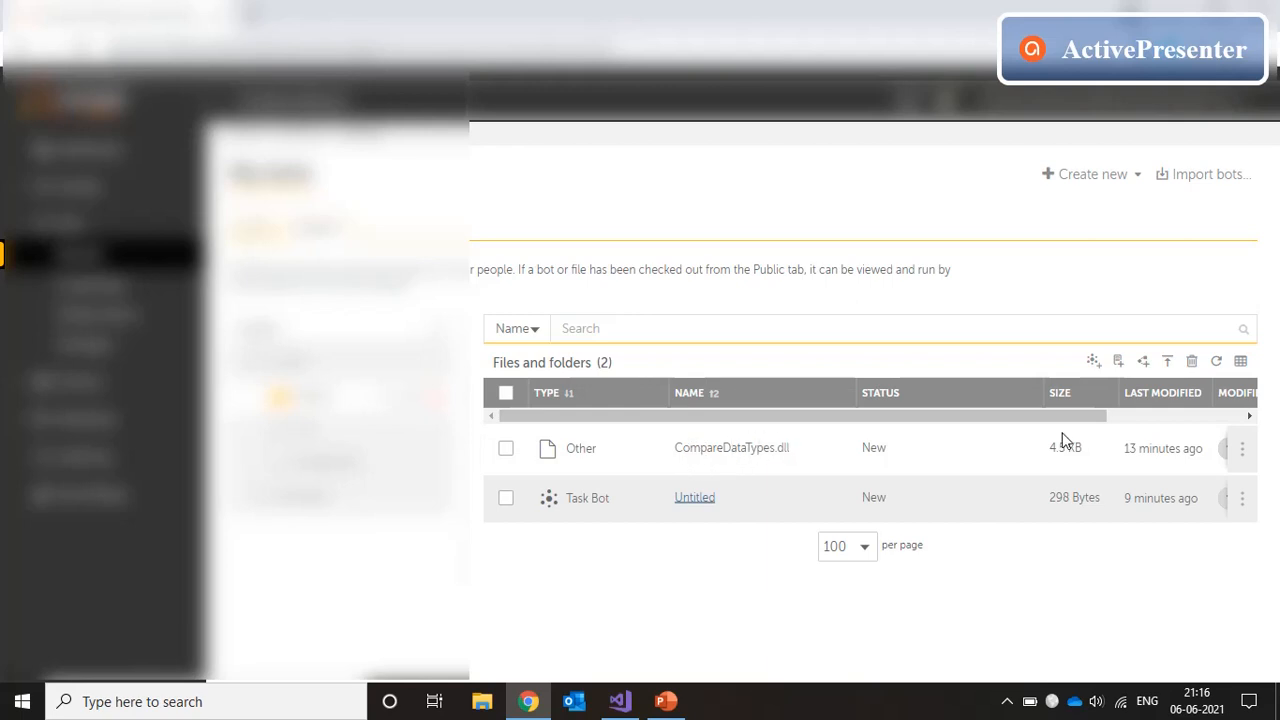
mouse_move(1168, 360)
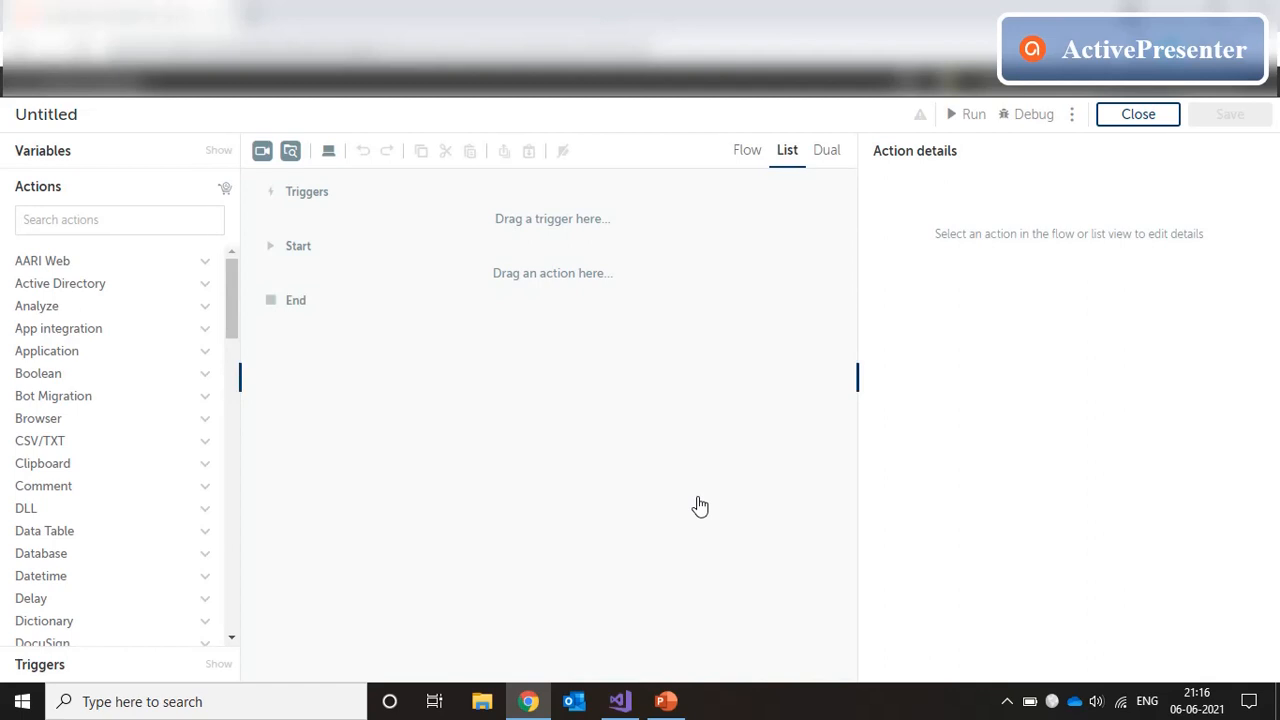
click(120, 218)
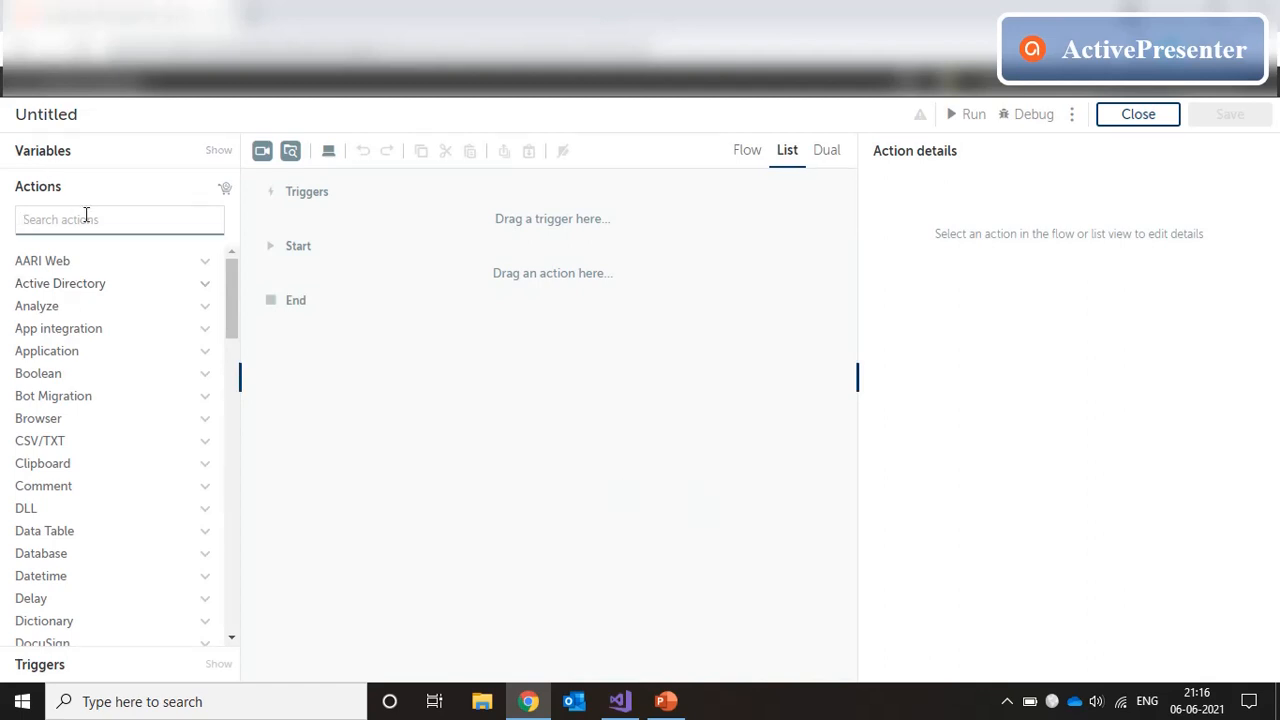
text(dll)
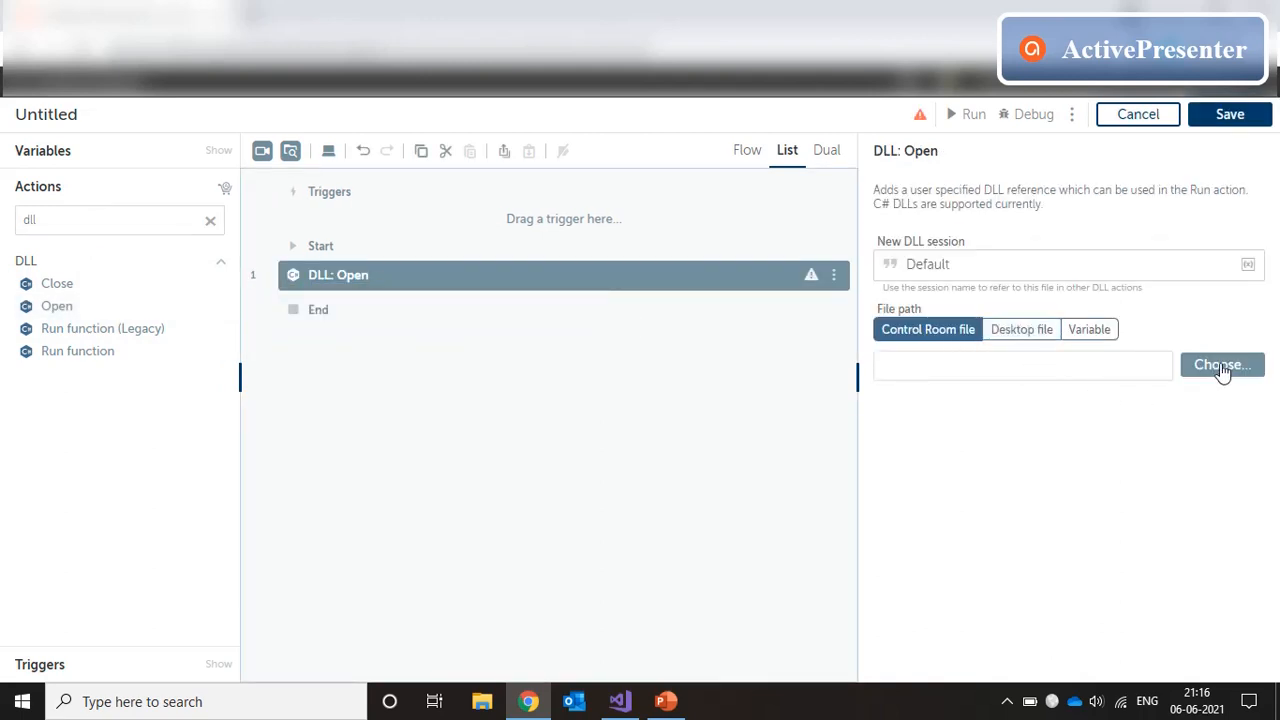
click(1220, 364)
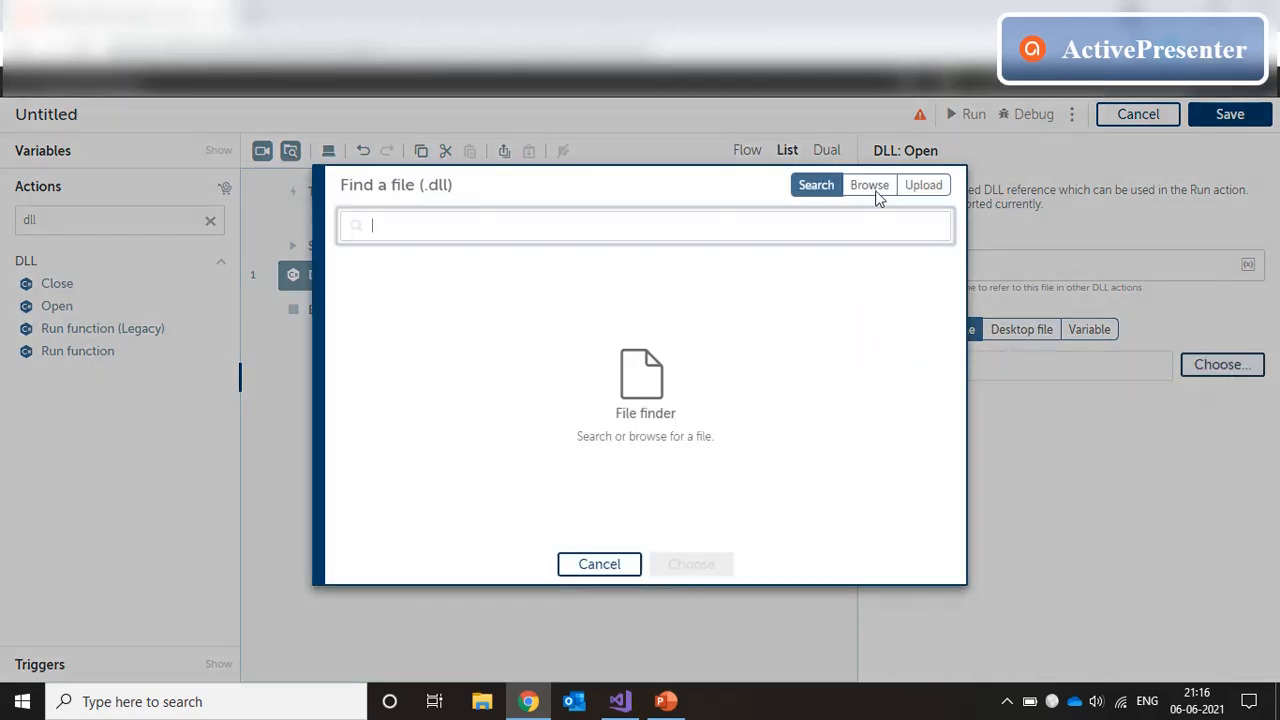
click(868, 184)
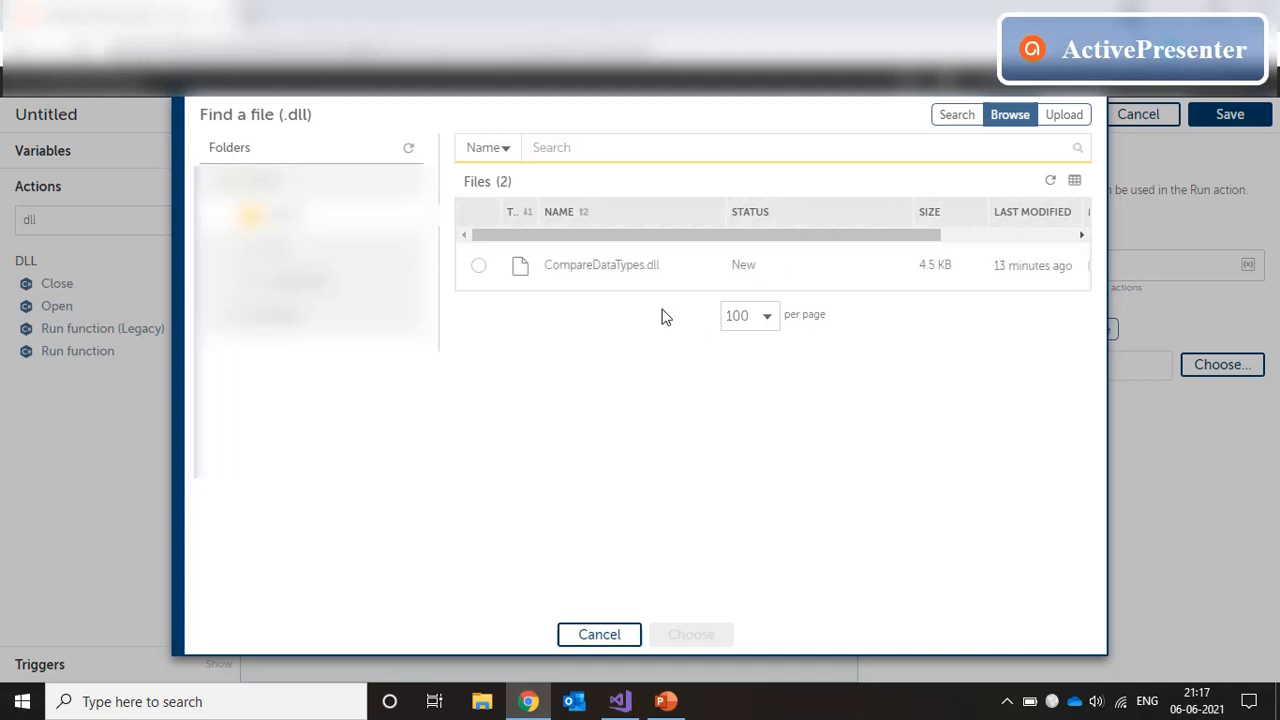
click(478, 264)
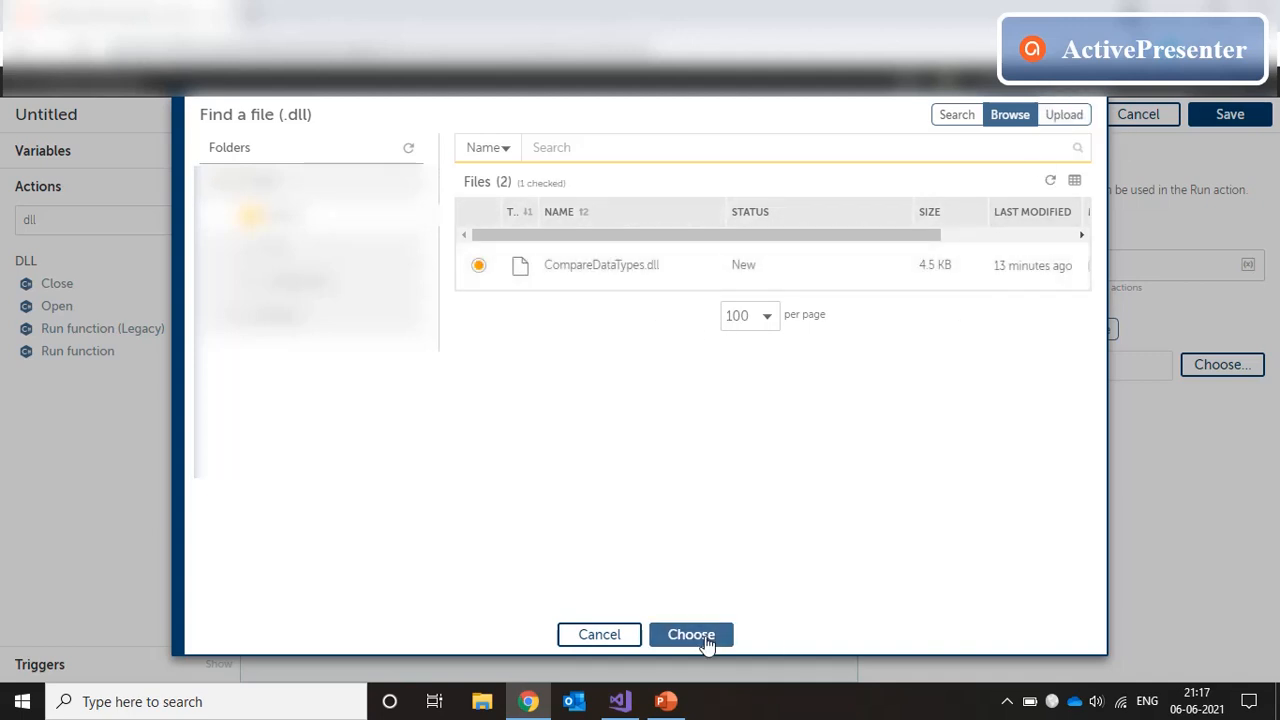
click(690, 634)
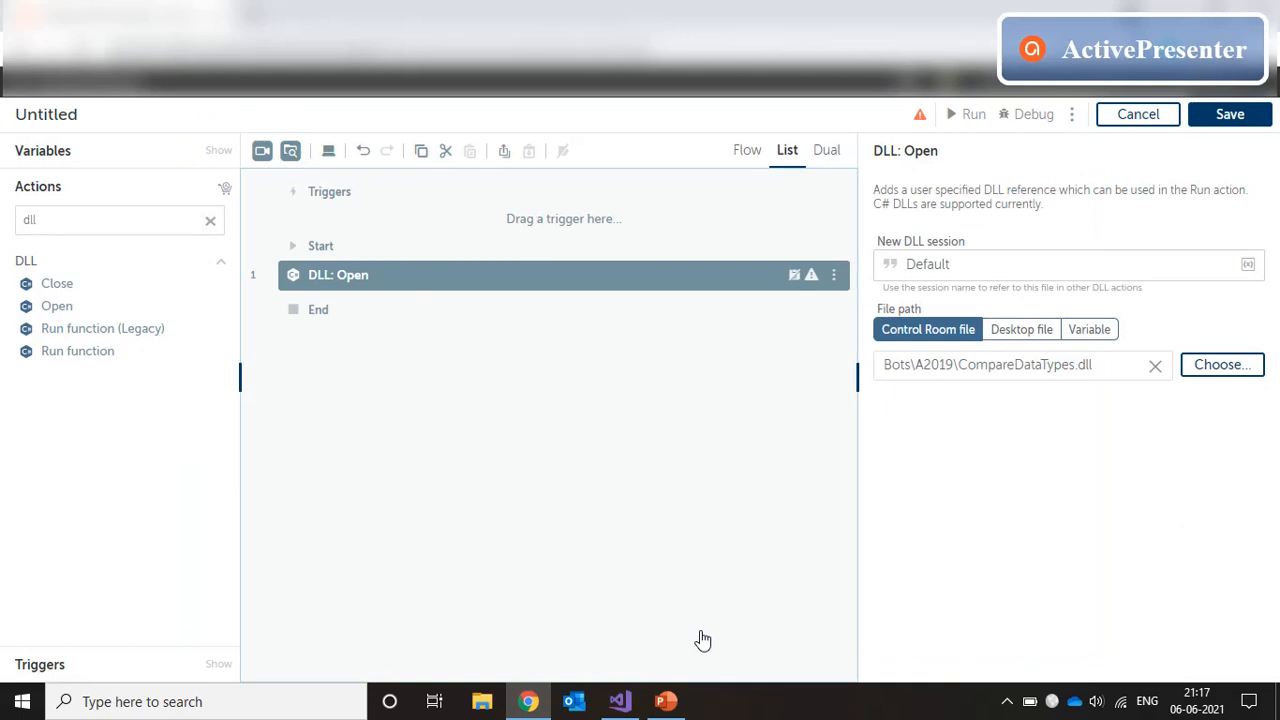
mouse_move(1142, 390)
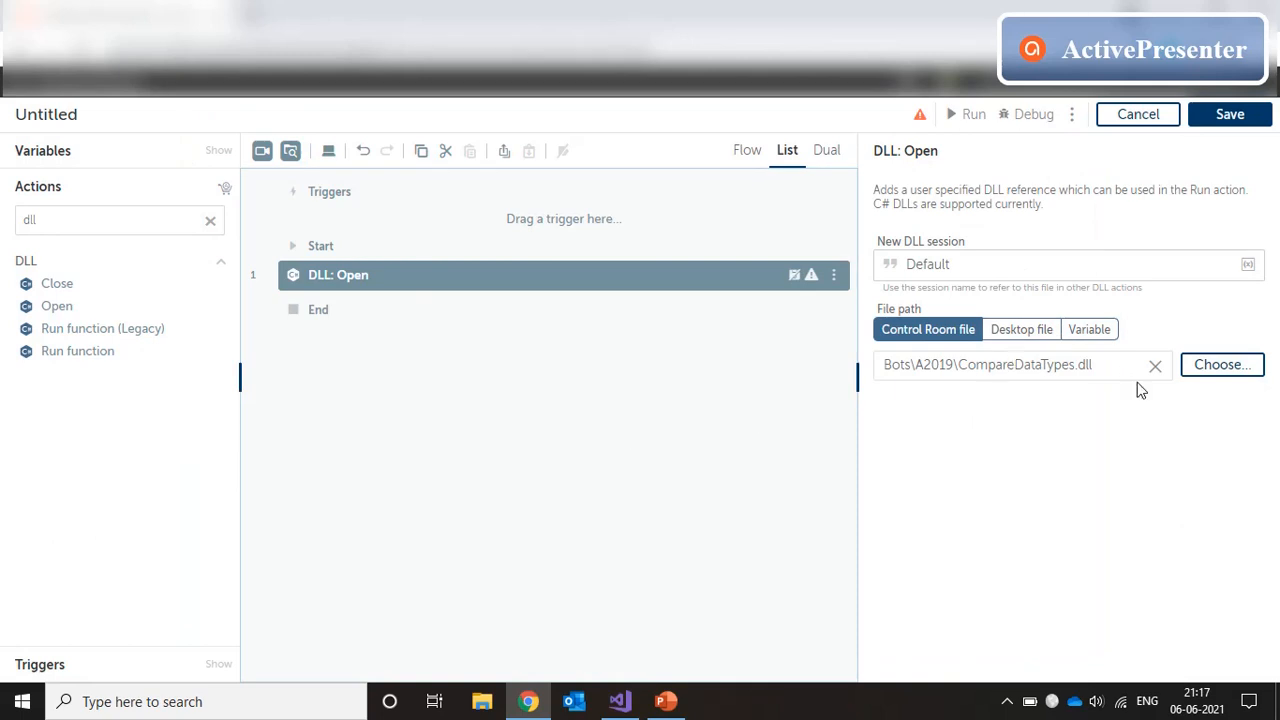
mouse_move(76, 352)
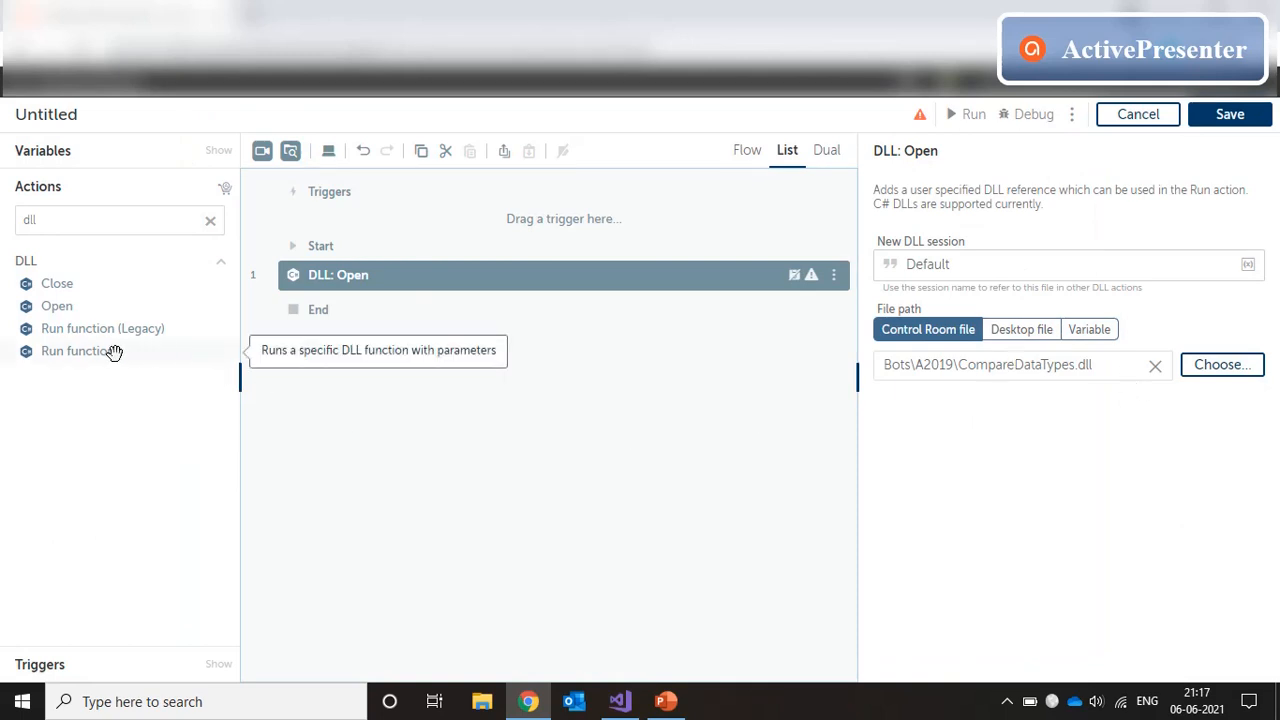
Step: Add a DLL Run function step and request CompareDataTypes.dll details, which returns an internal error
click(76, 352)
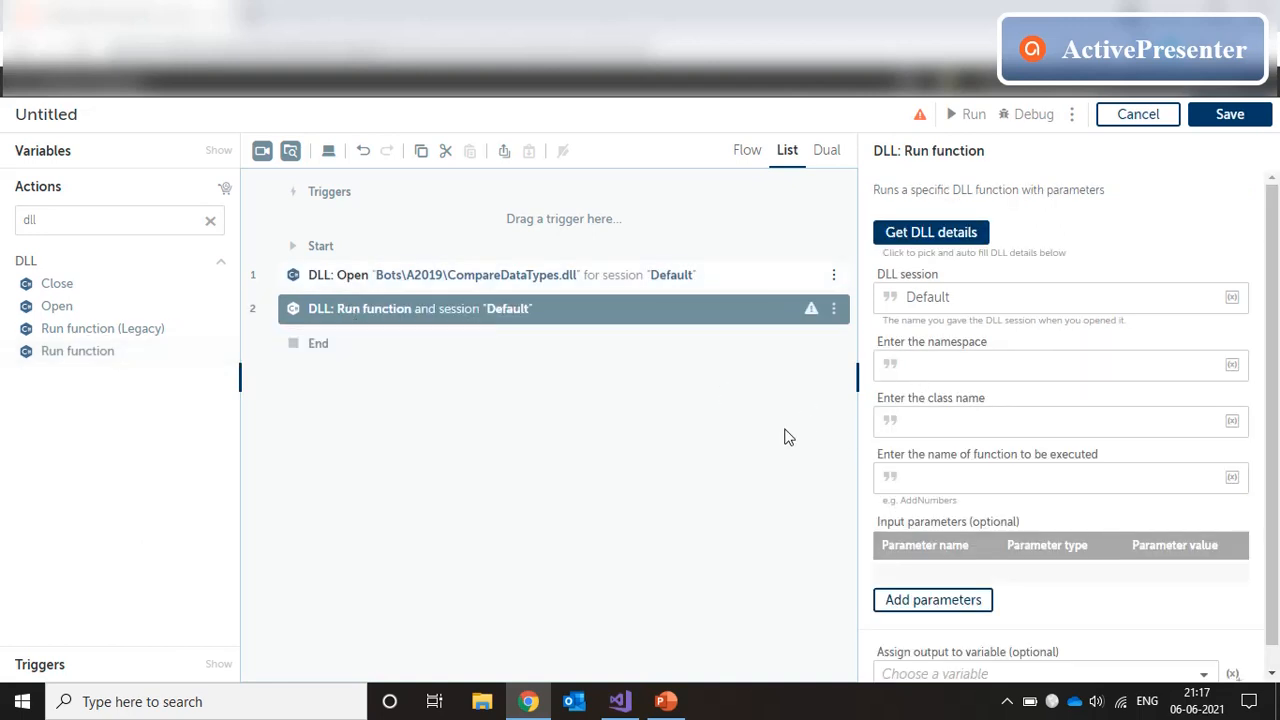
mouse_move(1032, 252)
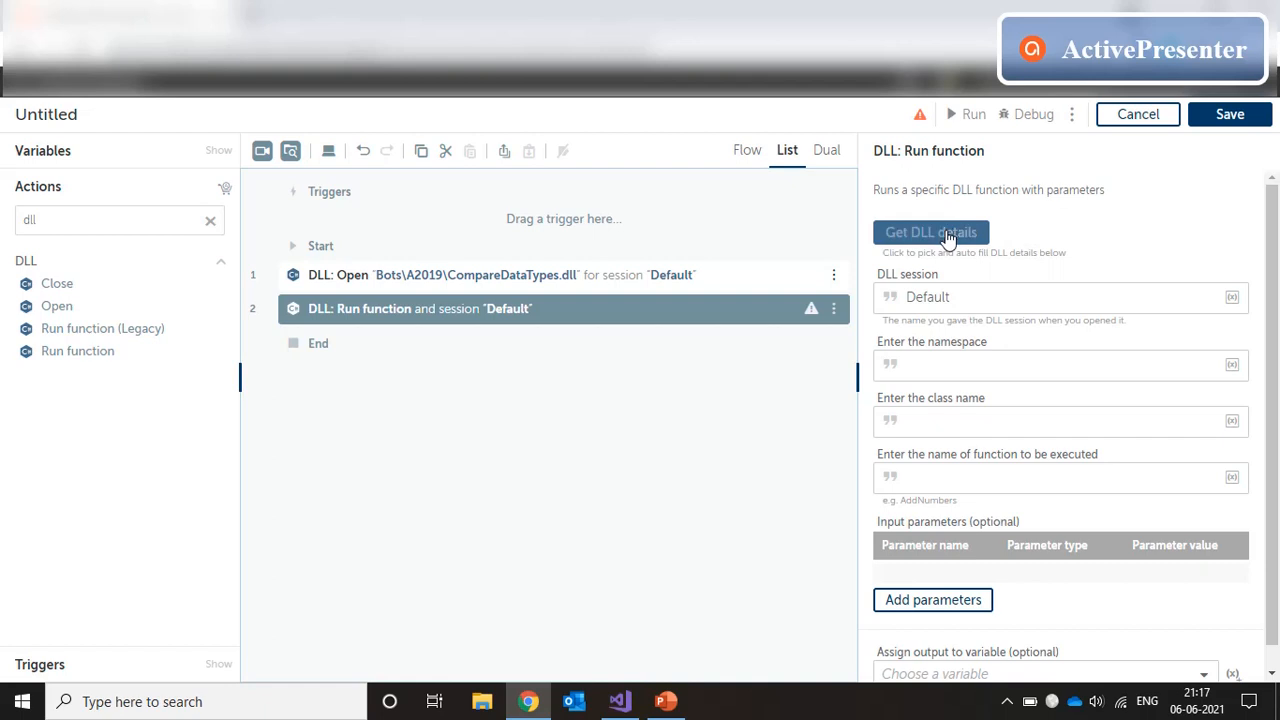
click(930, 232)
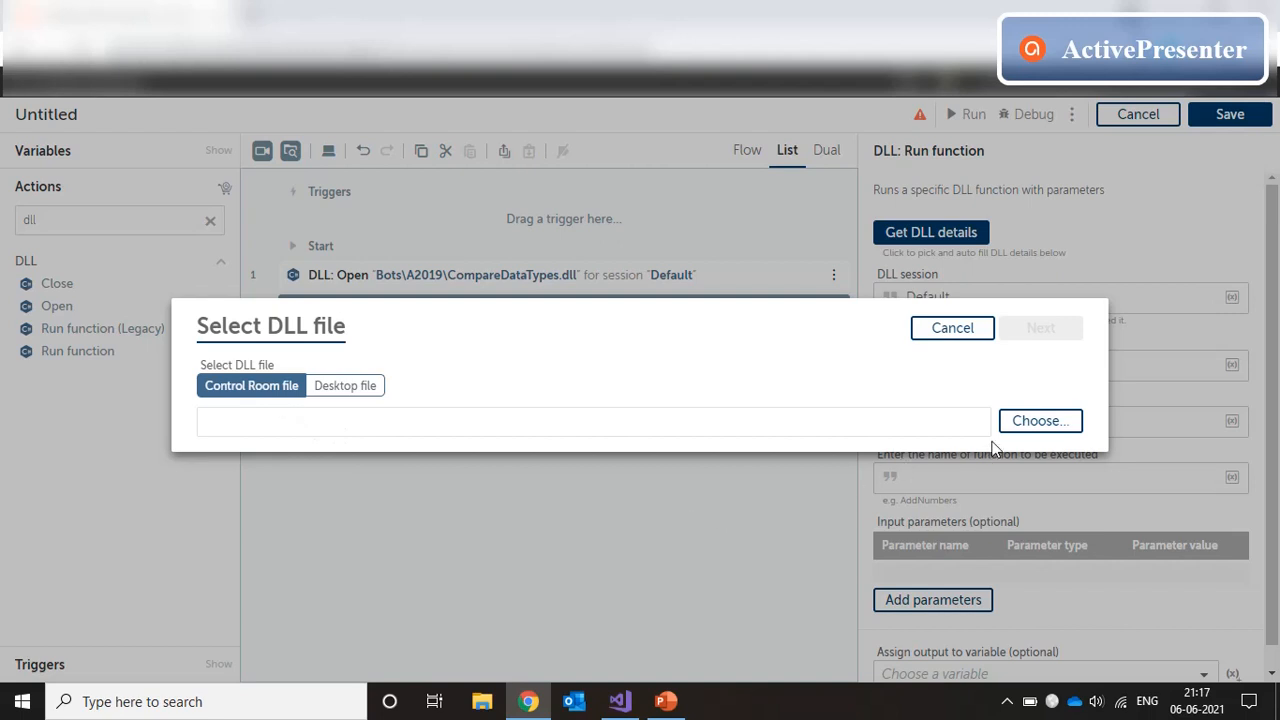
click(1040, 420)
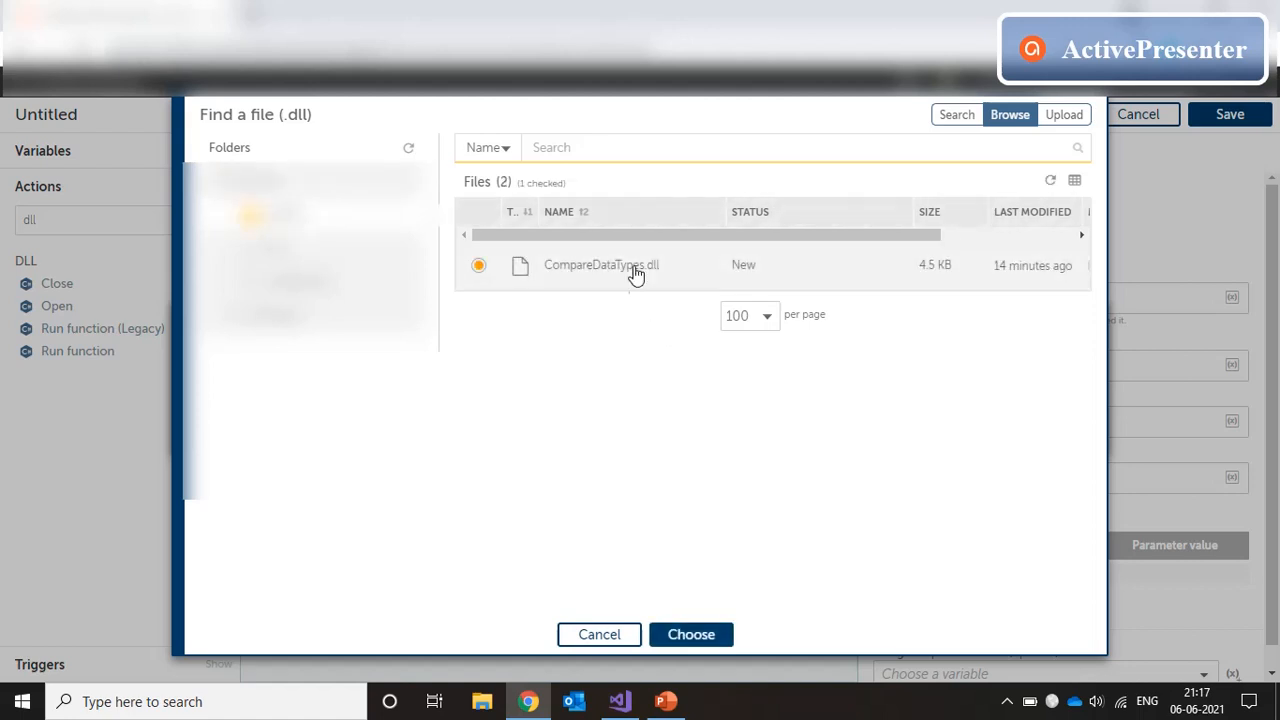
click(692, 634)
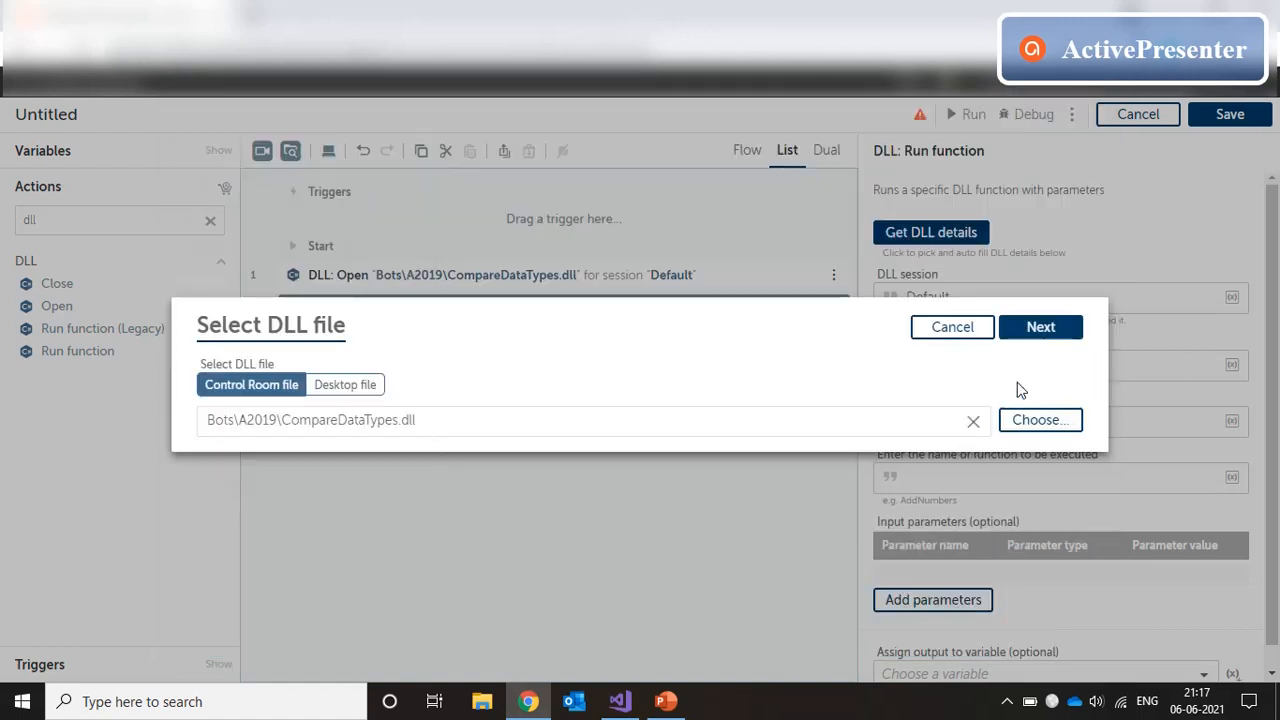
click(1040, 328)
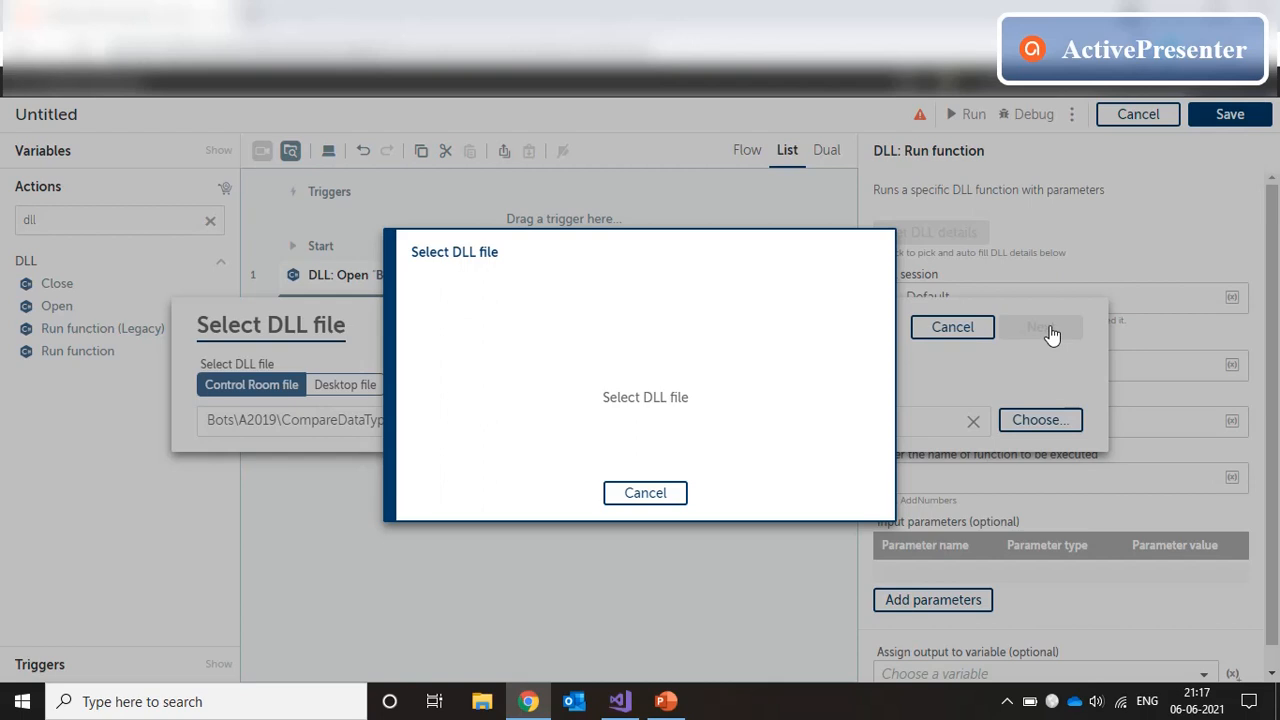
click(1040, 328)
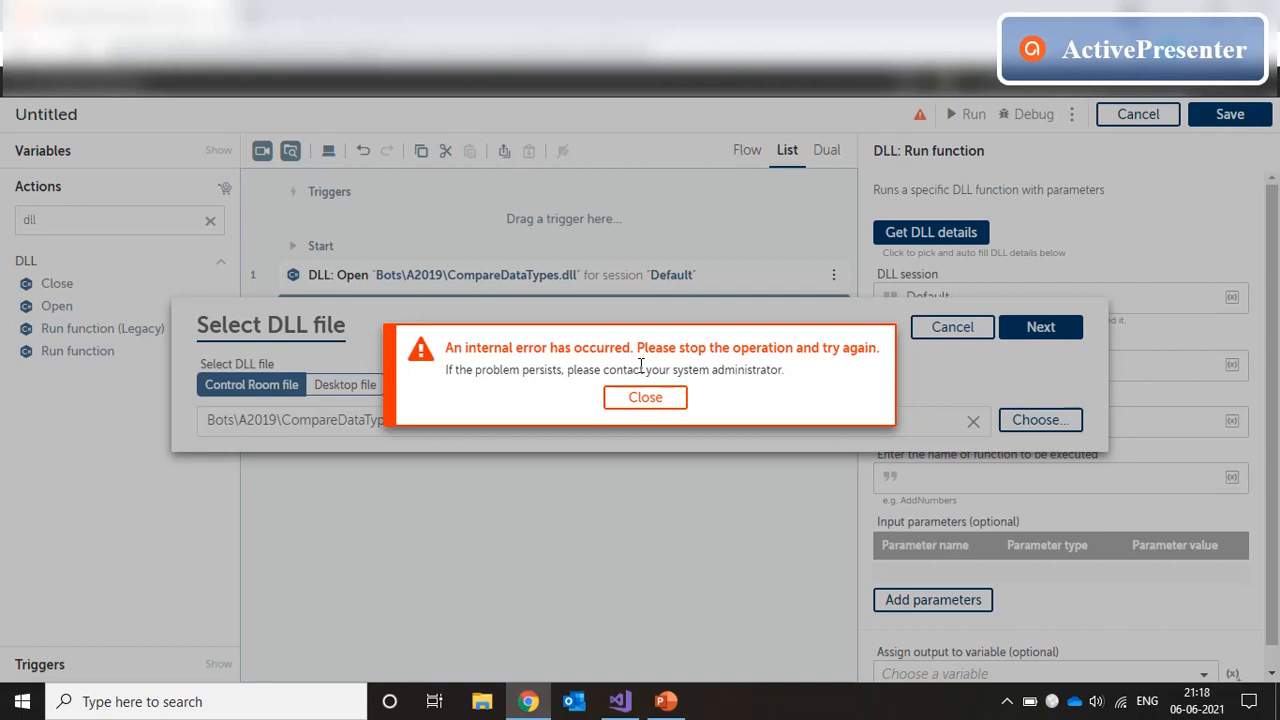
mouse_move(644, 396)
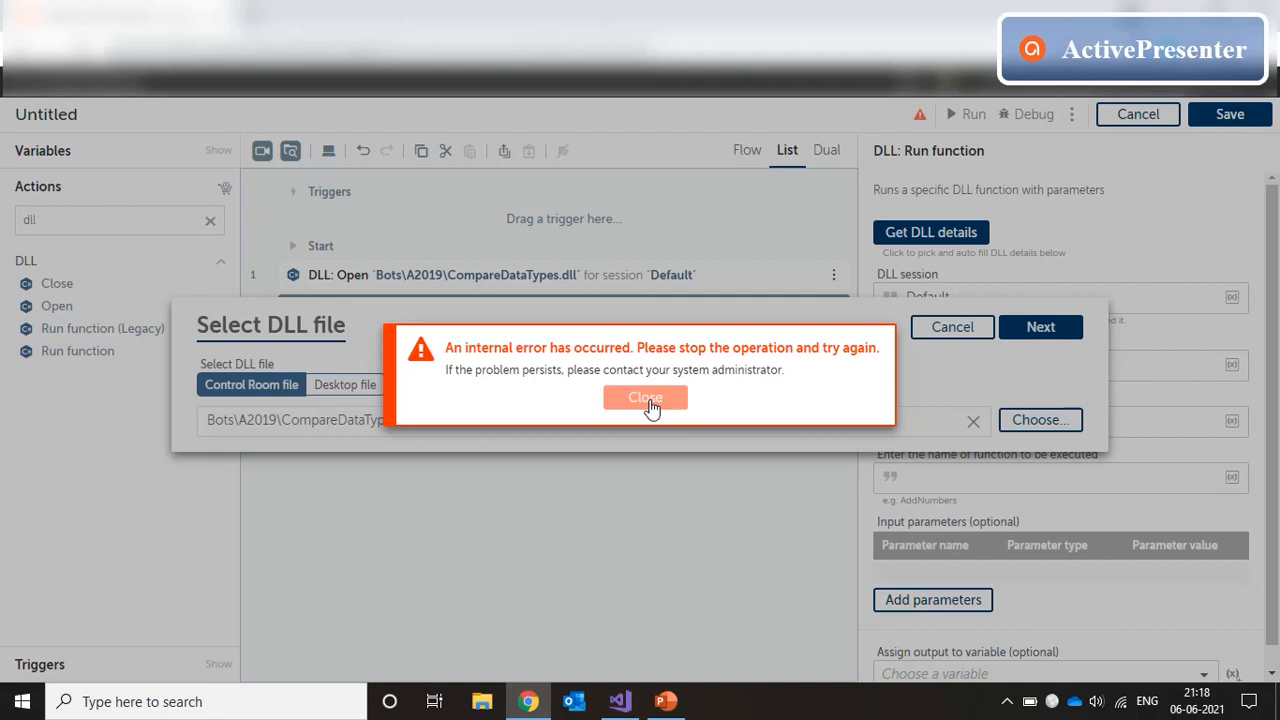
Step: Switch the DLL source to a desktop file and browse for it on disk
click(644, 396)
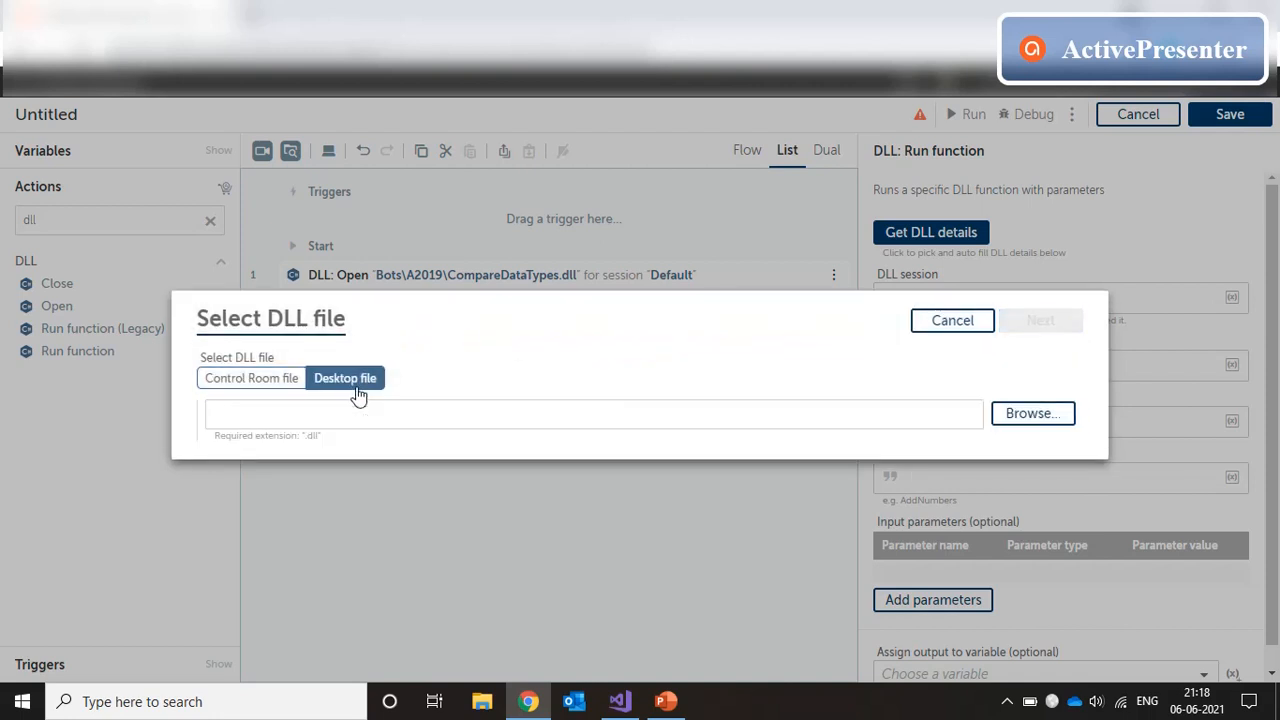
mouse_move(1024, 450)
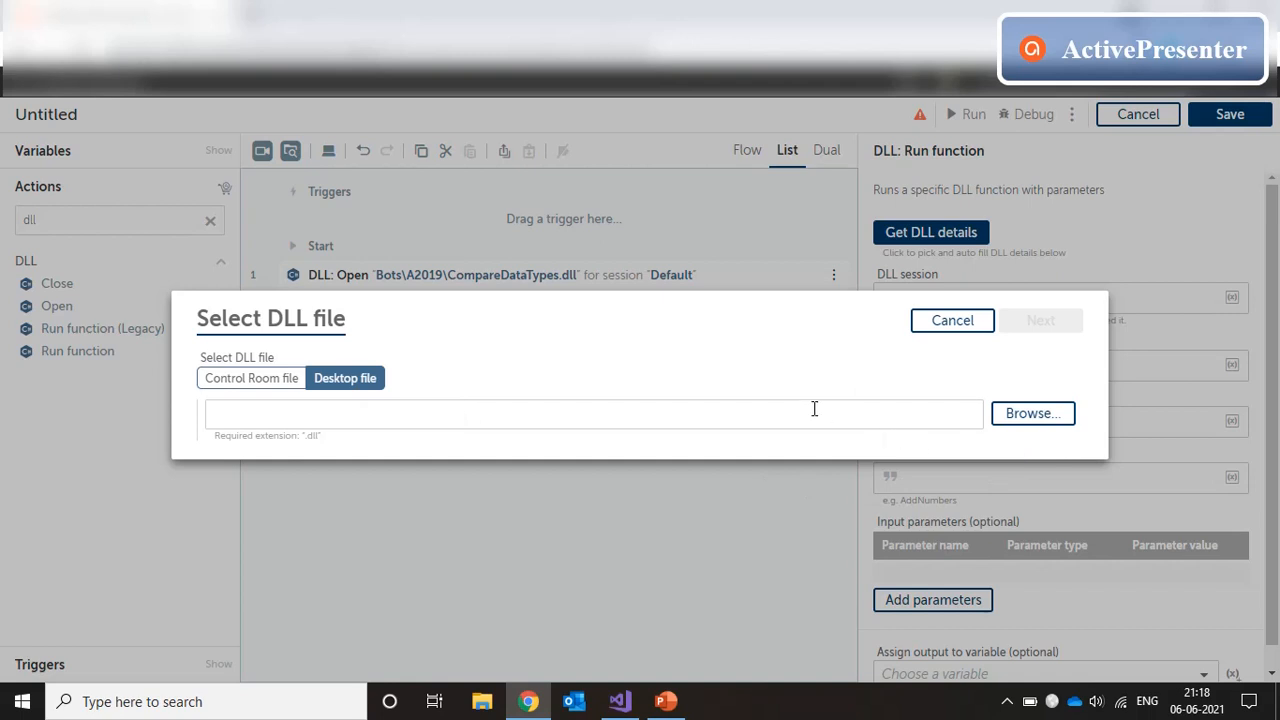
mouse_move(464, 292)
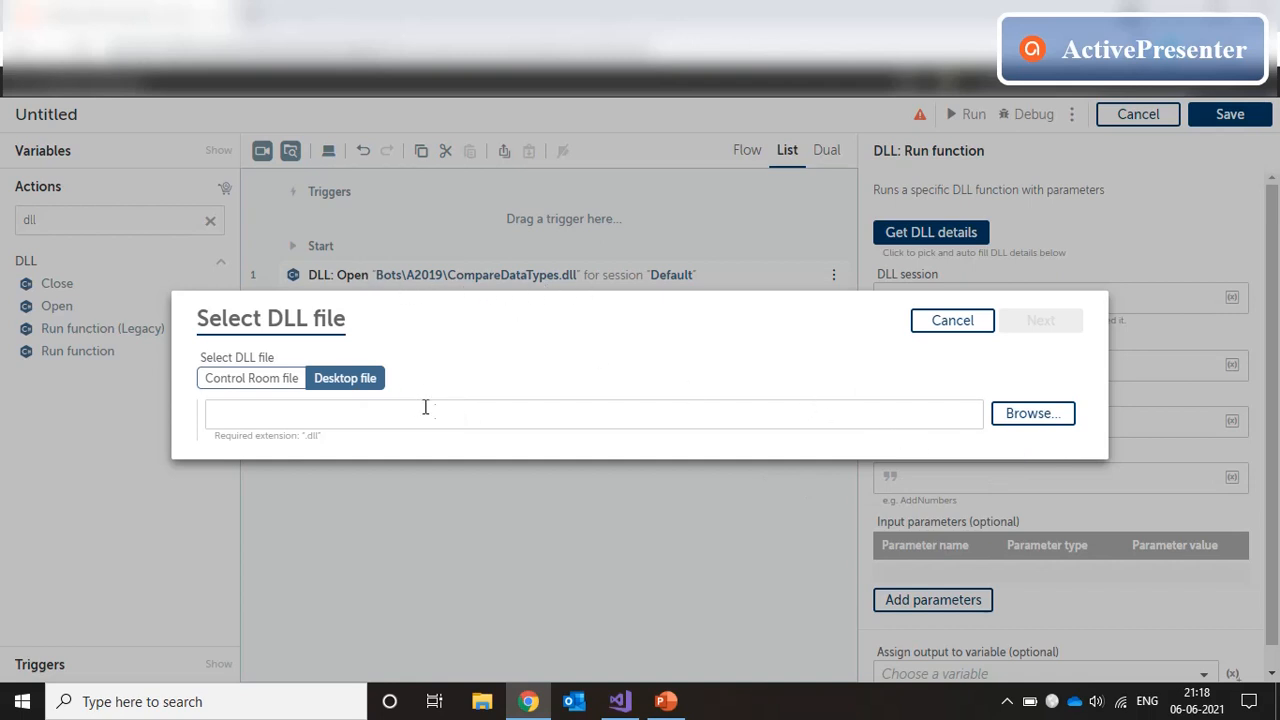
mouse_move(616, 448)
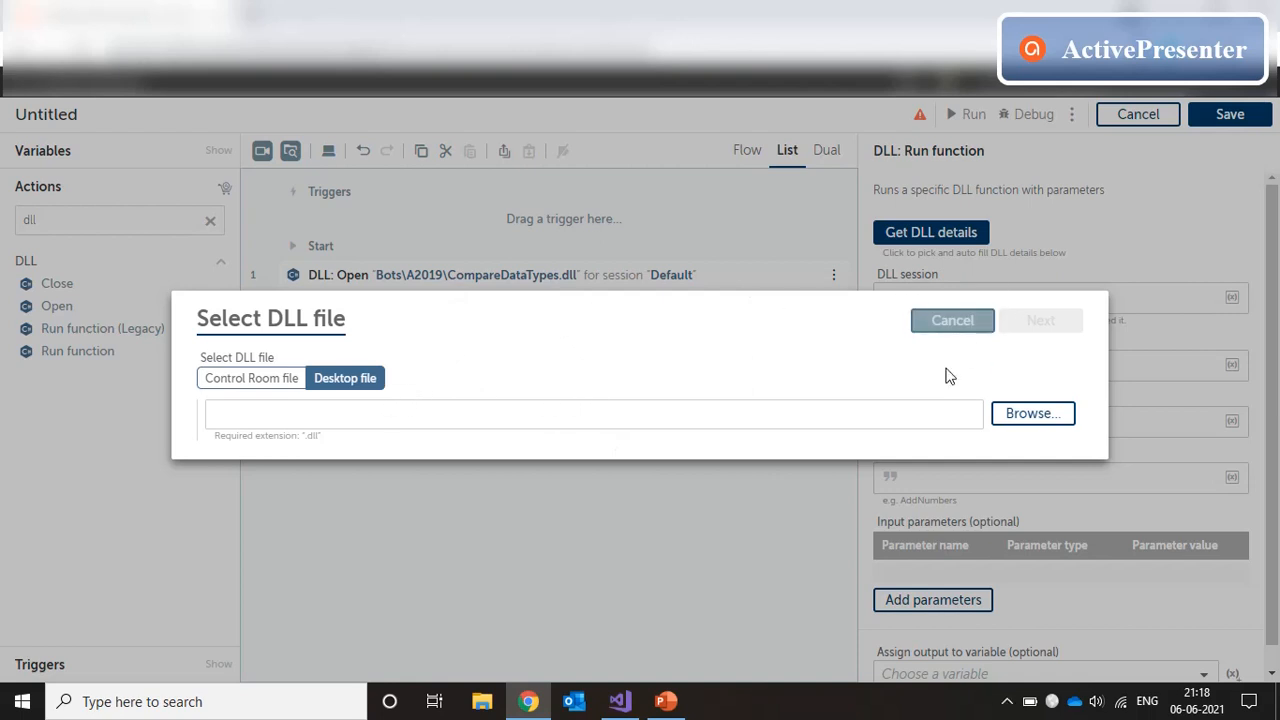
mouse_move(940, 378)
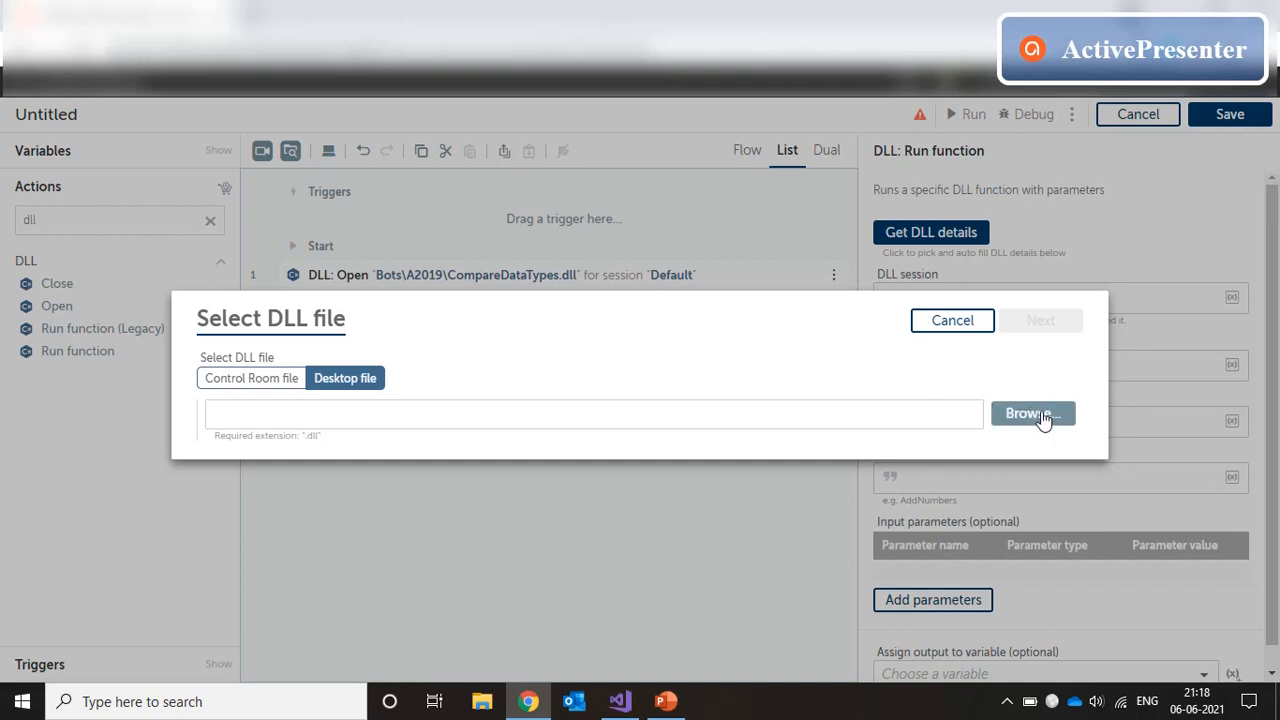
click(1032, 412)
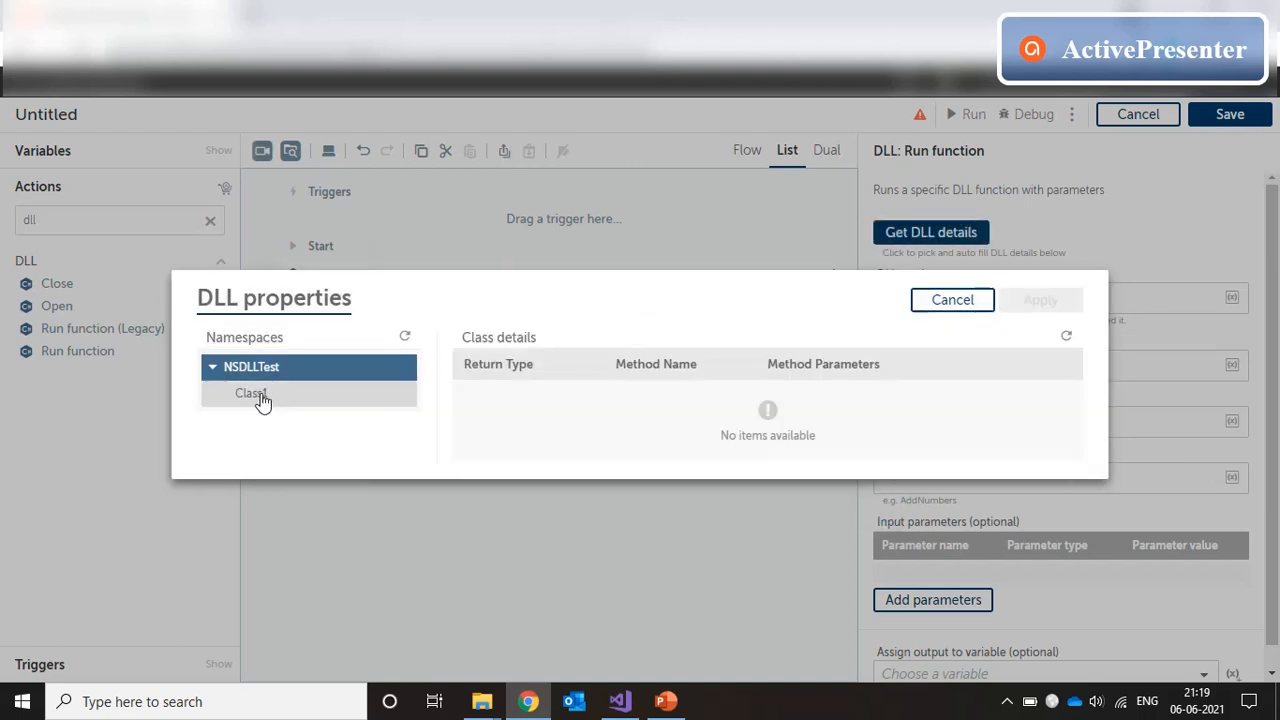
Step: Apply NSDLLTest.Class1.returnStringArray as the run step's method with parameters str1, str2, str3
click(250, 392)
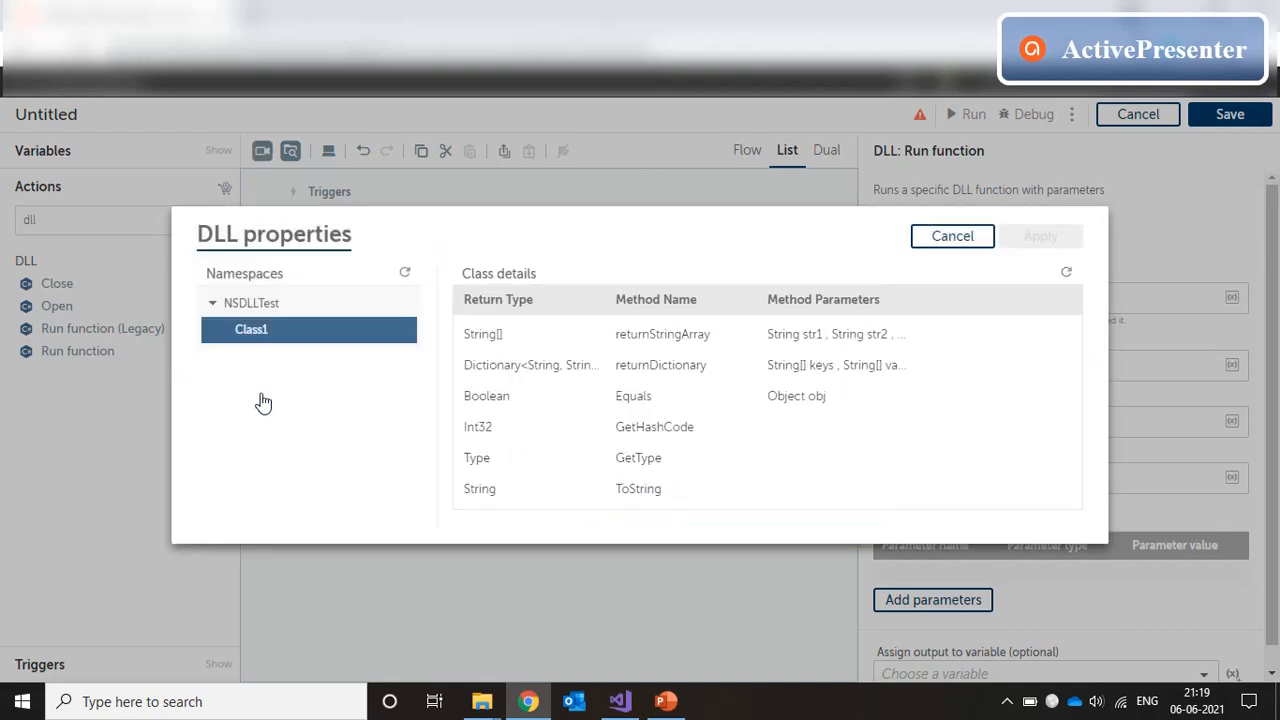
mouse_move(700, 344)
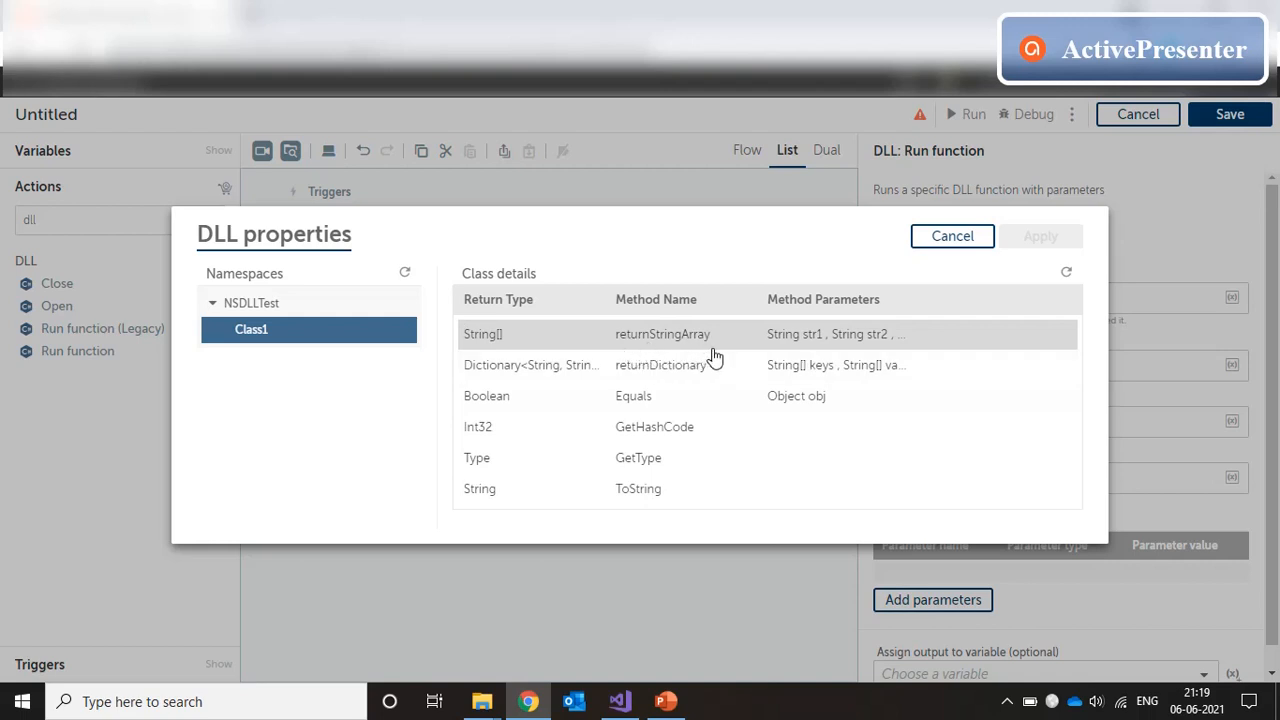
mouse_move(876, 340)
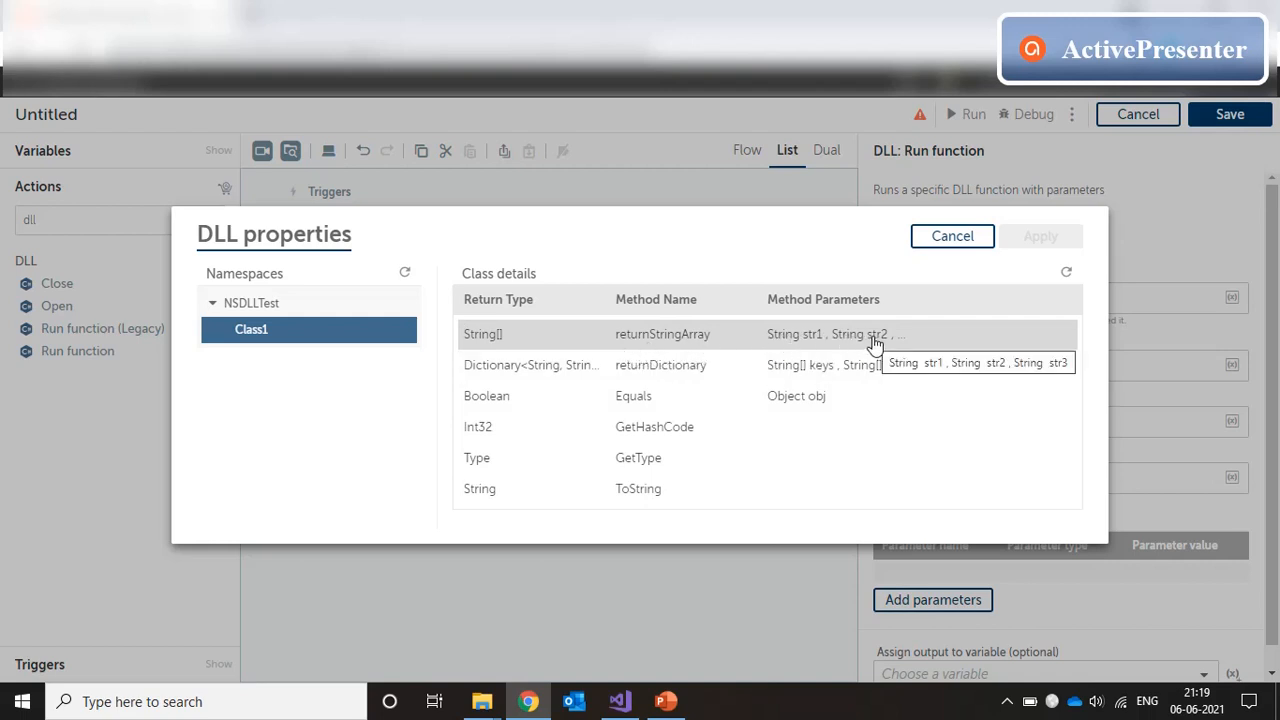
mouse_move(648, 378)
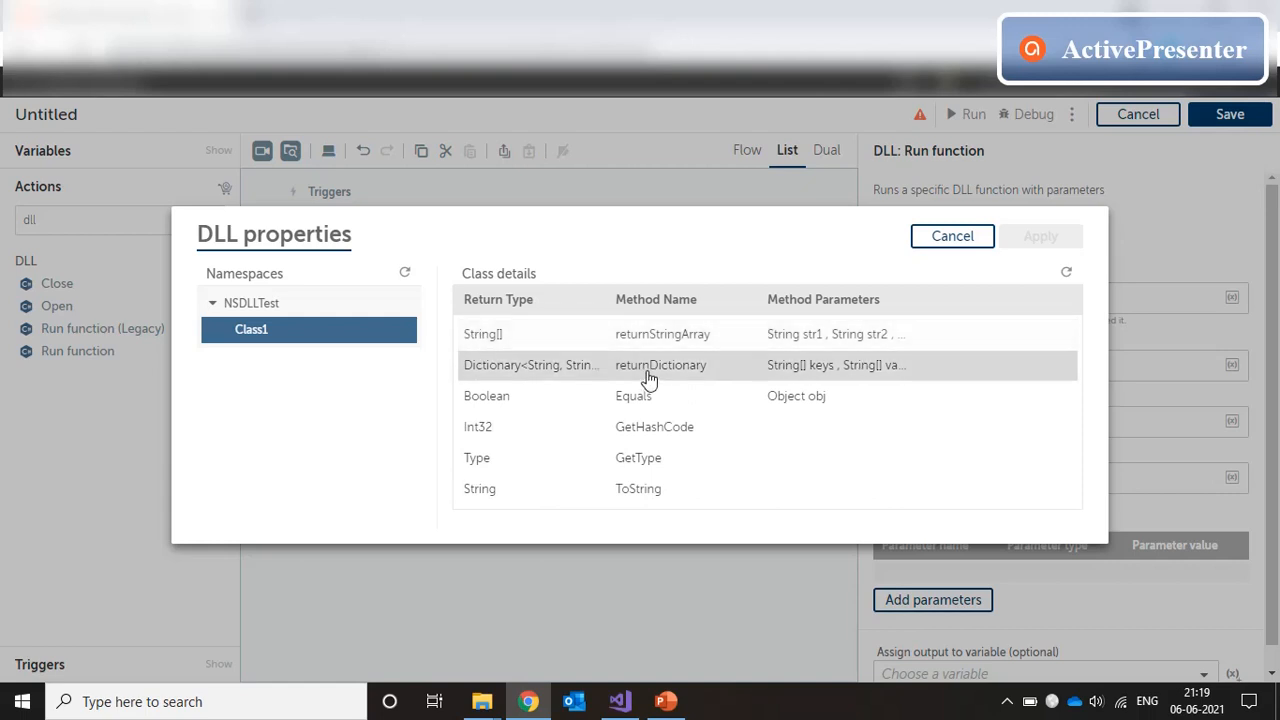
mouse_move(668, 396)
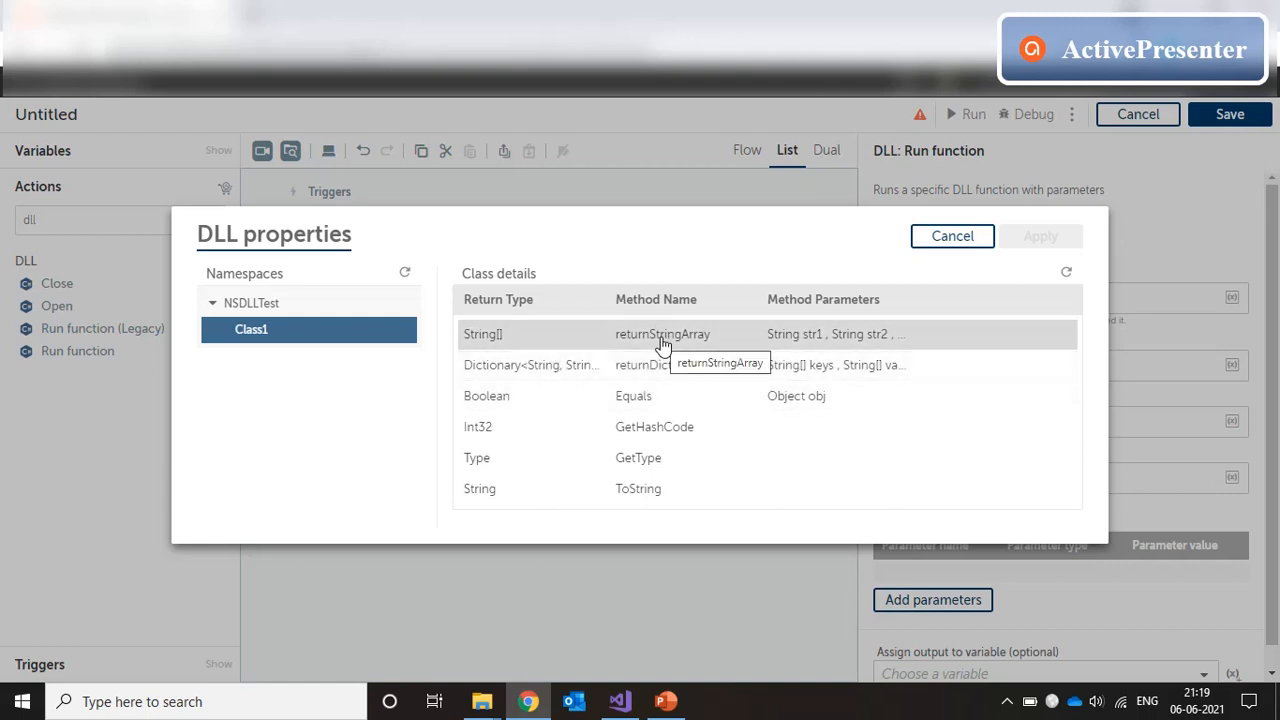
click(662, 334)
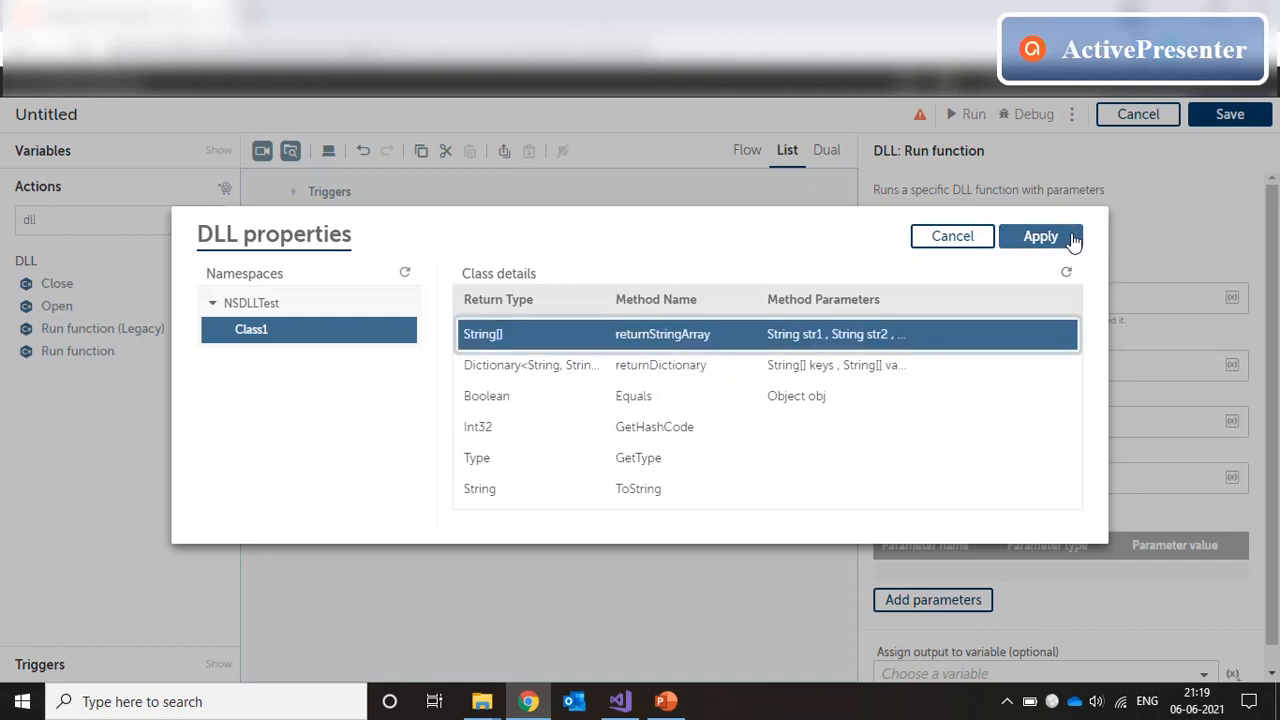
click(1040, 236)
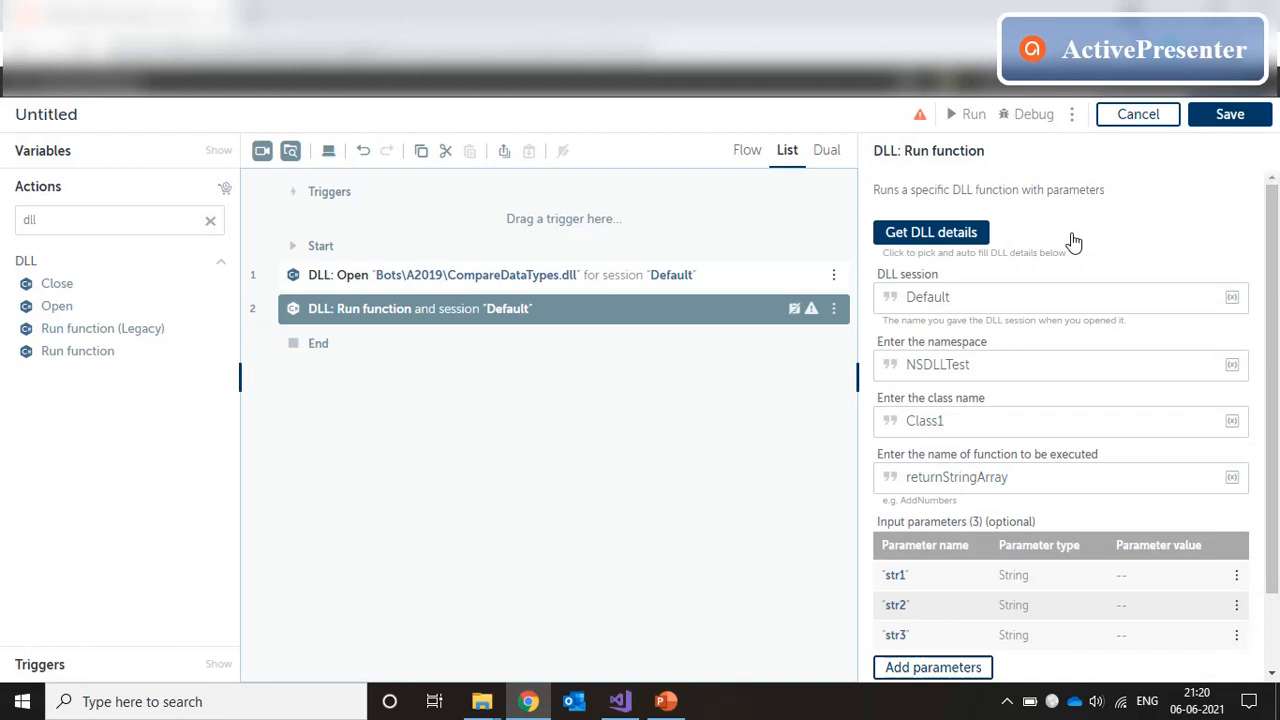
scroll(down, 3)
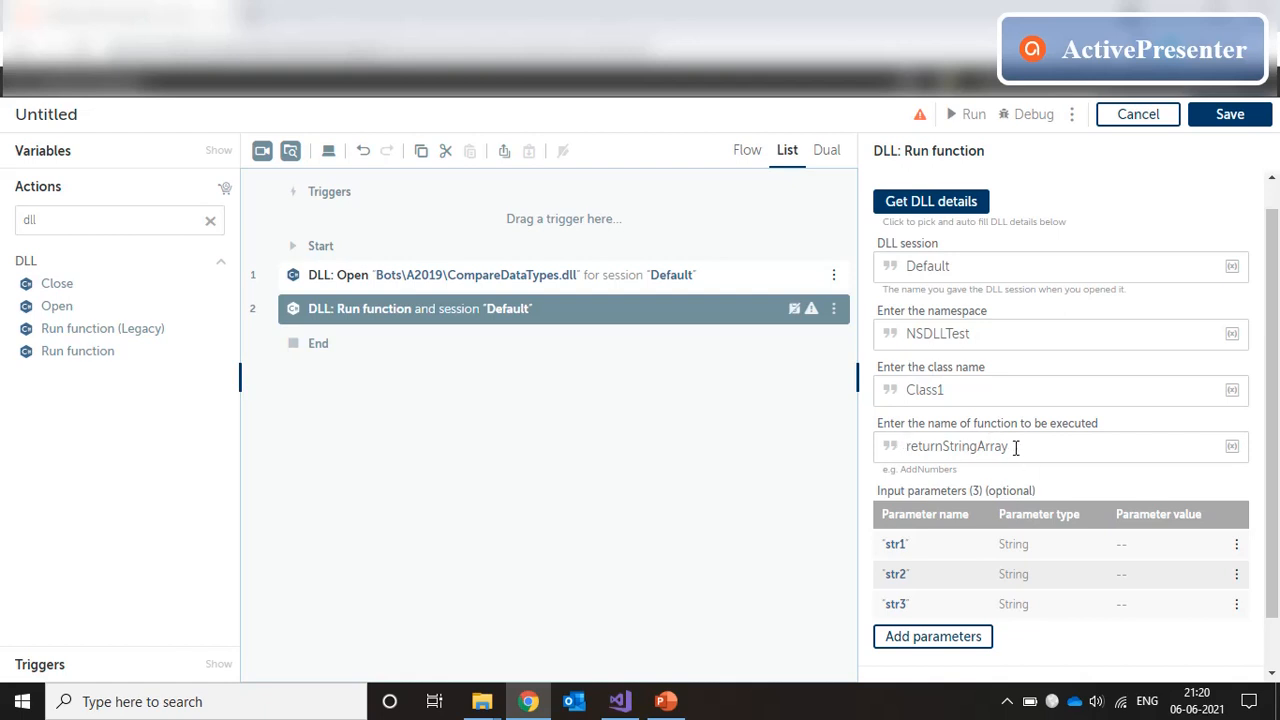
scroll(down, 3)
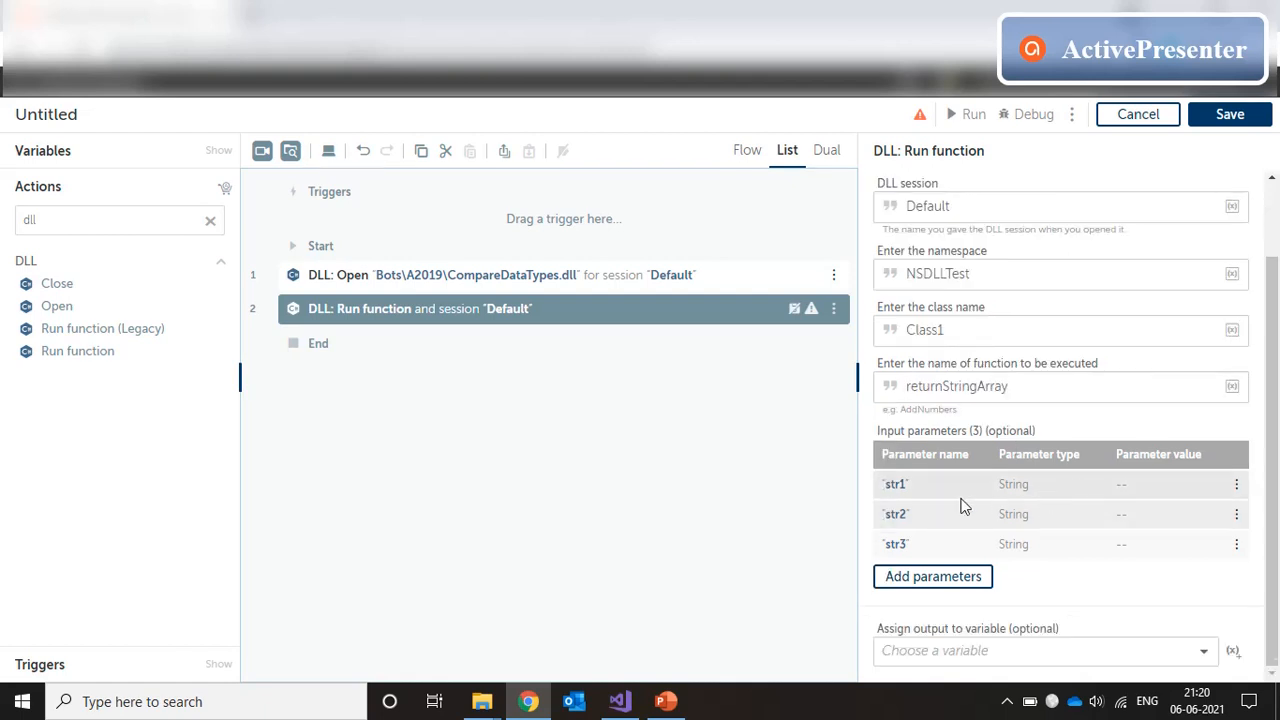
mouse_move(918, 540)
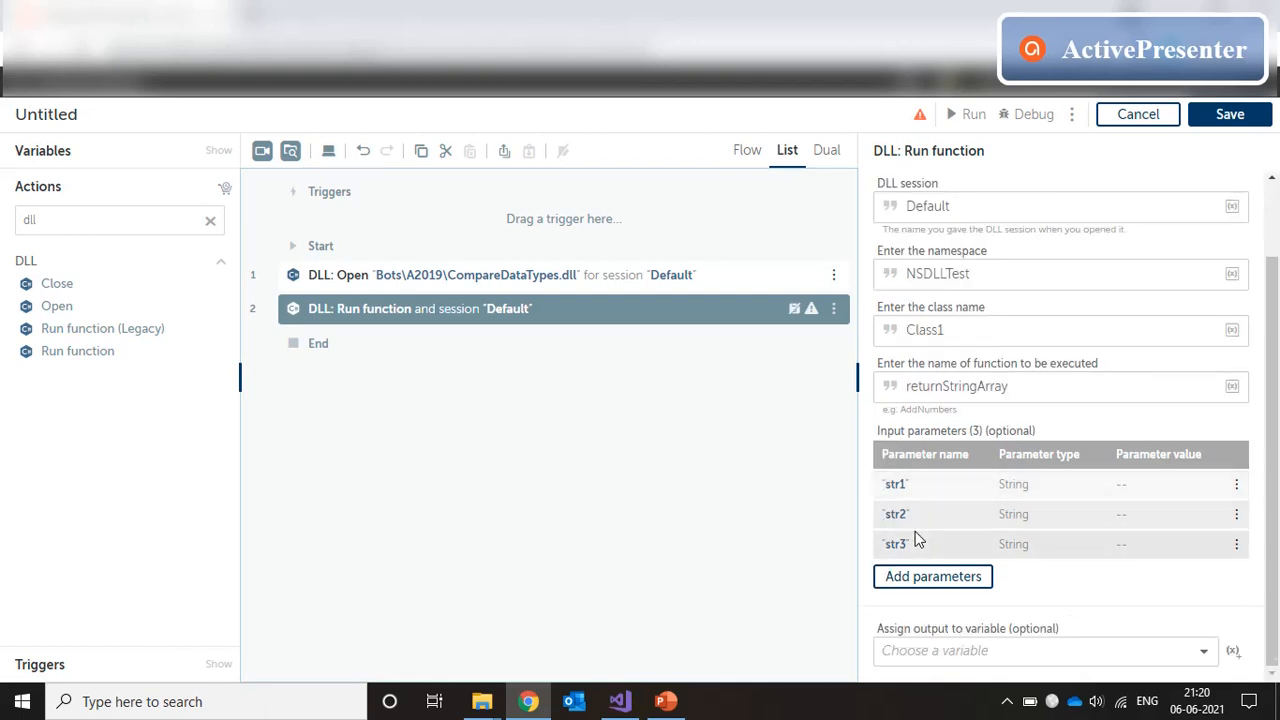
mouse_move(1164, 488)
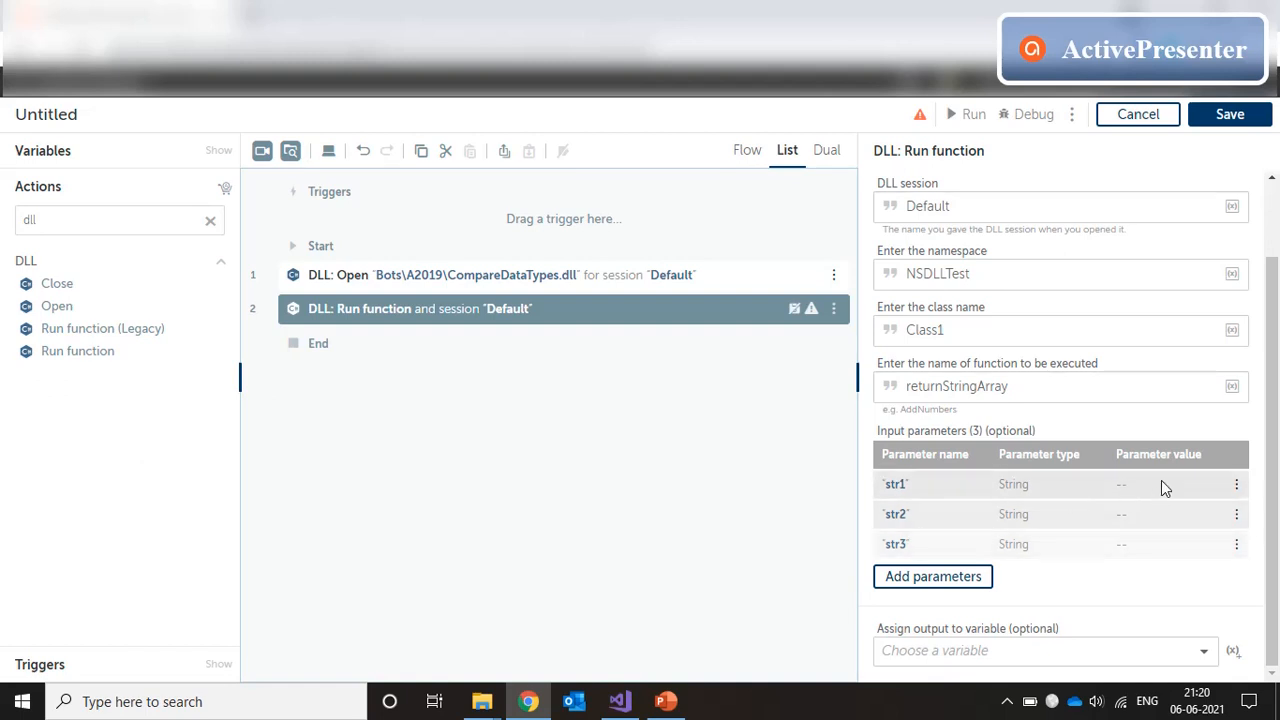
Step: Give parameters str1, str2 and str3 the text values TEST1, TEST2 and TEST3
click(1236, 484)
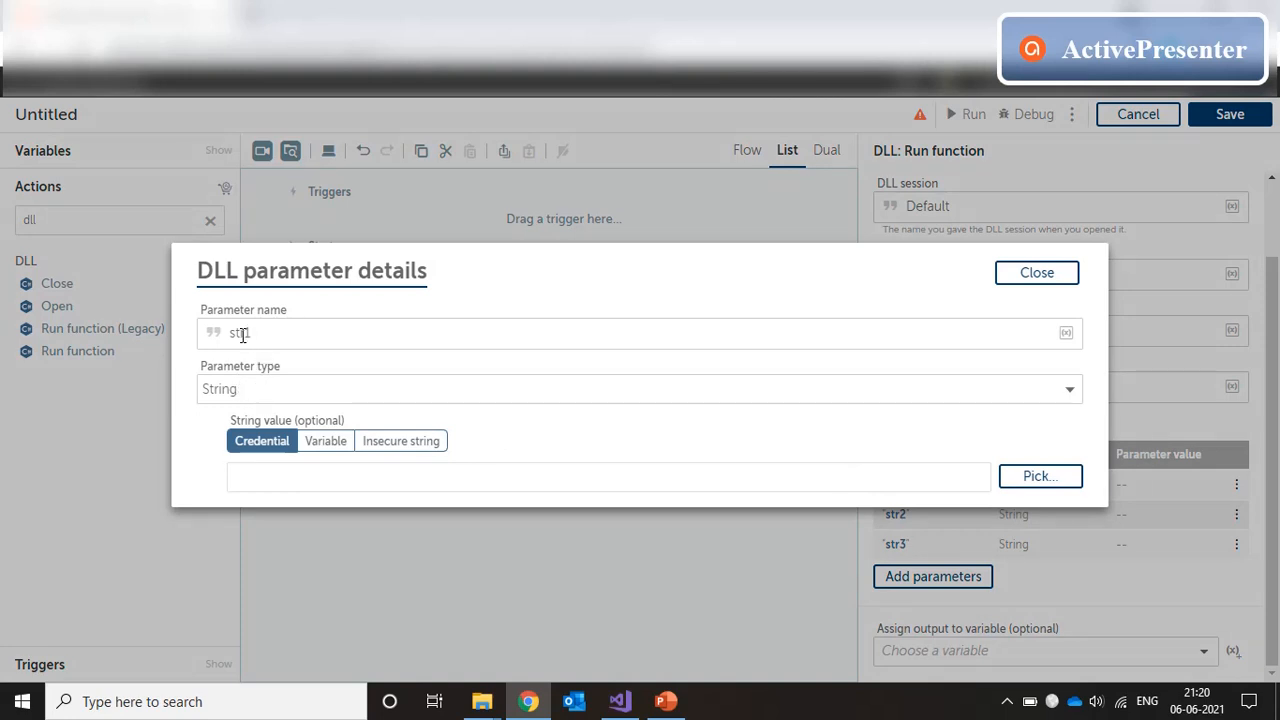
click(400, 440)
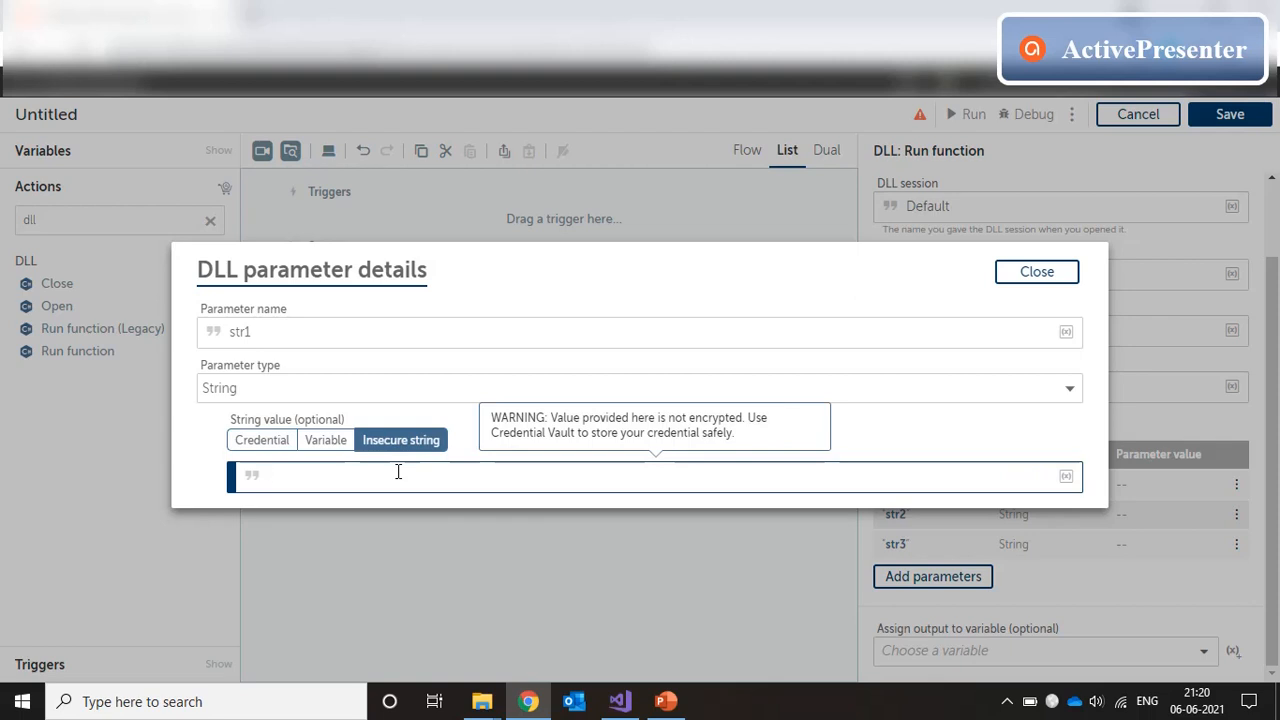
text(TEST1)
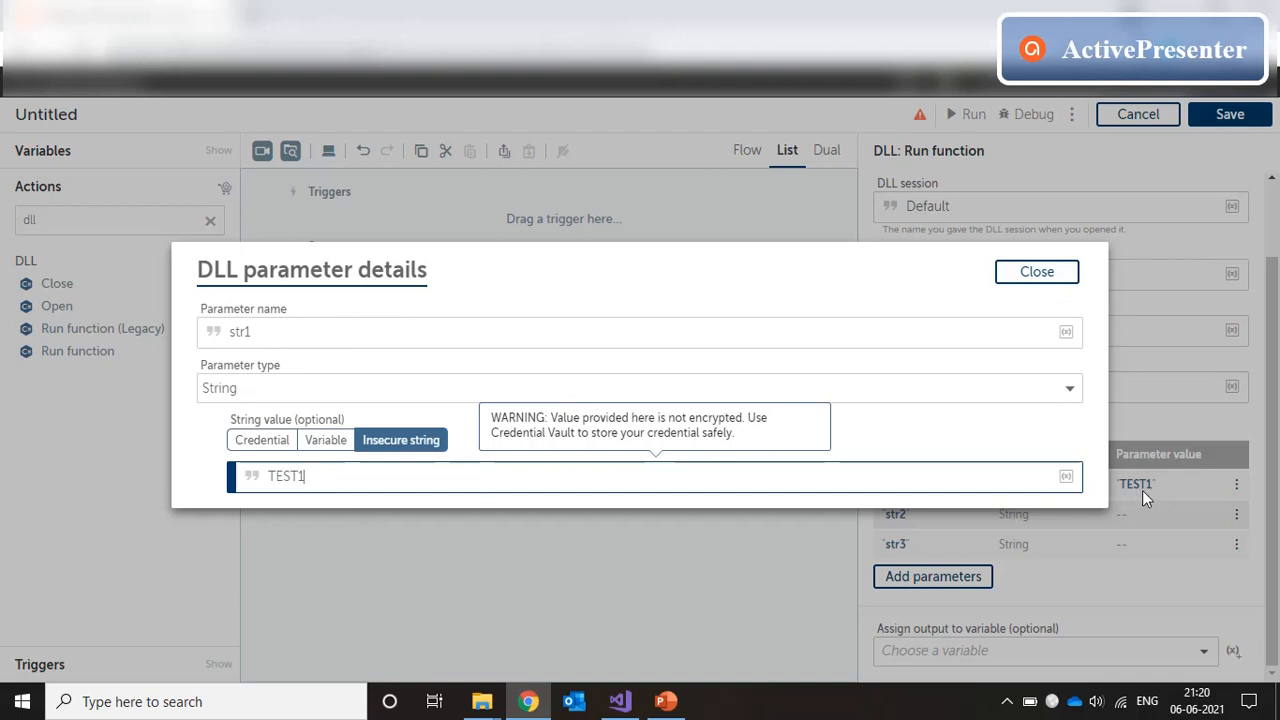
click(1036, 272)
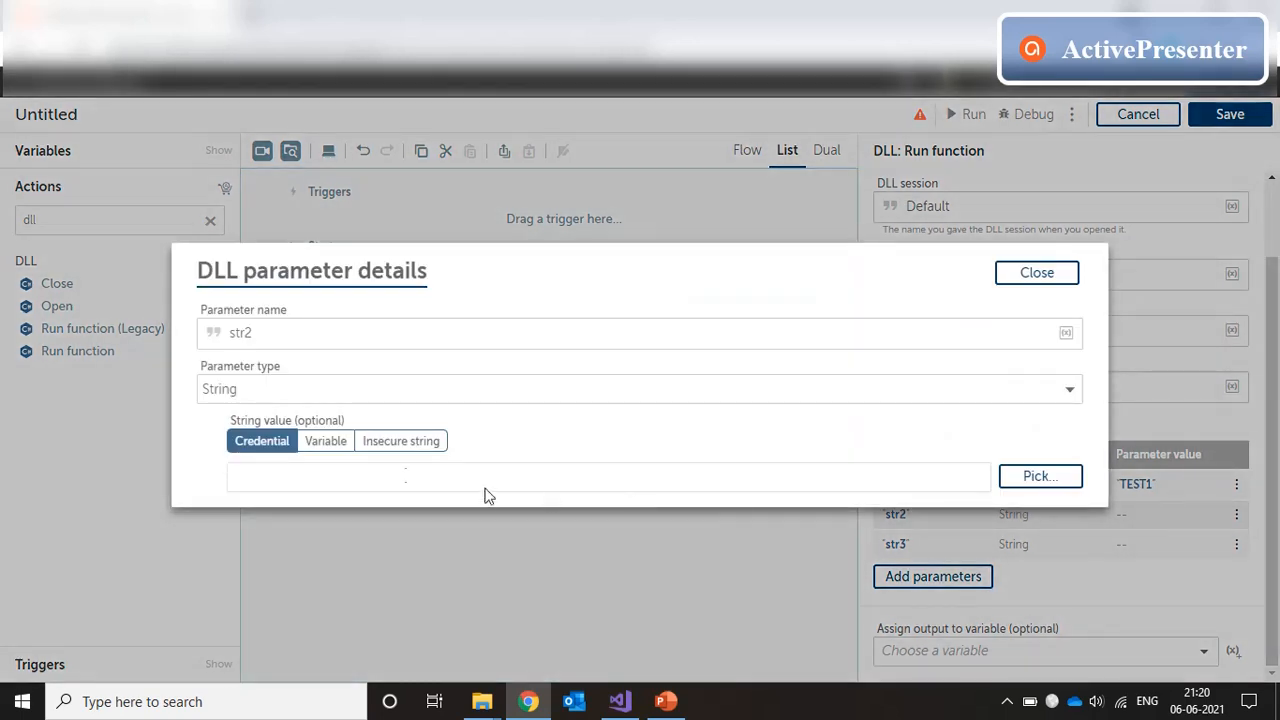
click(400, 440)
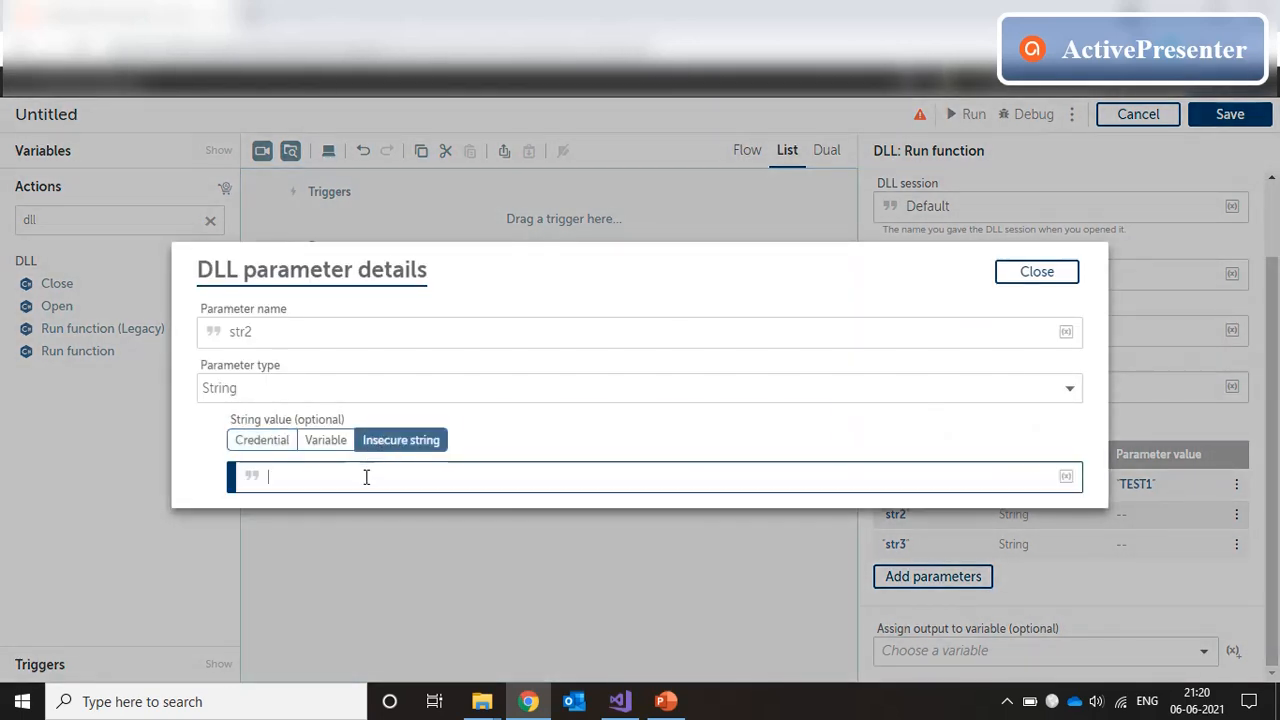
text(TEST2)
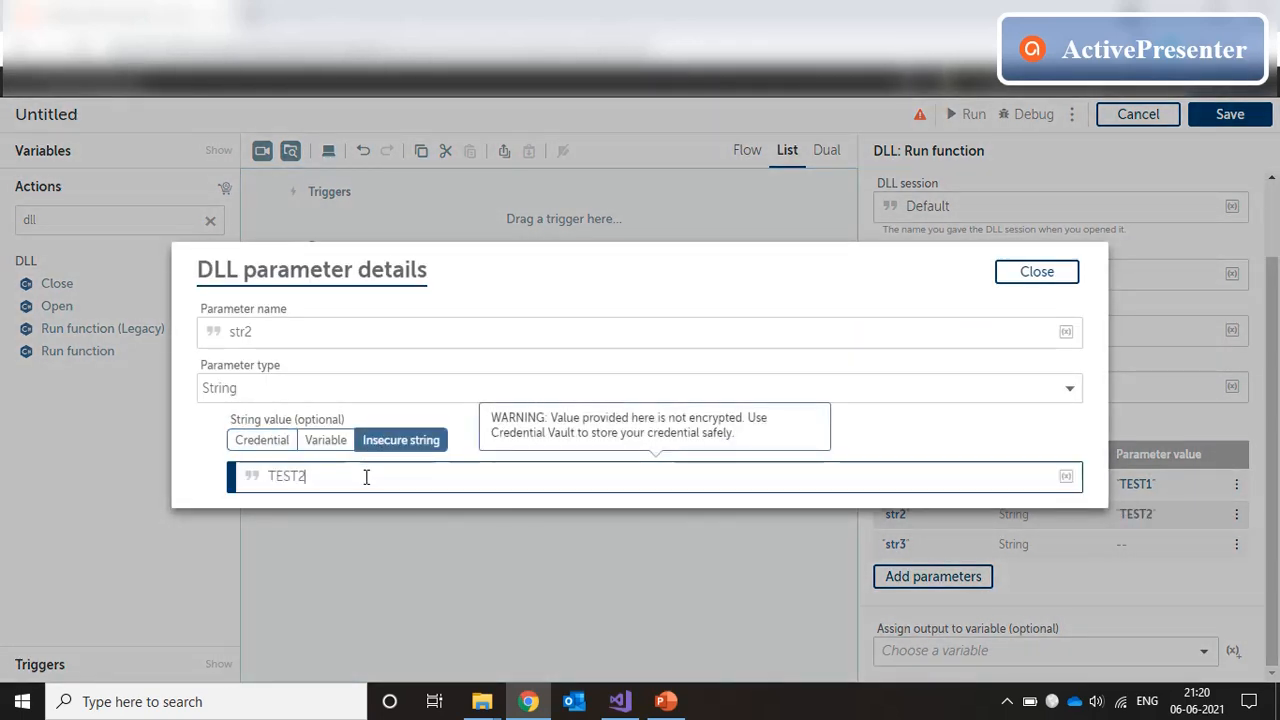
click(1036, 272)
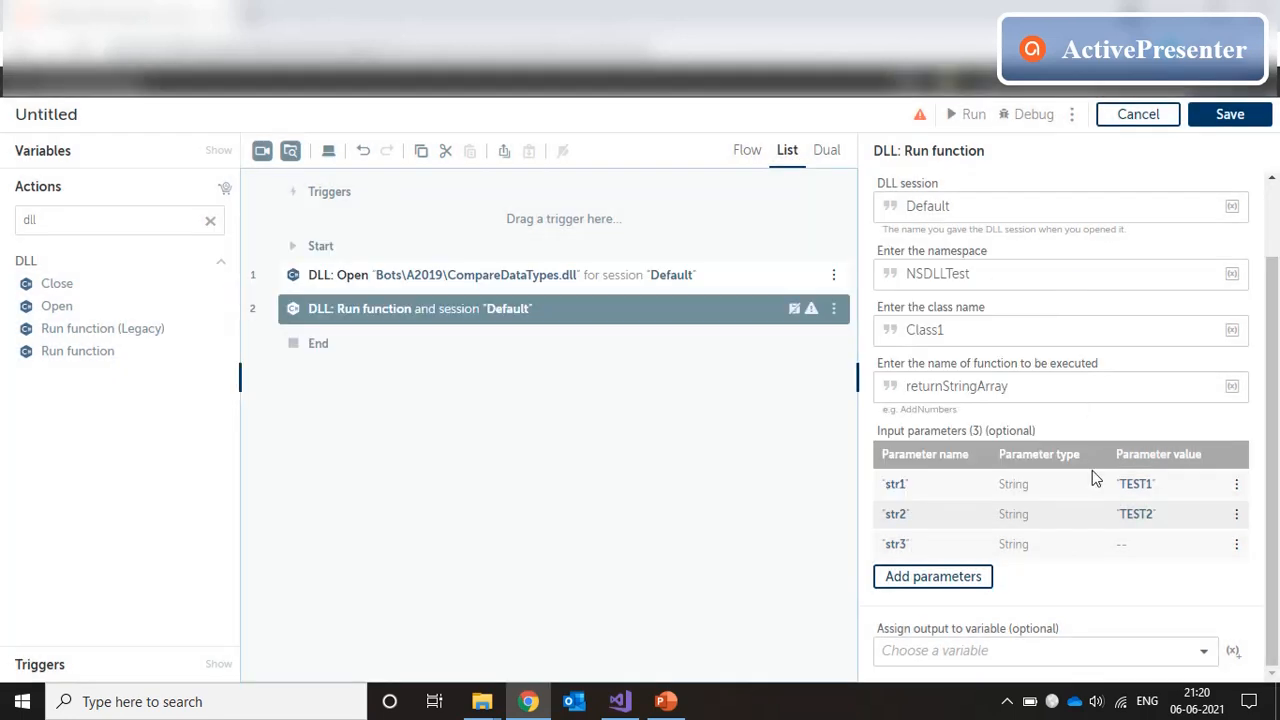
click(1236, 544)
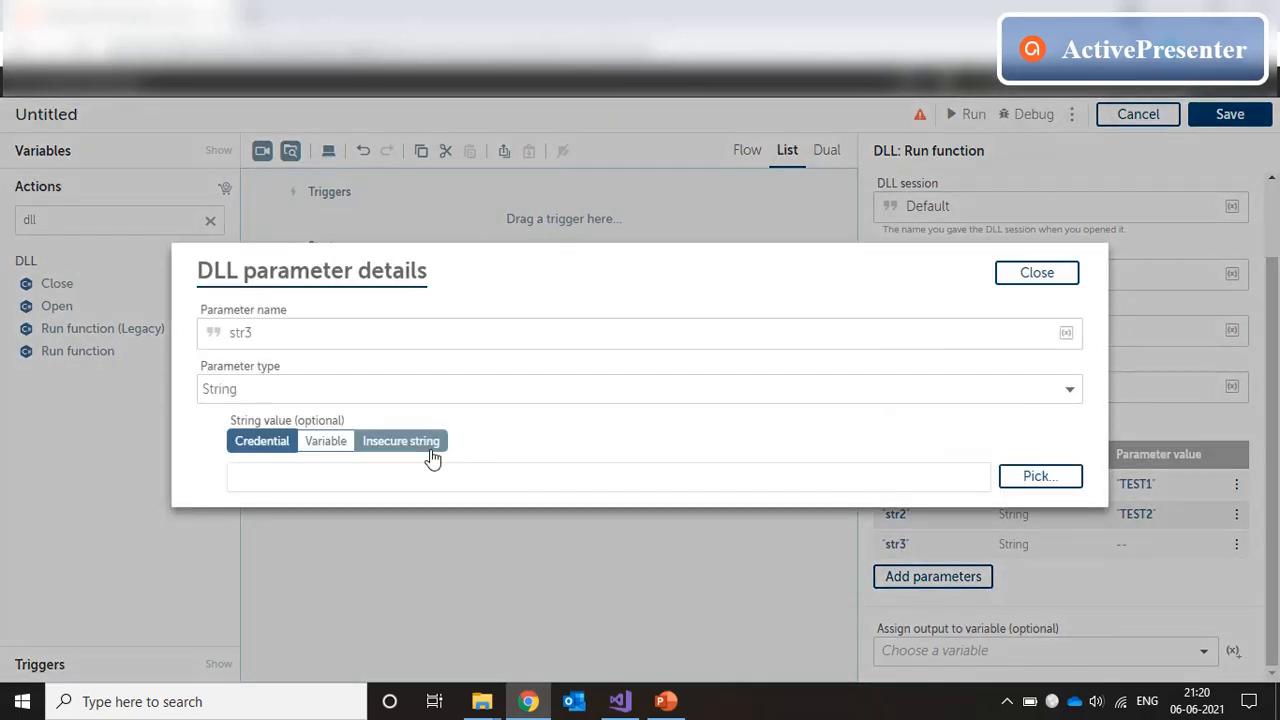
text(TEST3)
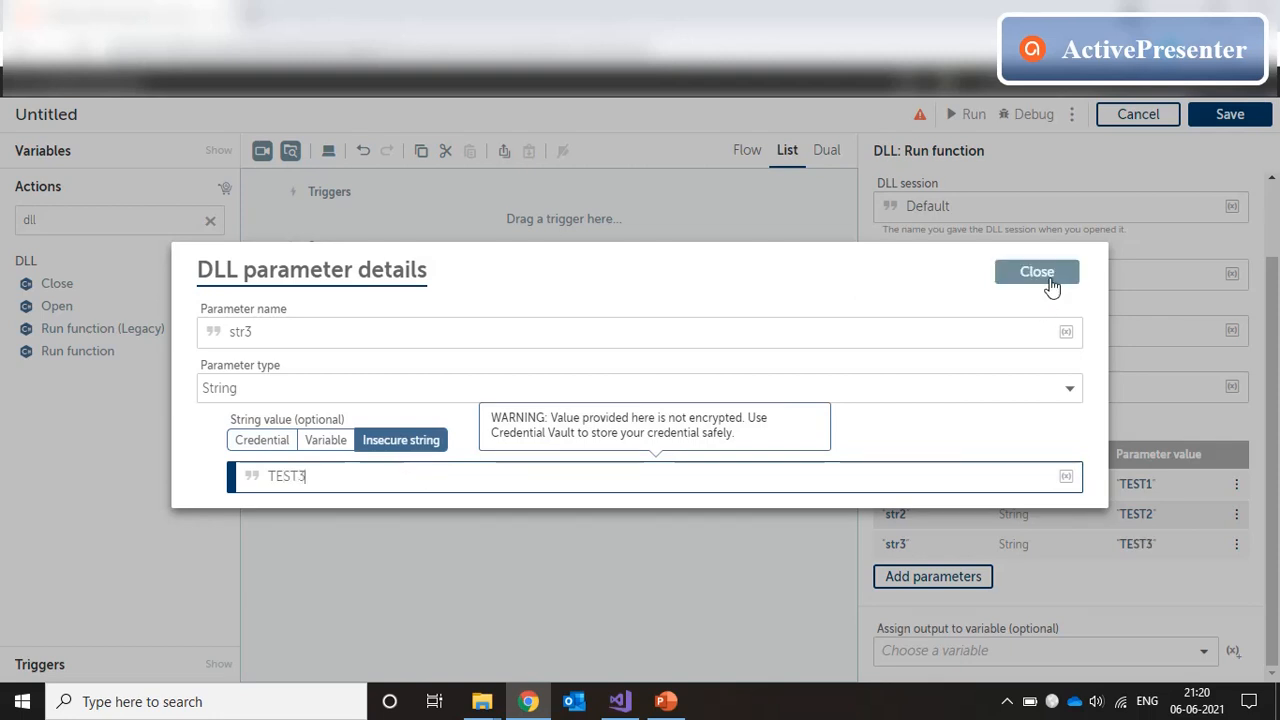
click(1036, 272)
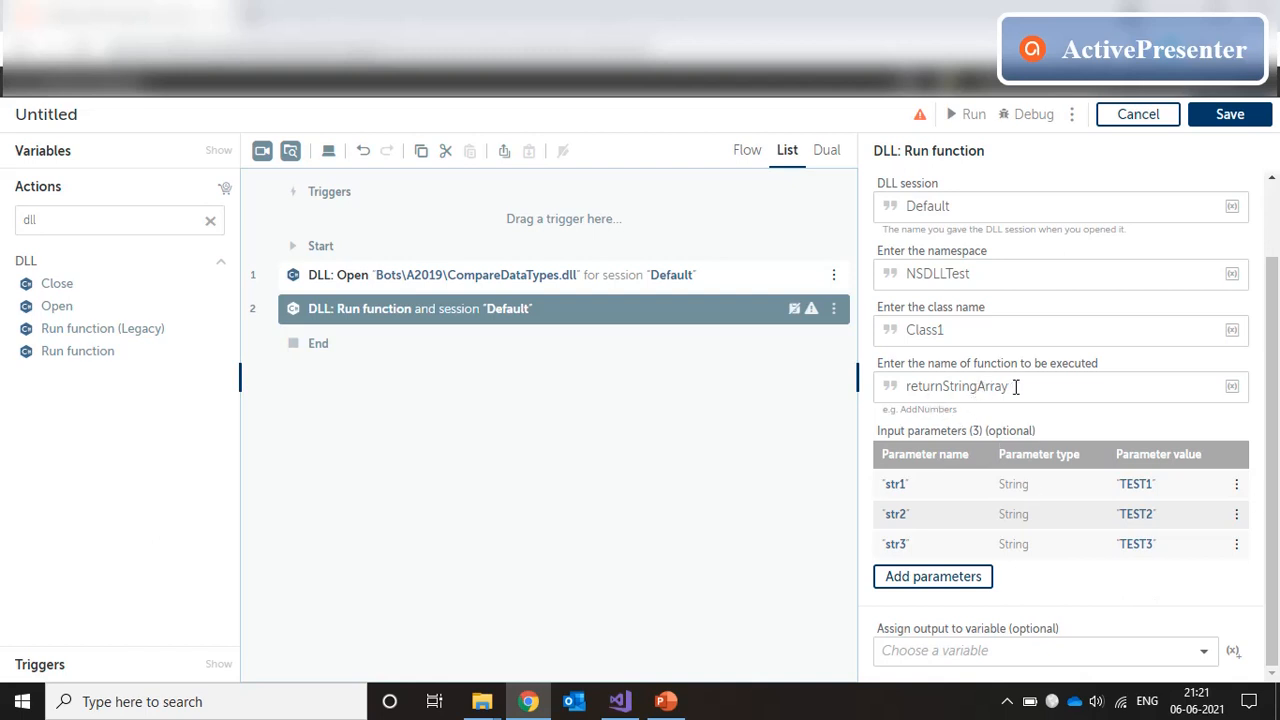
mouse_move(1076, 600)
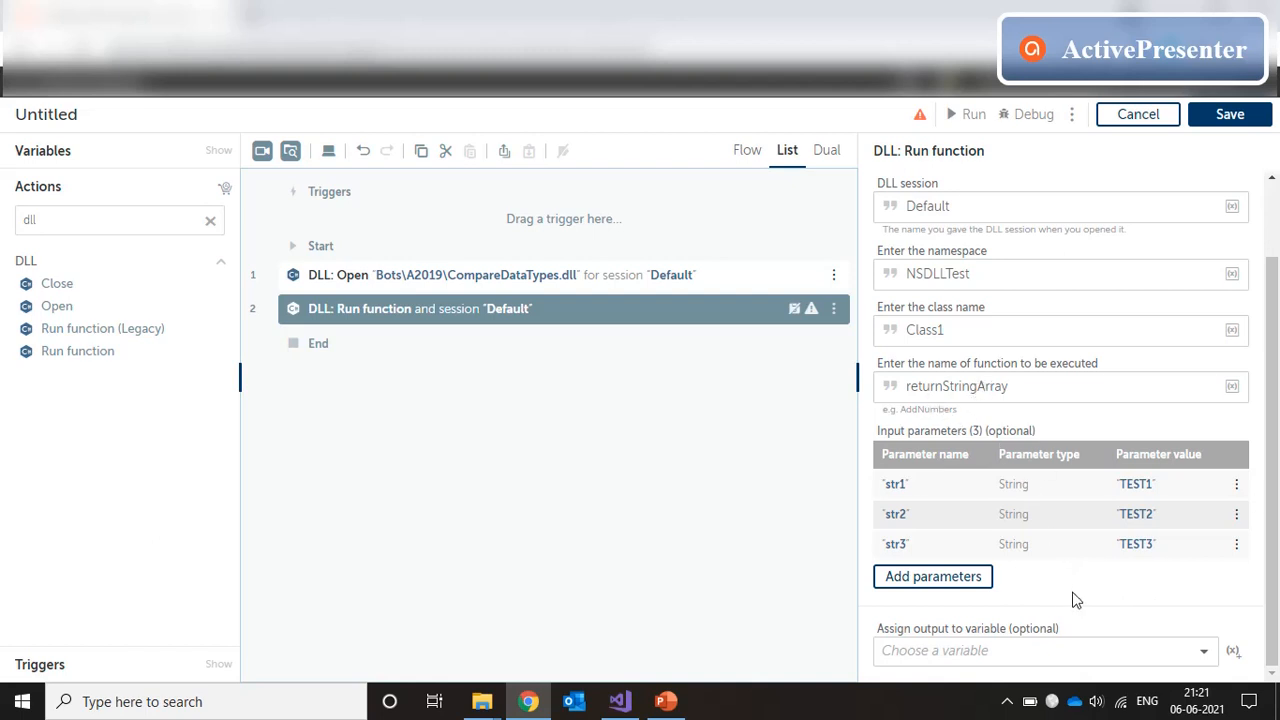
mouse_move(1224, 632)
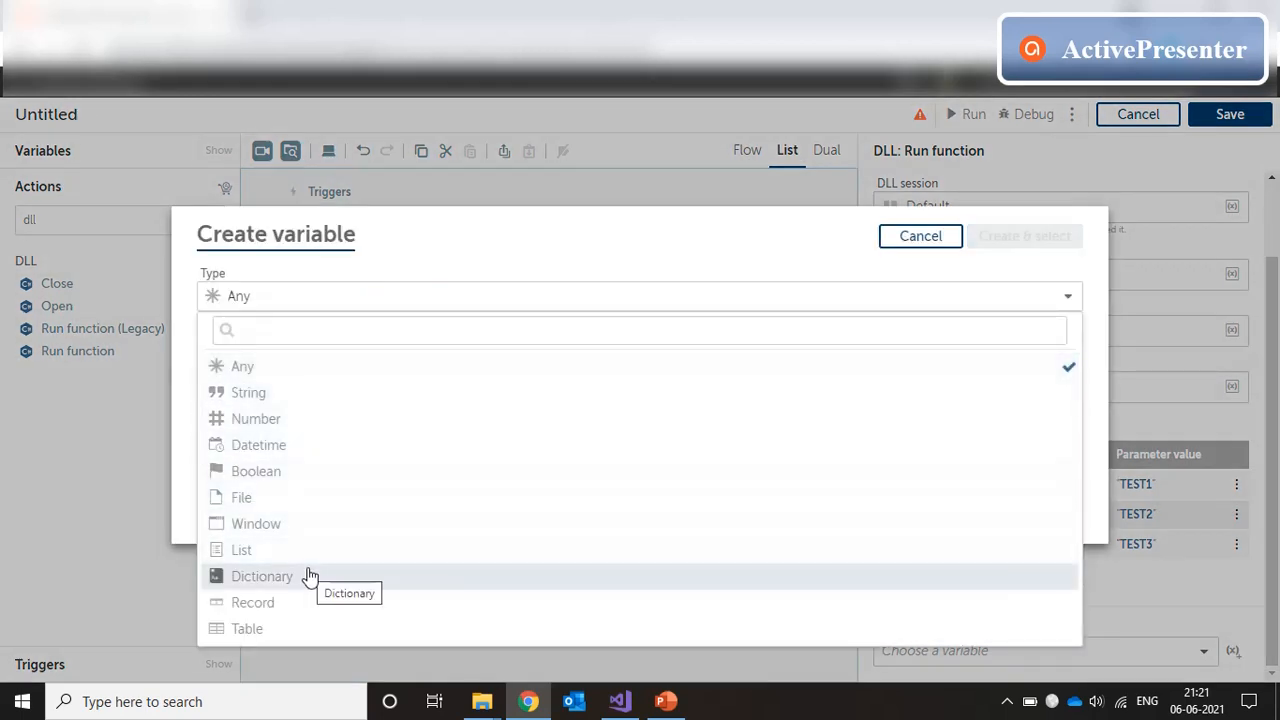
Step: Create a List-of-String variable lstValues and assign the function output to it
click(240, 548)
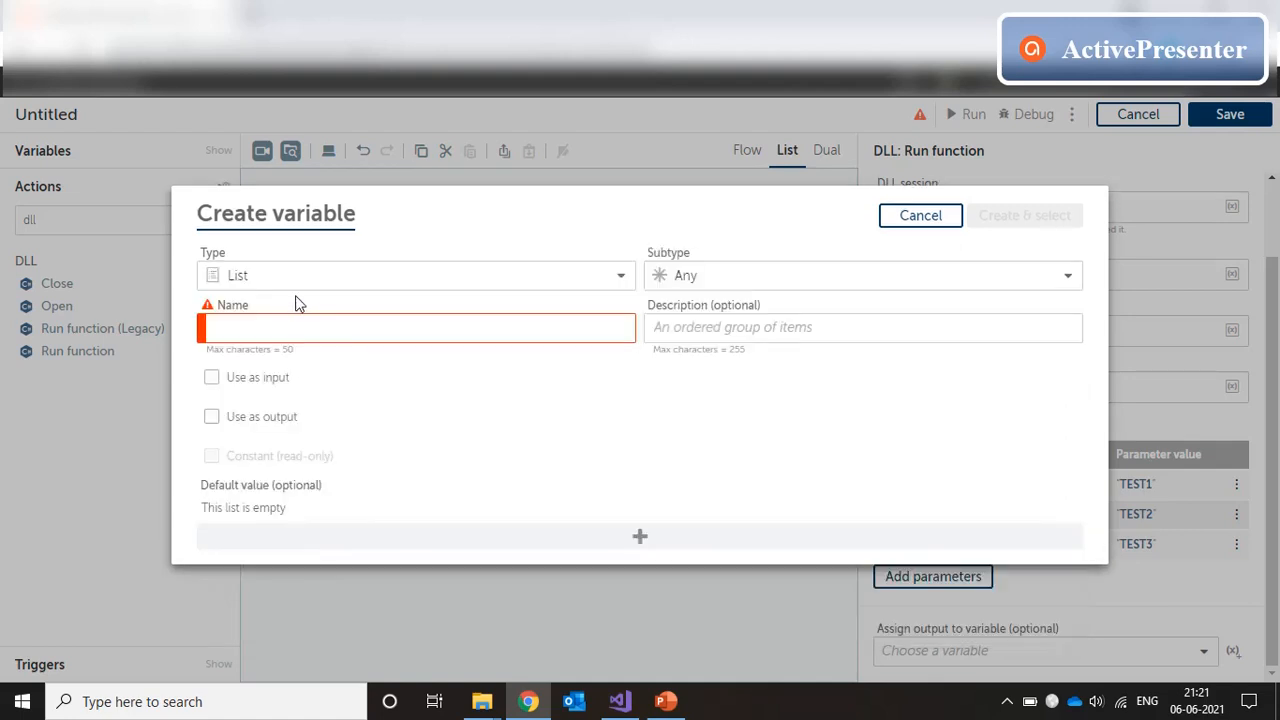
click(860, 276)
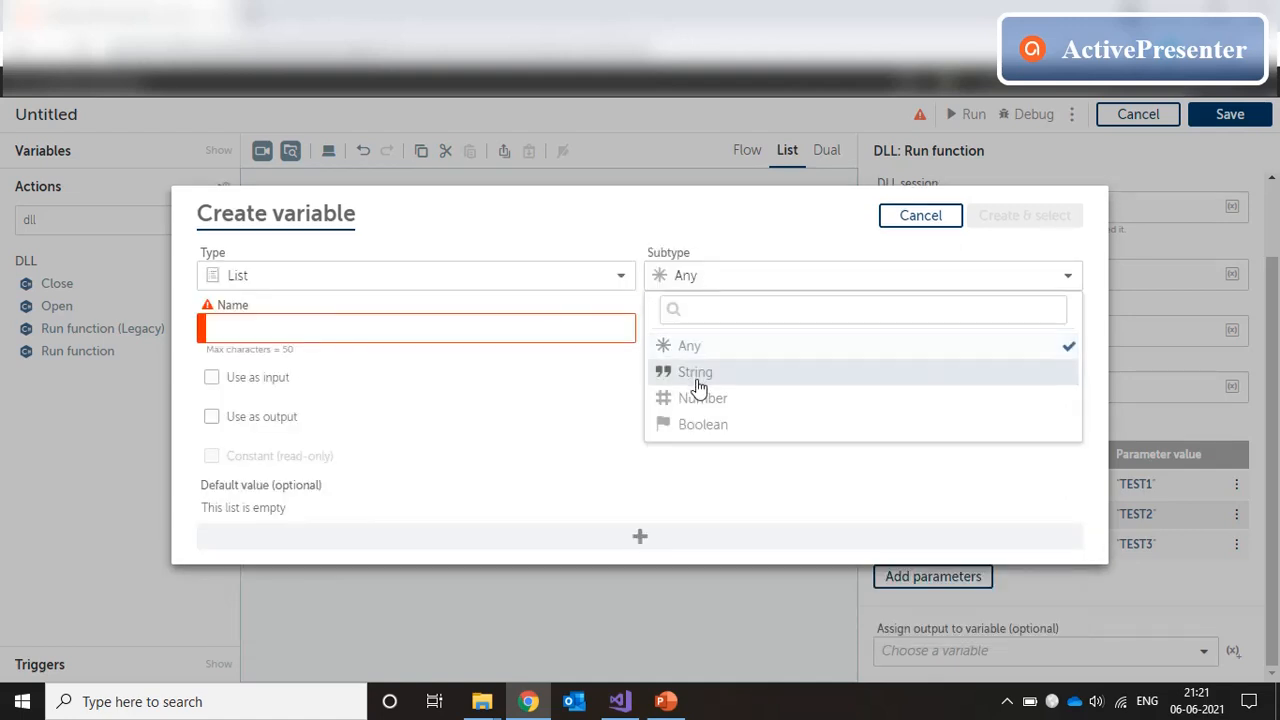
click(696, 370)
text(lstValues)
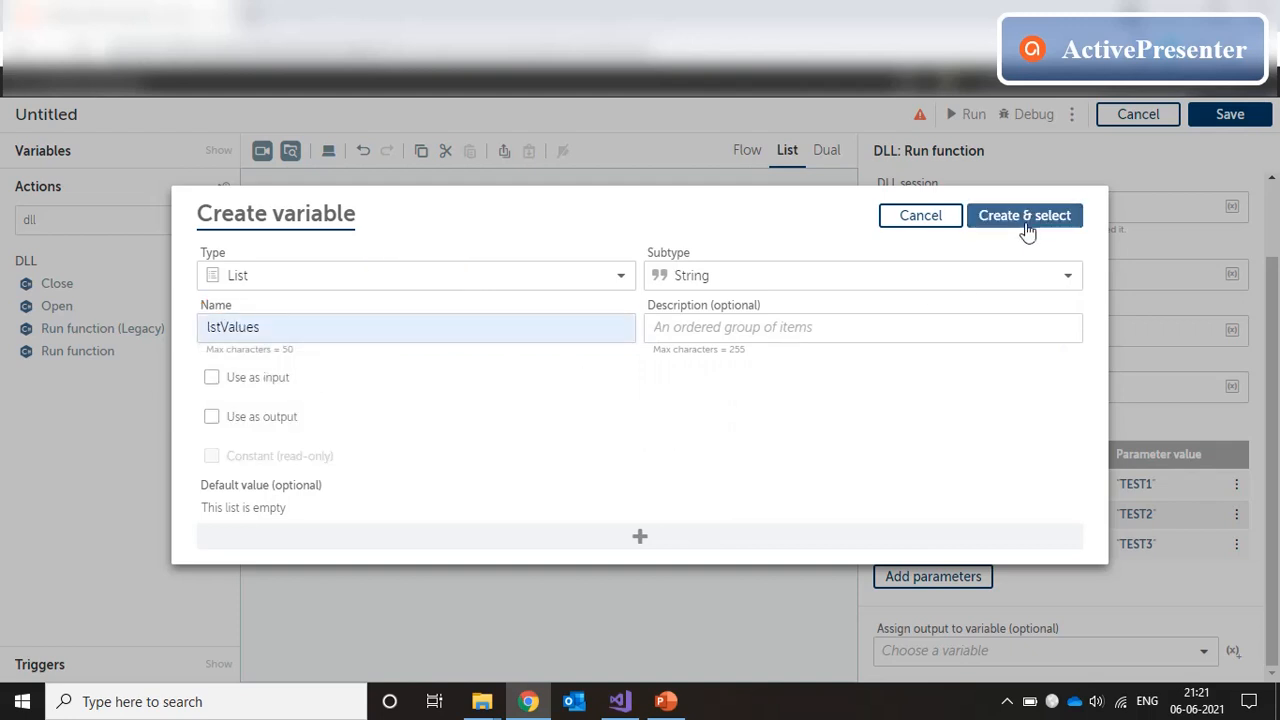
click(1024, 216)
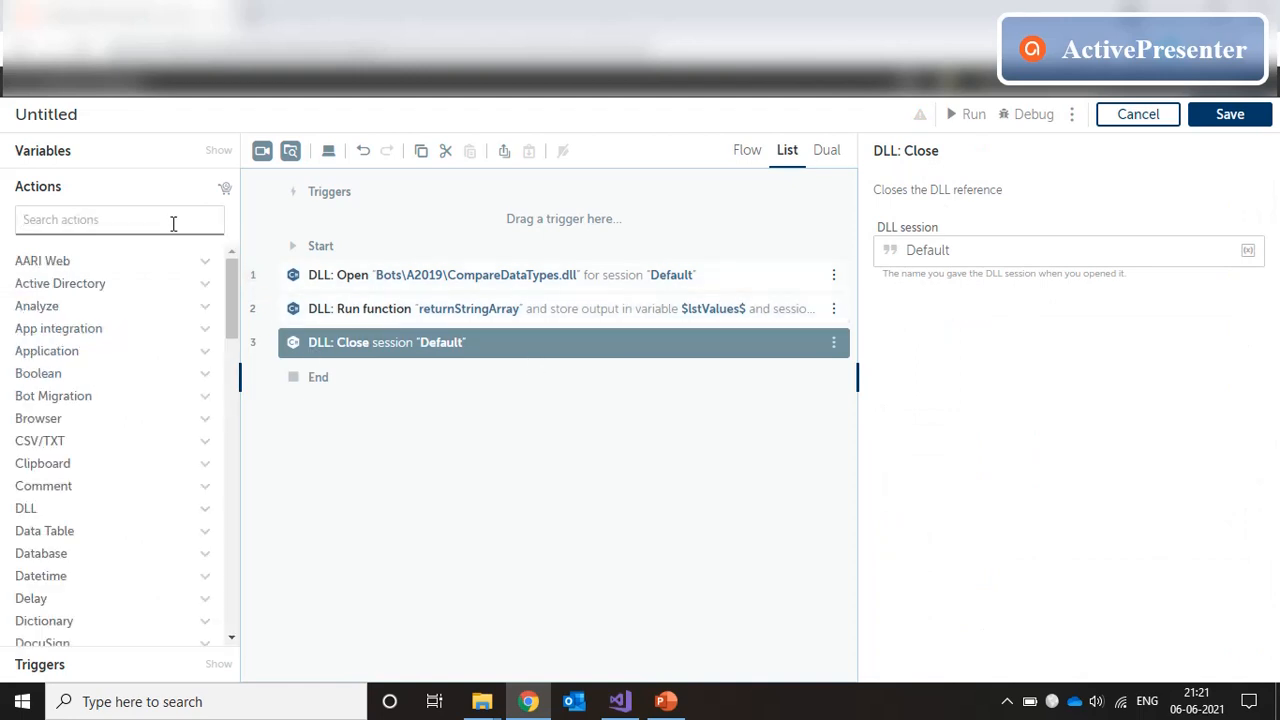
Step: Add a Message box showing $lstValues.LegacyAutomation:listToString$
text(mess)
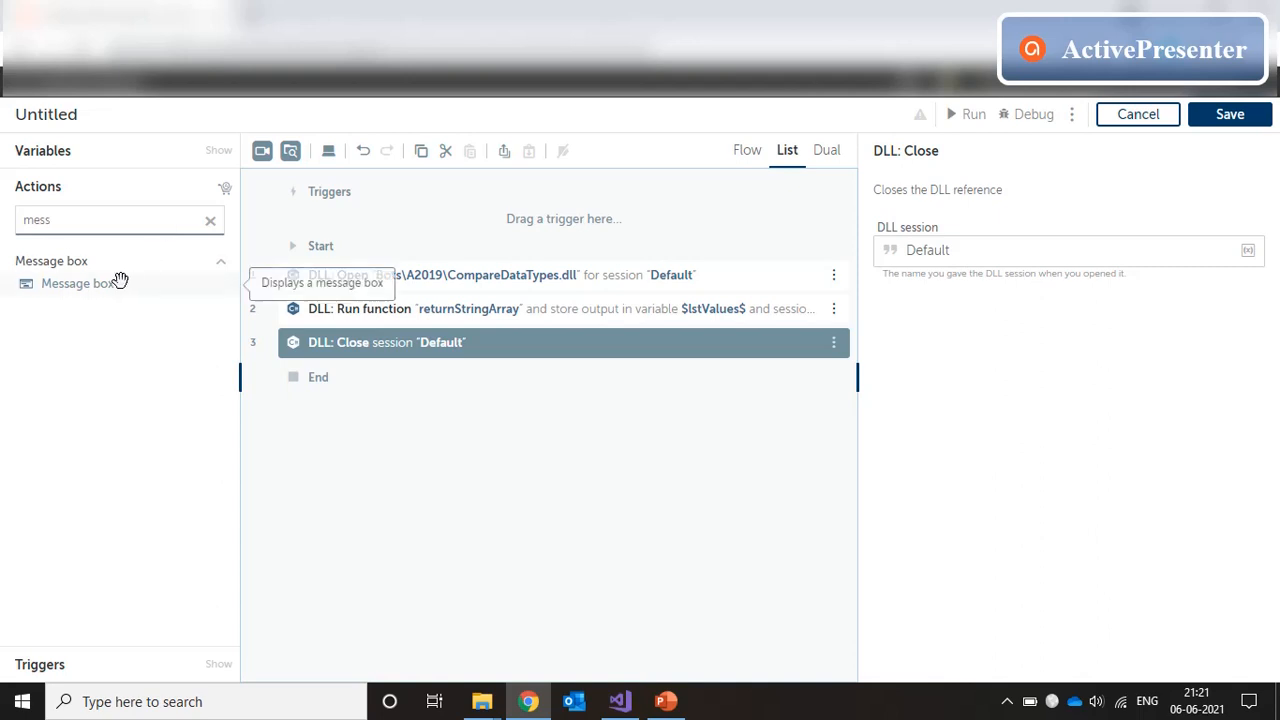
click(76, 284)
text($lstValues$)
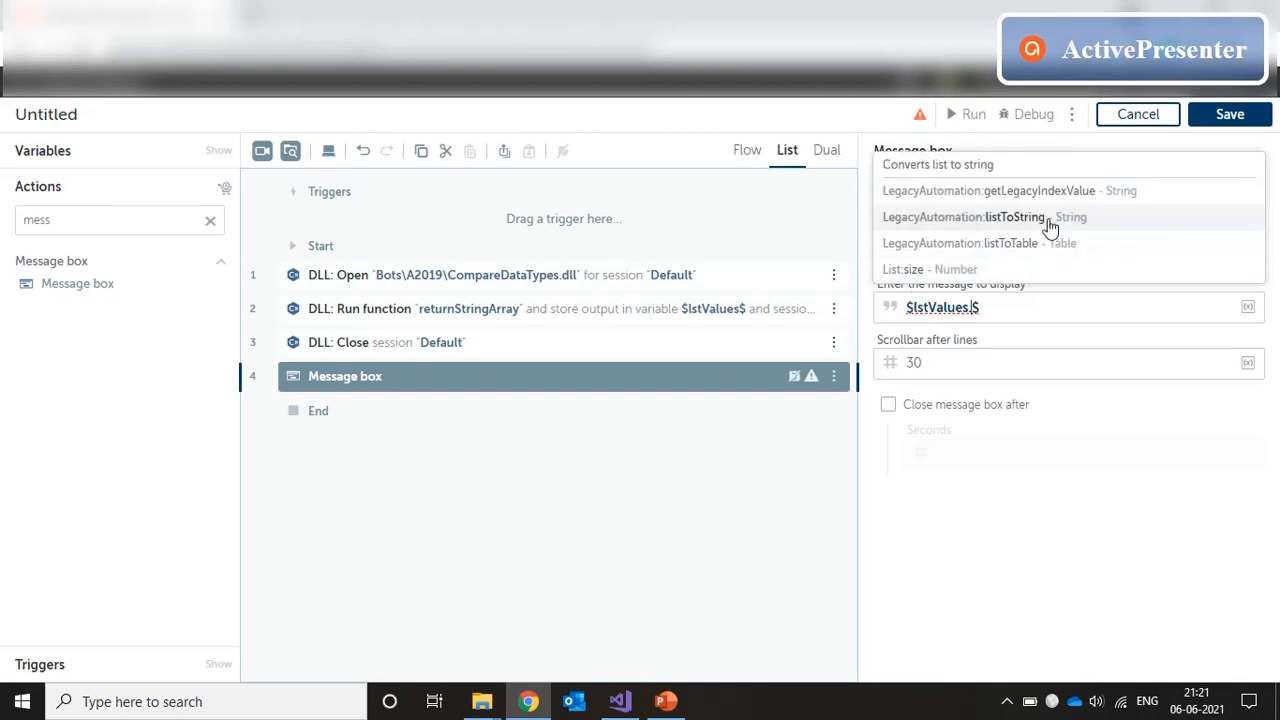
click(964, 216)
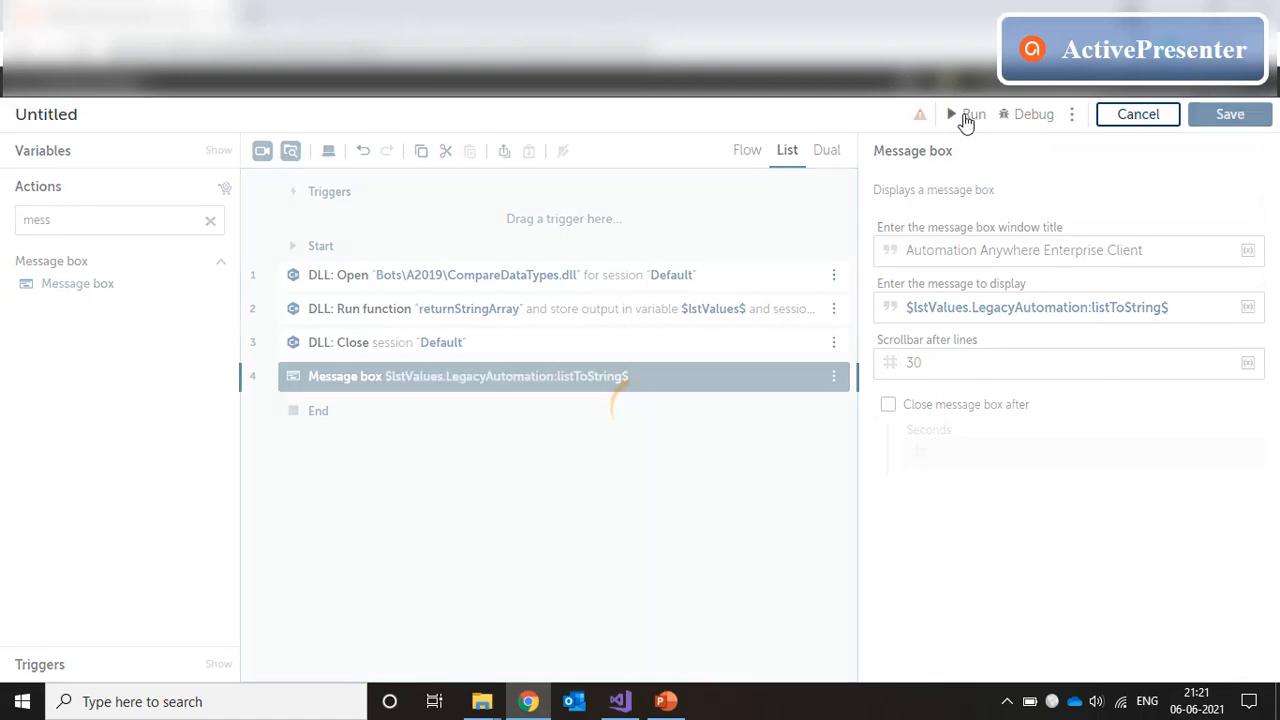
Step: Run the bot and read the message TEST1, TEST2, TEST3
click(972, 114)
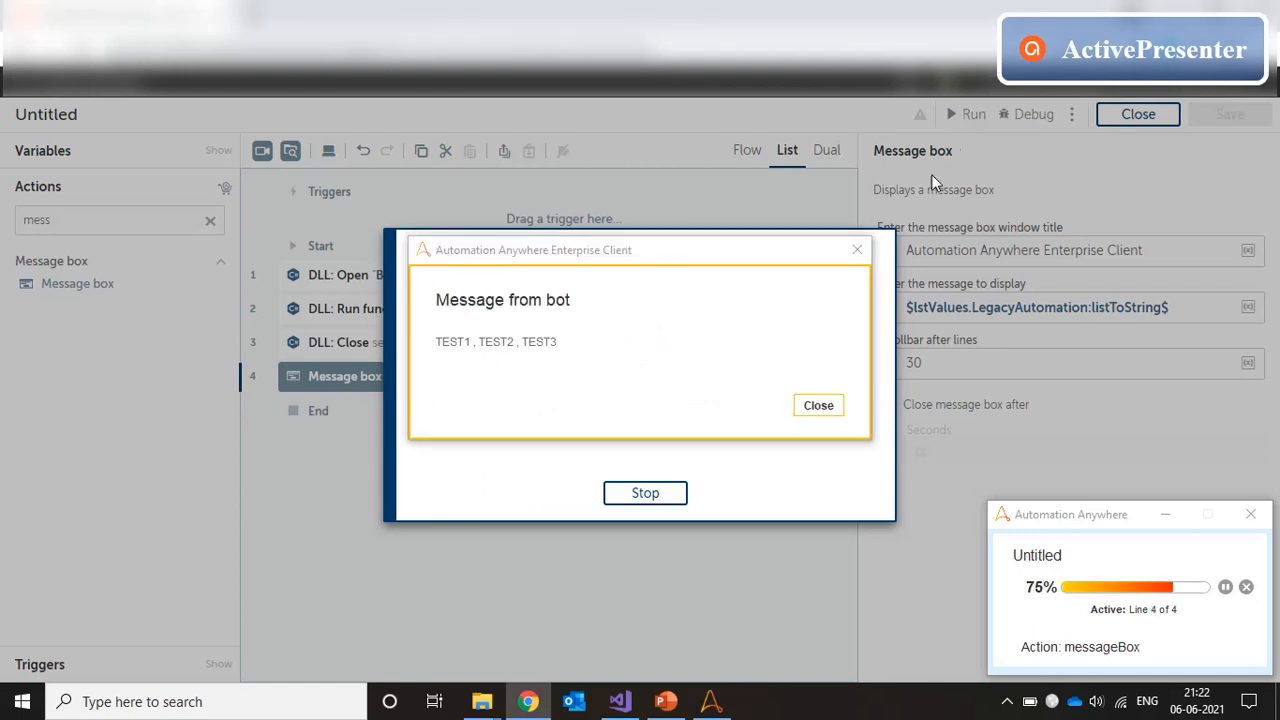
mouse_move(490, 352)
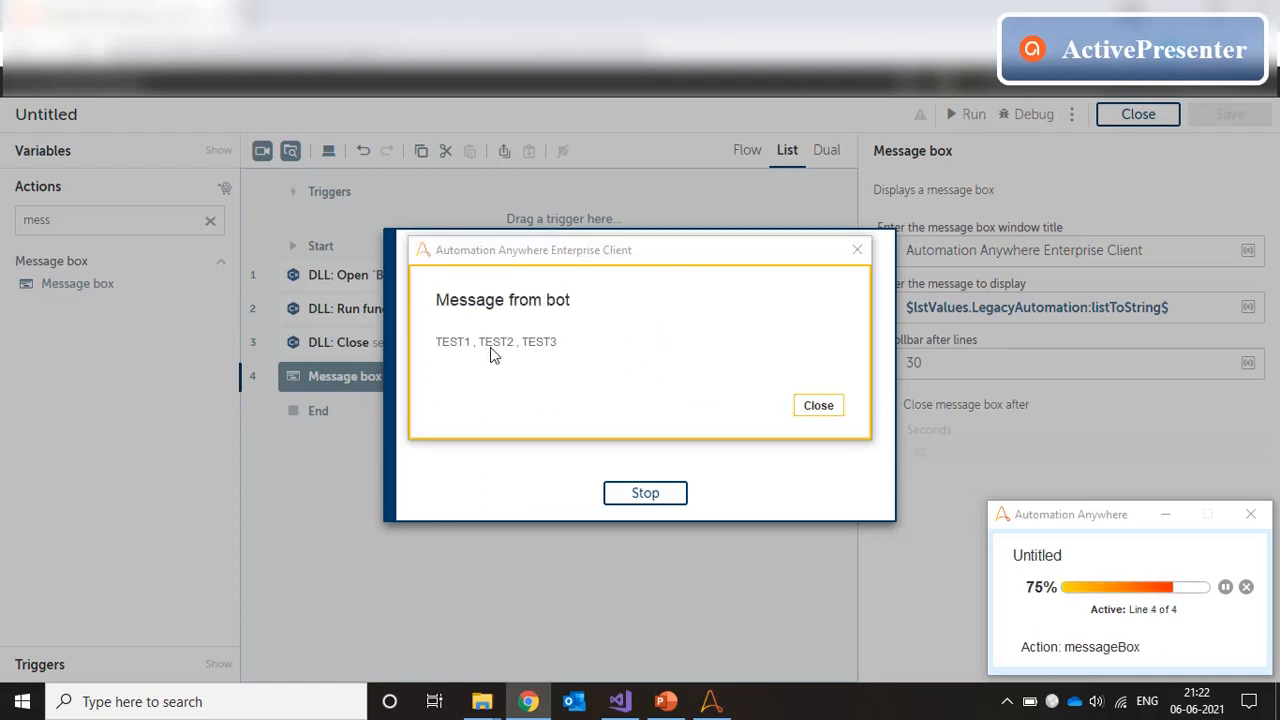
mouse_move(500, 354)
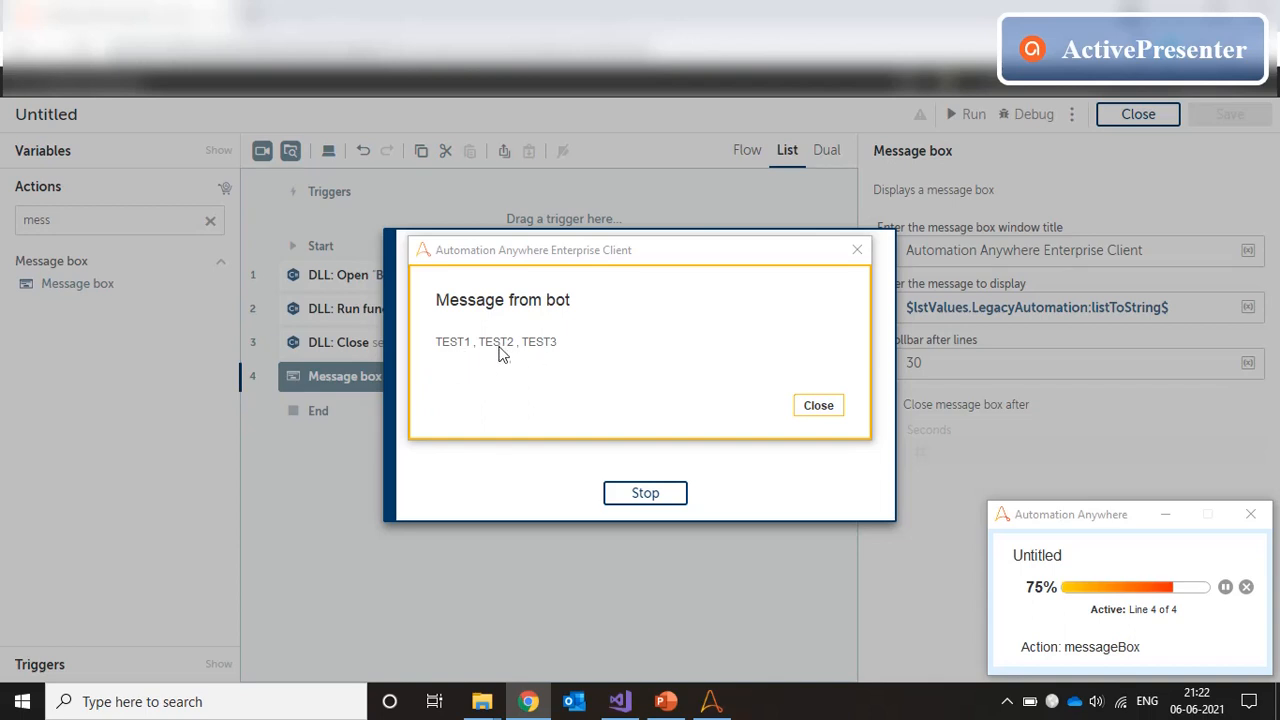
mouse_move(480, 360)
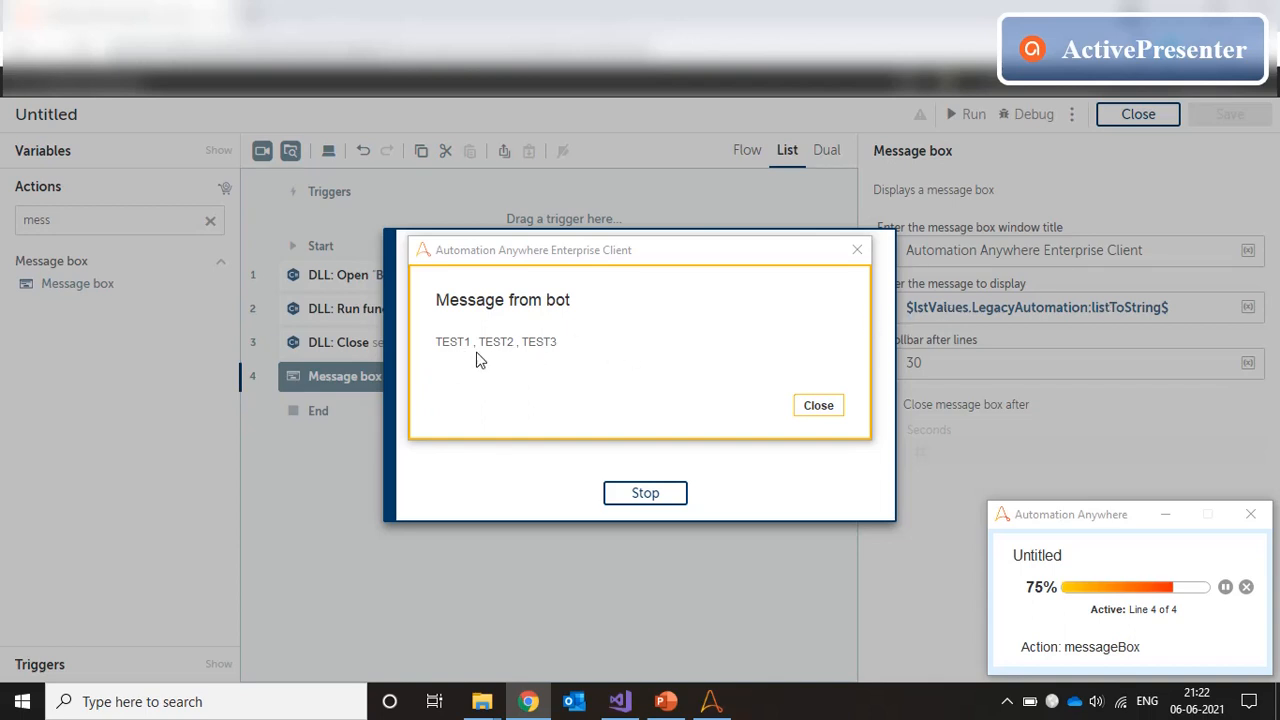
mouse_move(504, 356)
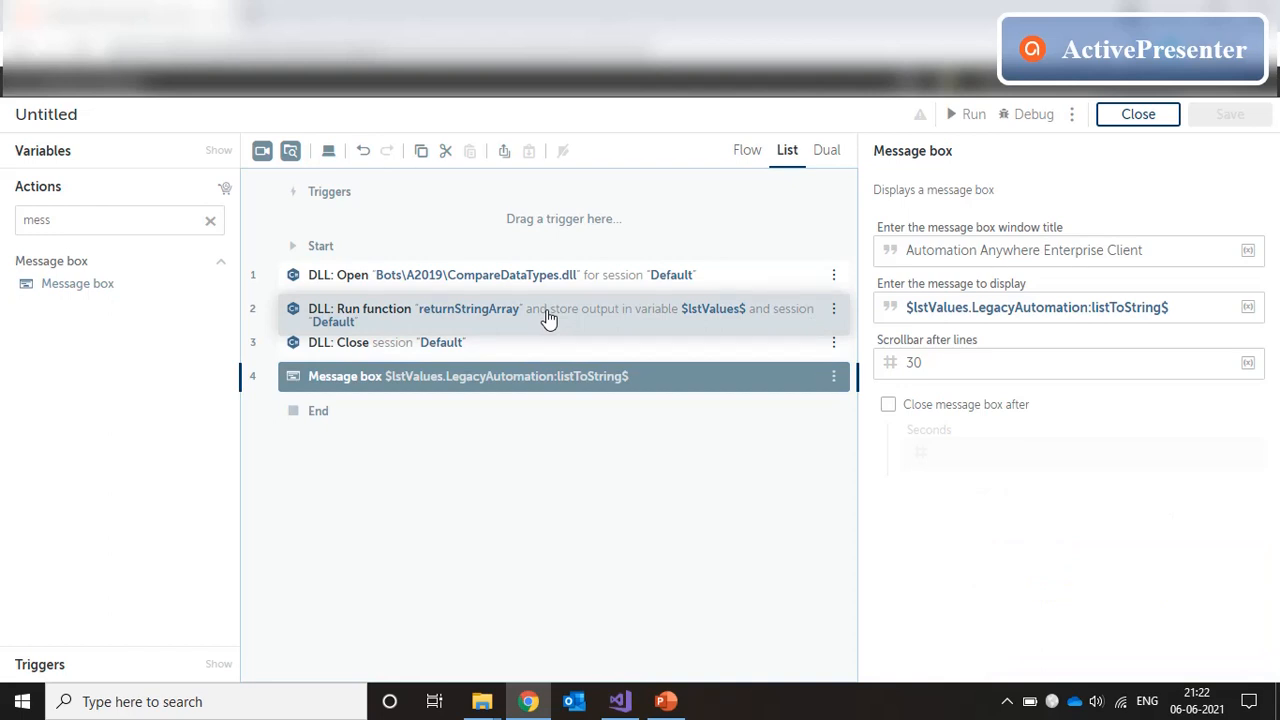
Step: Re-fetch CompareDataTypes.dll details and apply Class1.returnDictionary to the run step
click(550, 308)
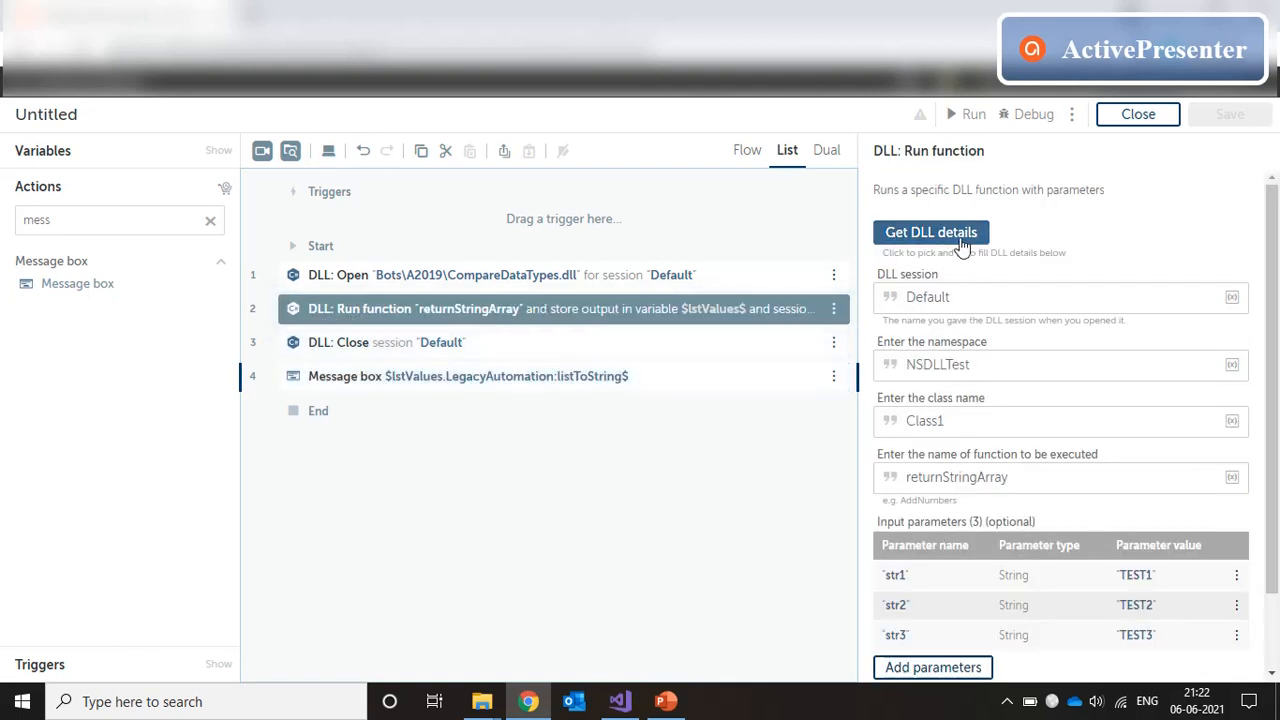
click(932, 232)
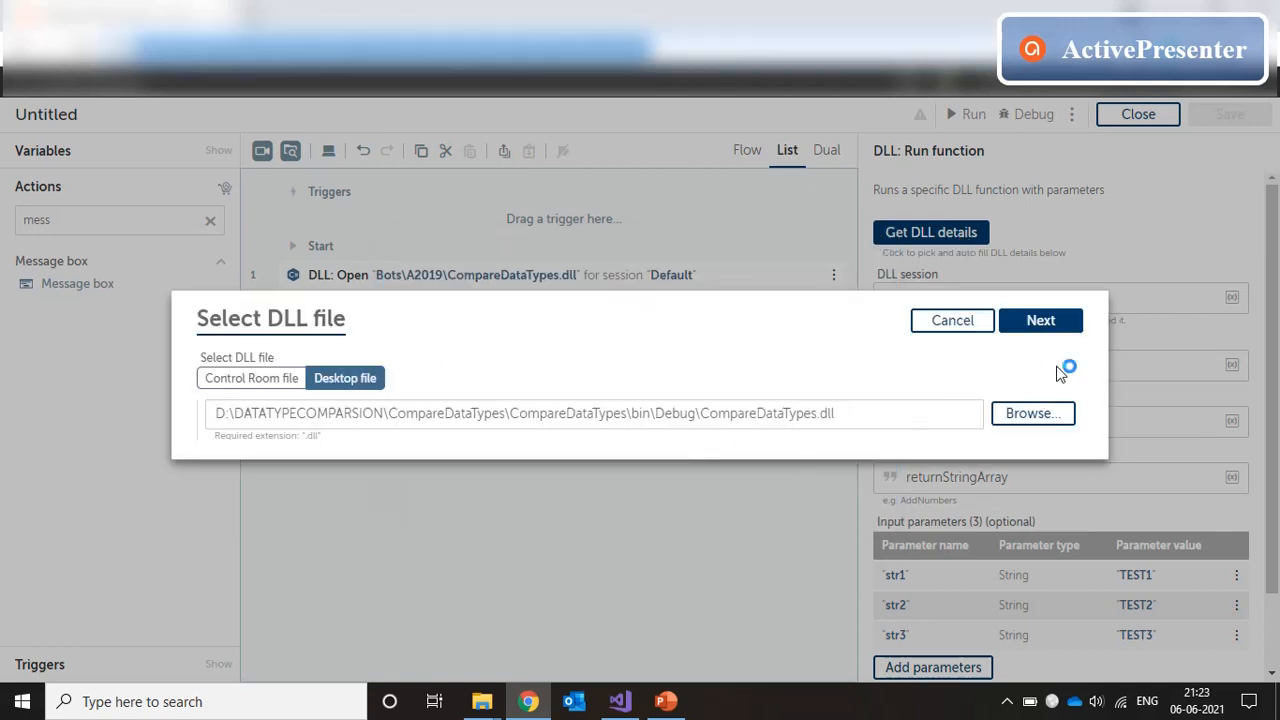
click(1032, 412)
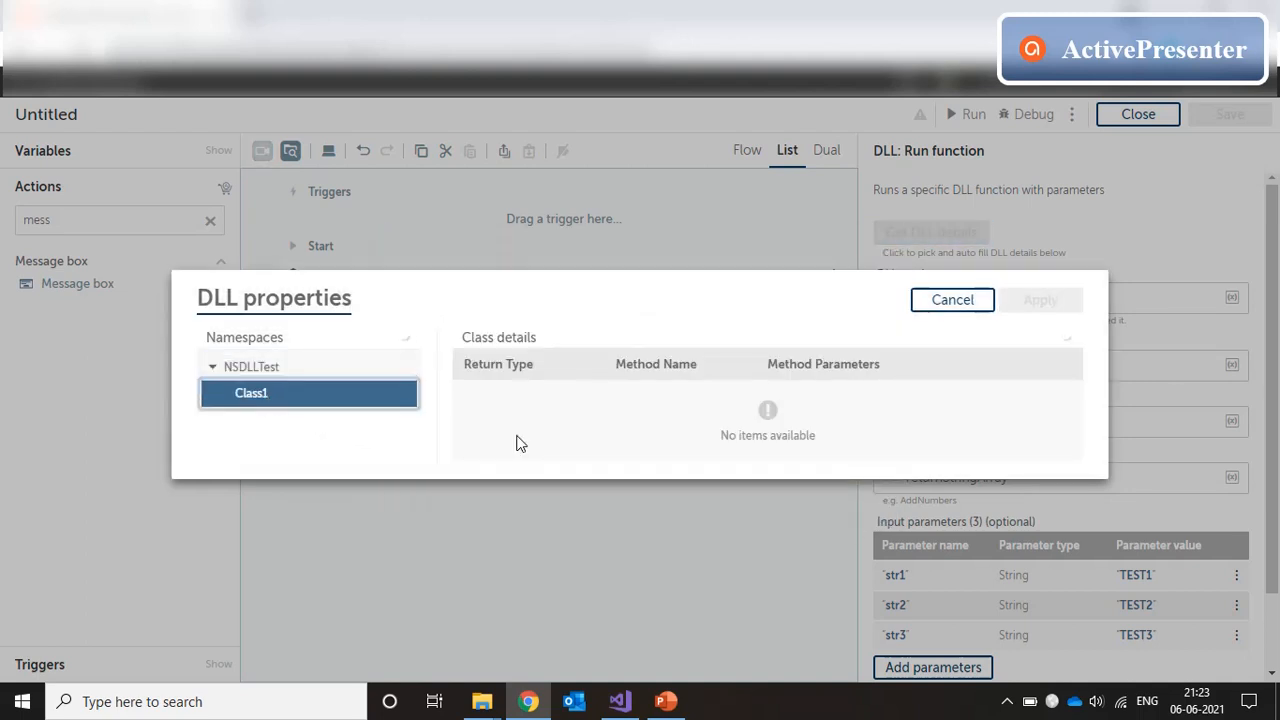
click(252, 392)
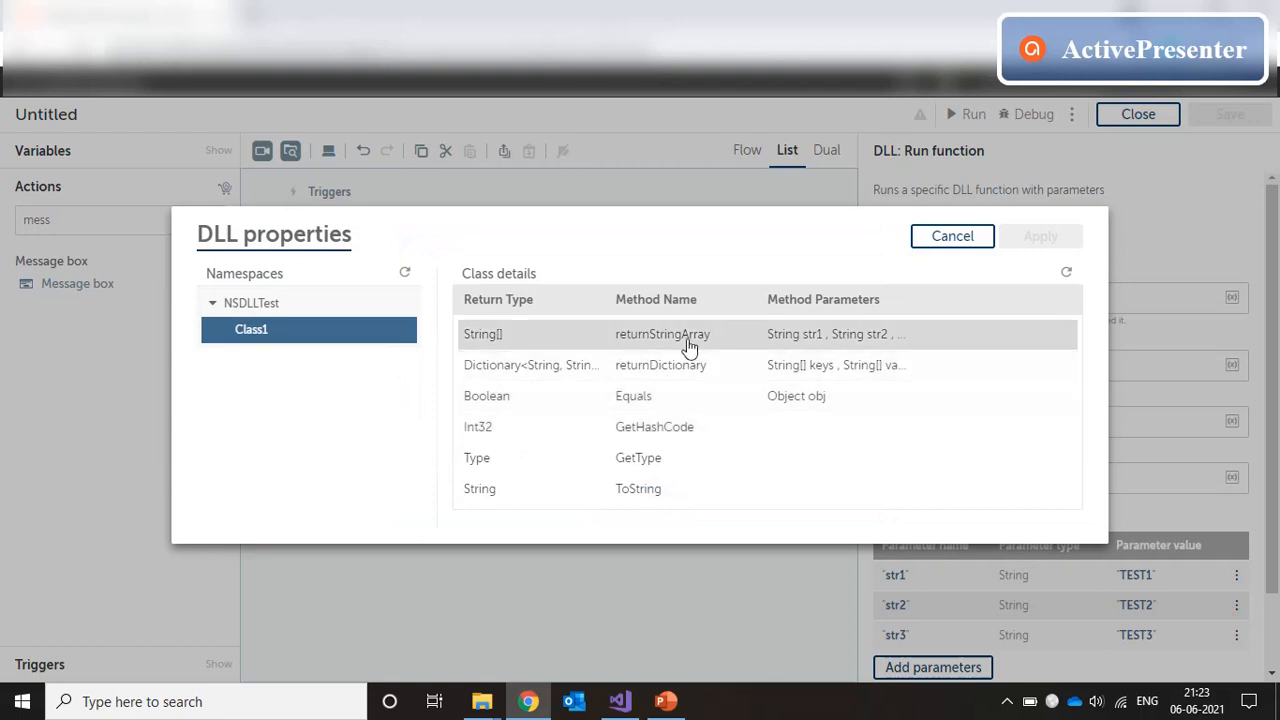
click(660, 364)
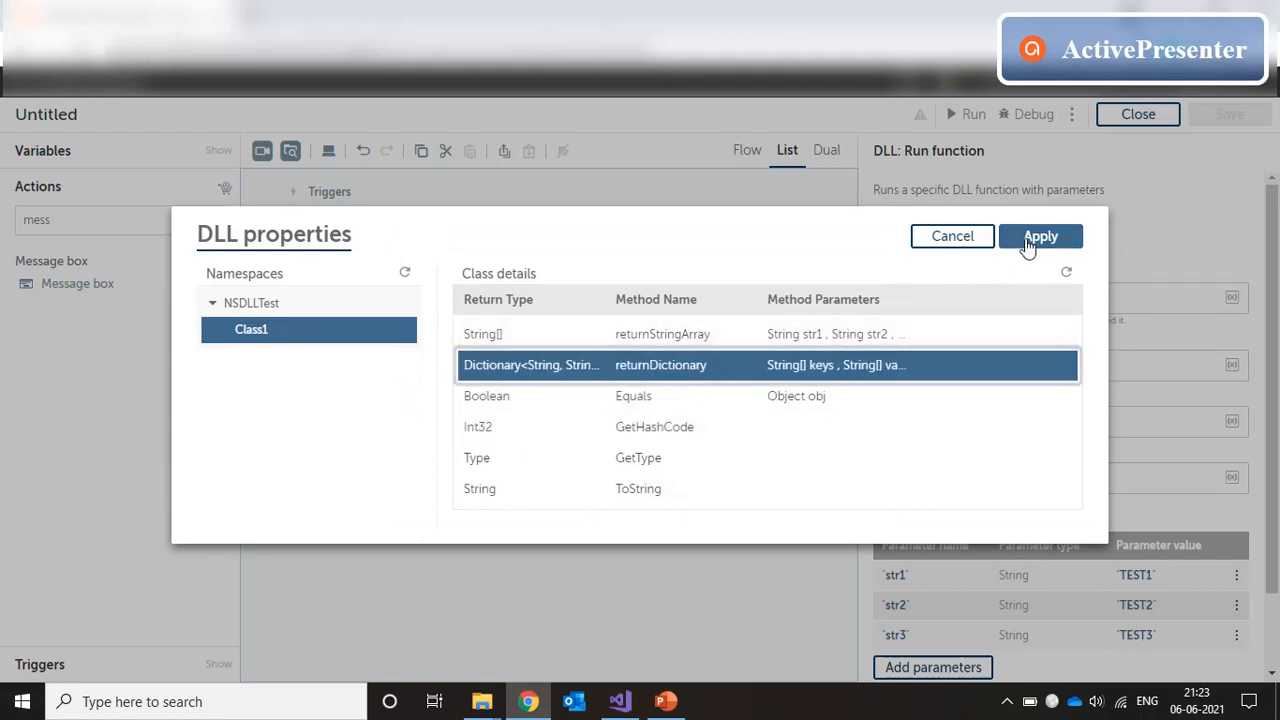
click(1040, 236)
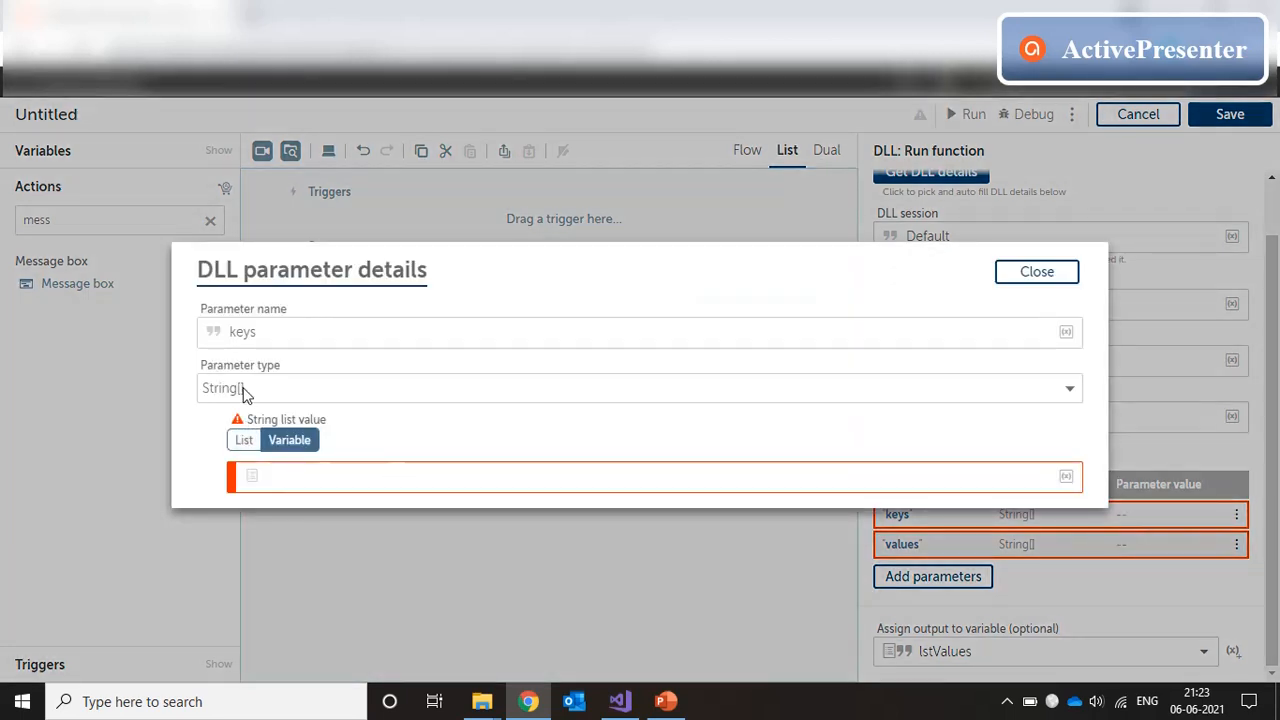
Step: Fill the keys parameter with a literal two-item list: empname and empdesignation
click(244, 440)
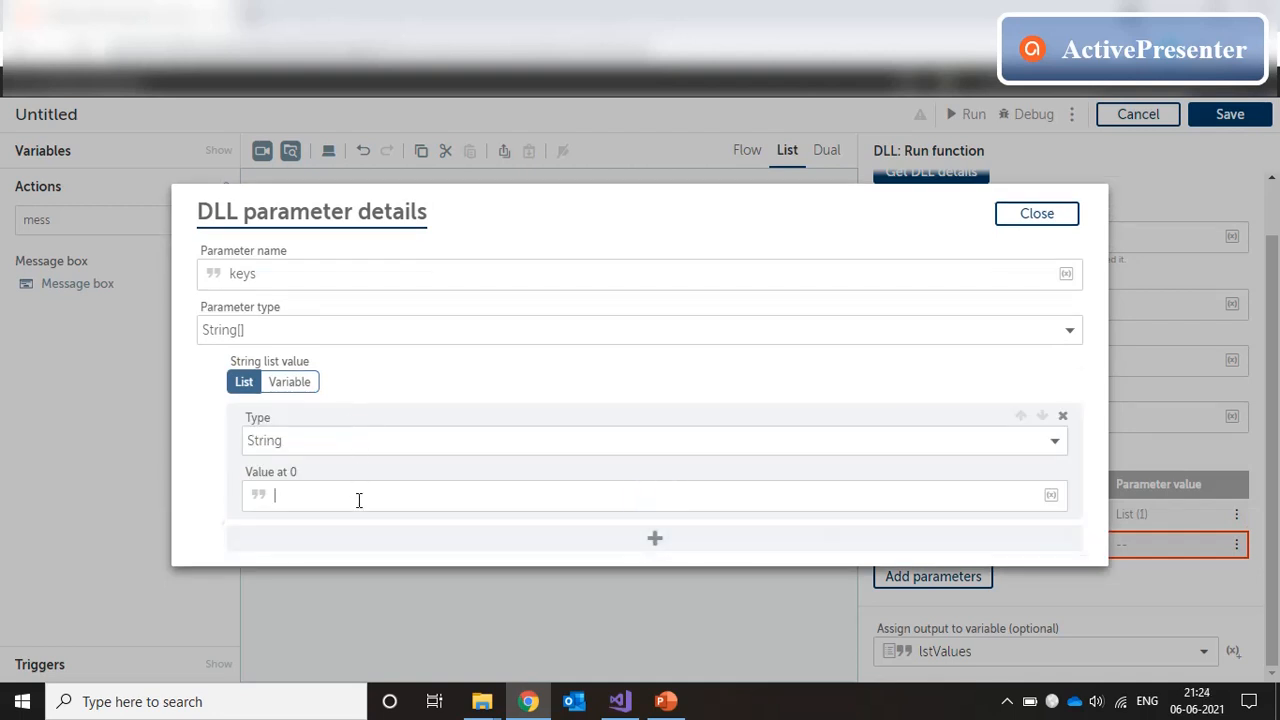
text(empname)
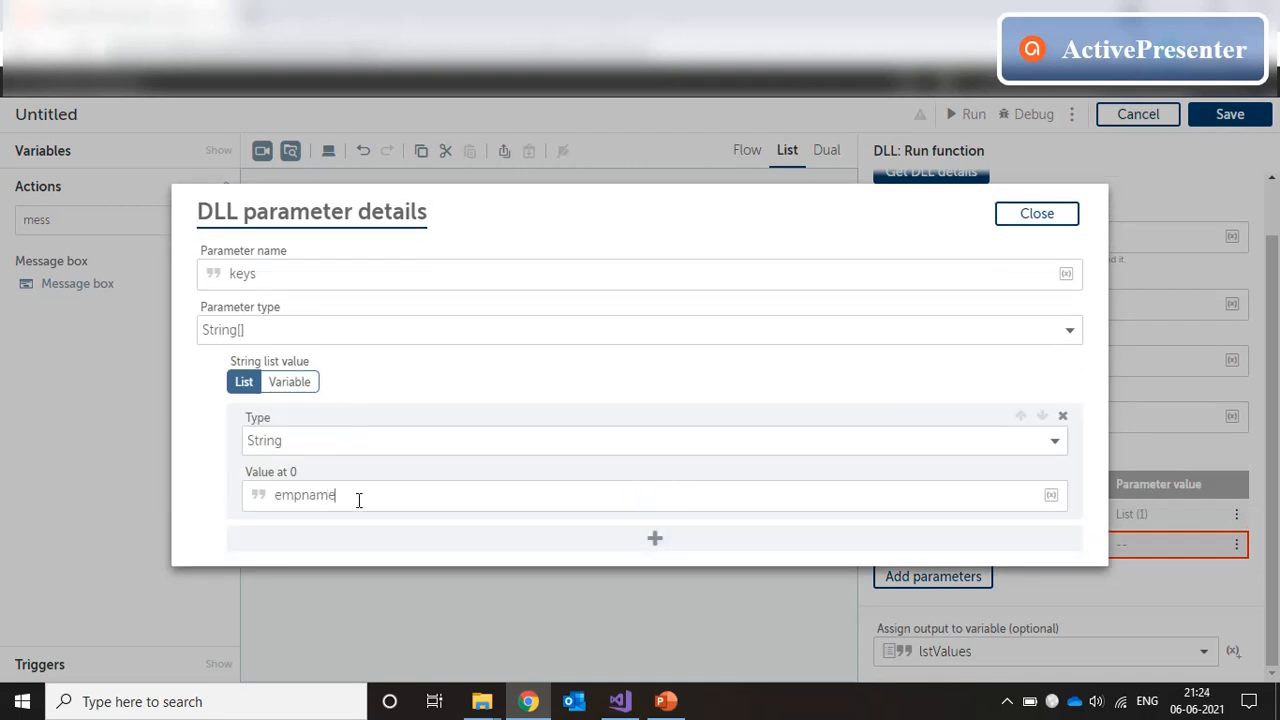
click(656, 538)
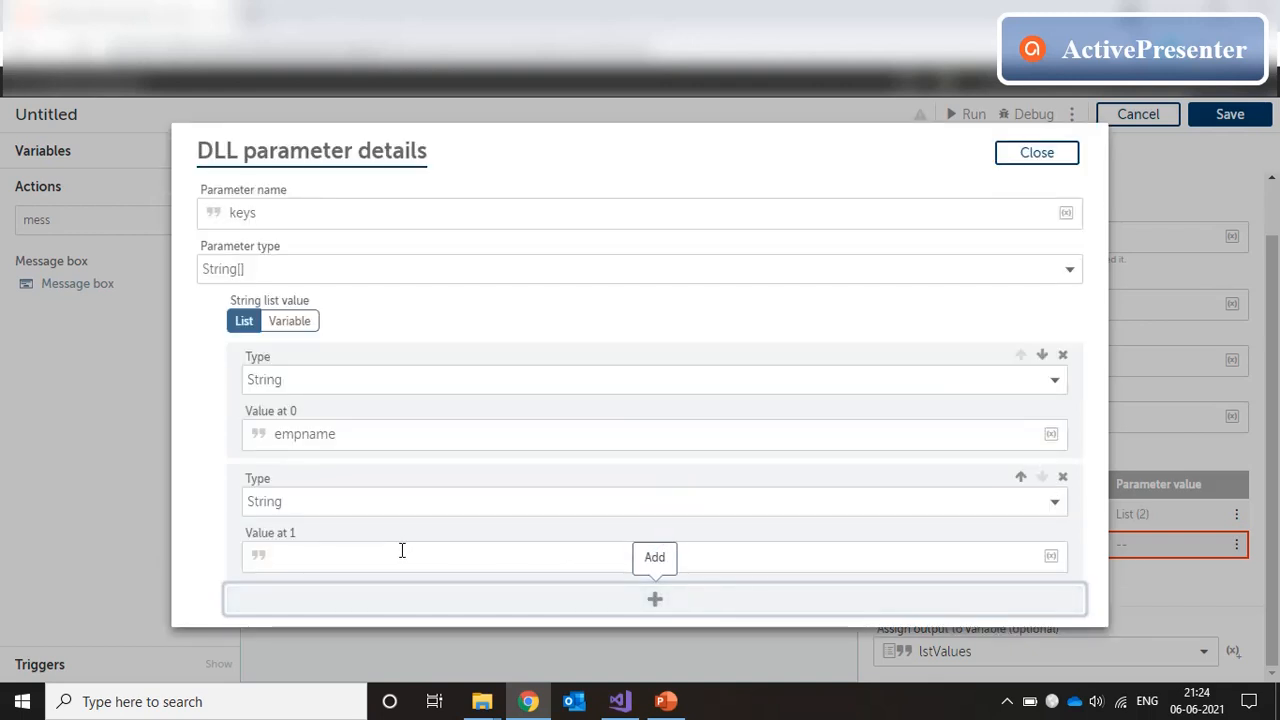
text(empde)
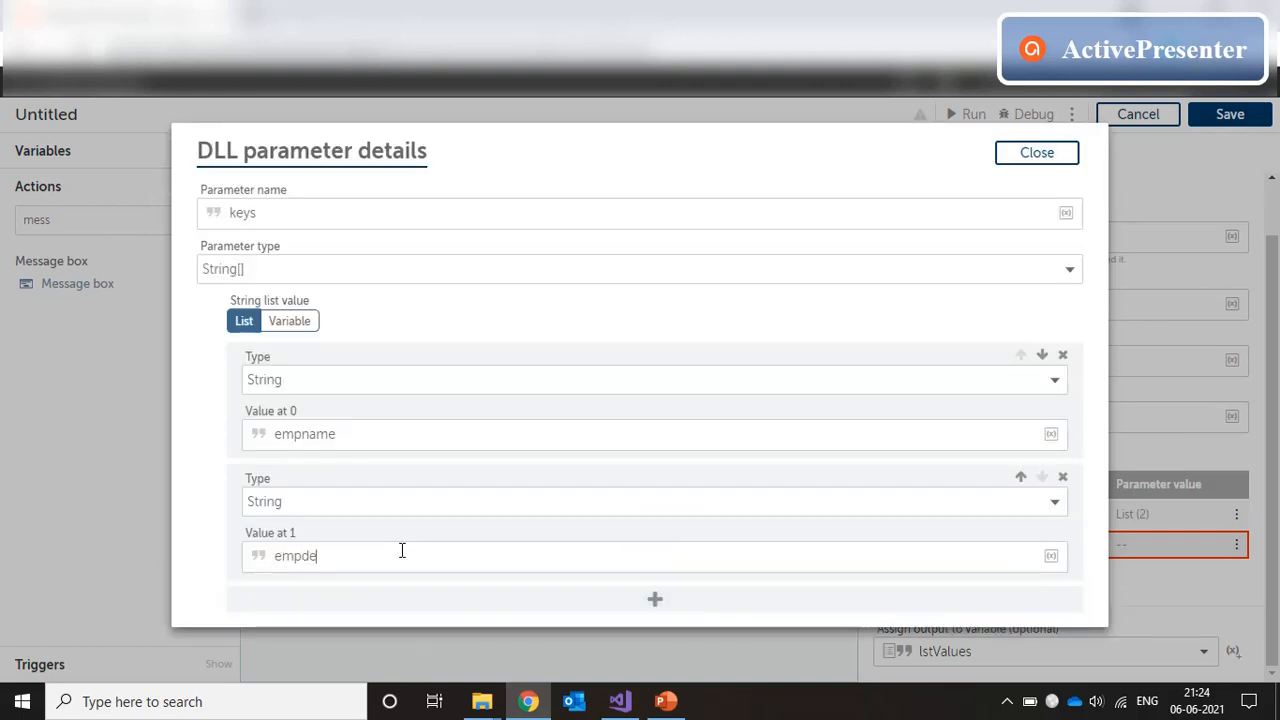
text(signation)
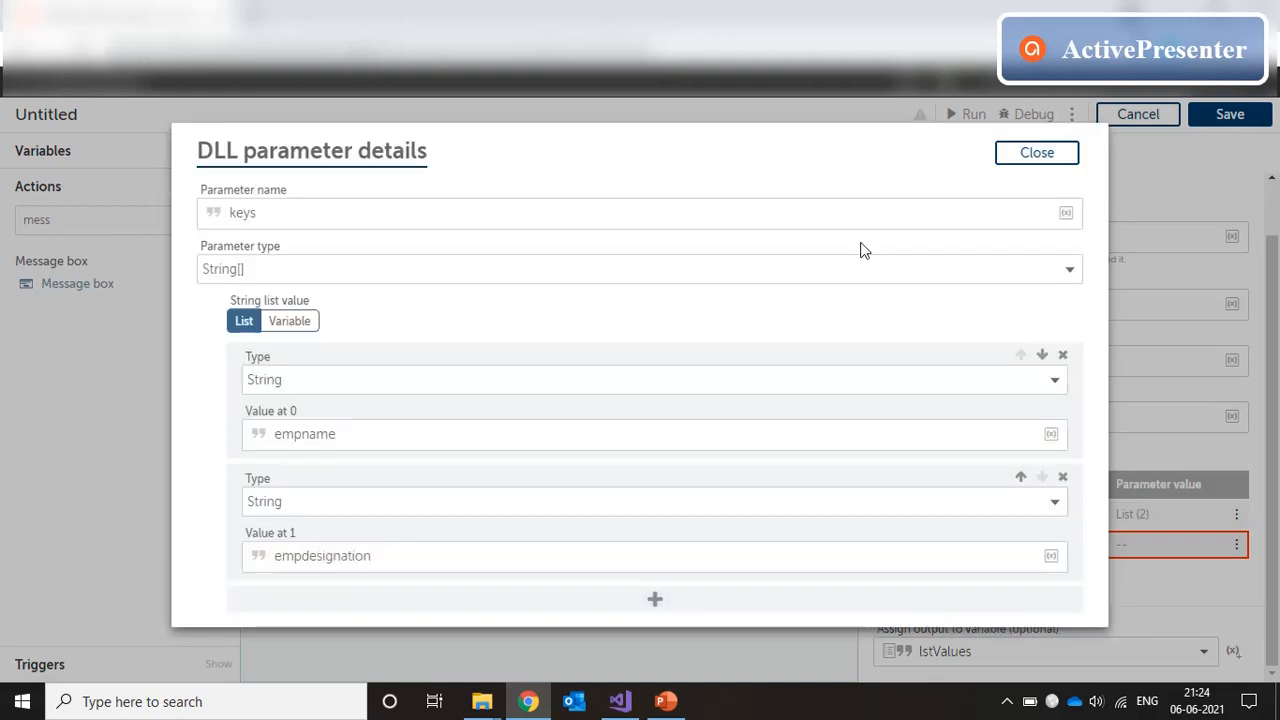
click(1036, 152)
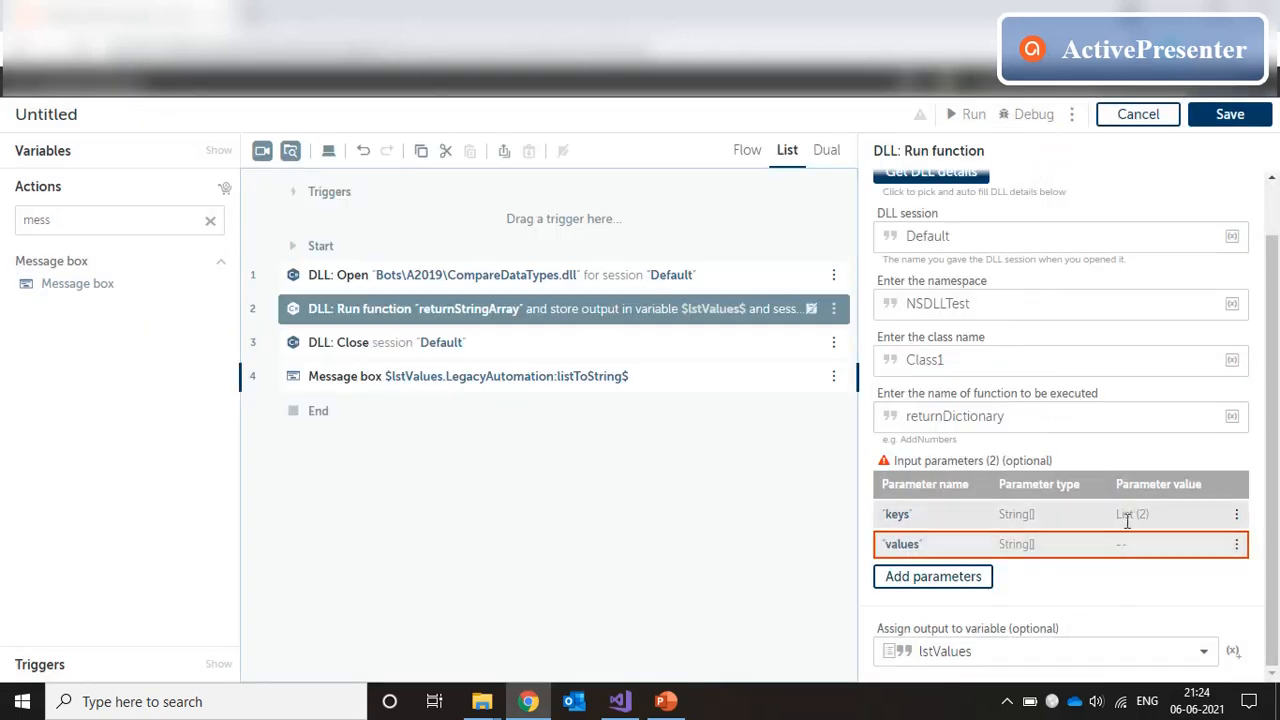
Step: Give the values parameter a literal String list with the two entries John and CEO
click(1236, 544)
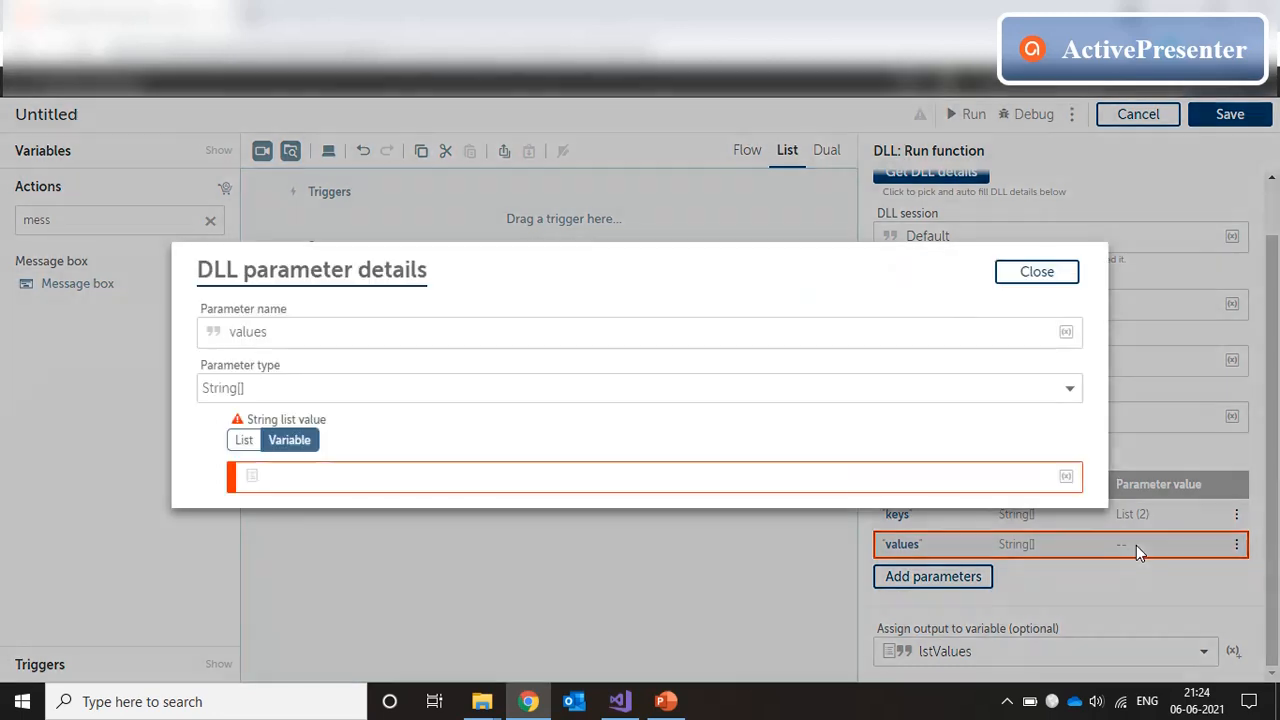
click(244, 440)
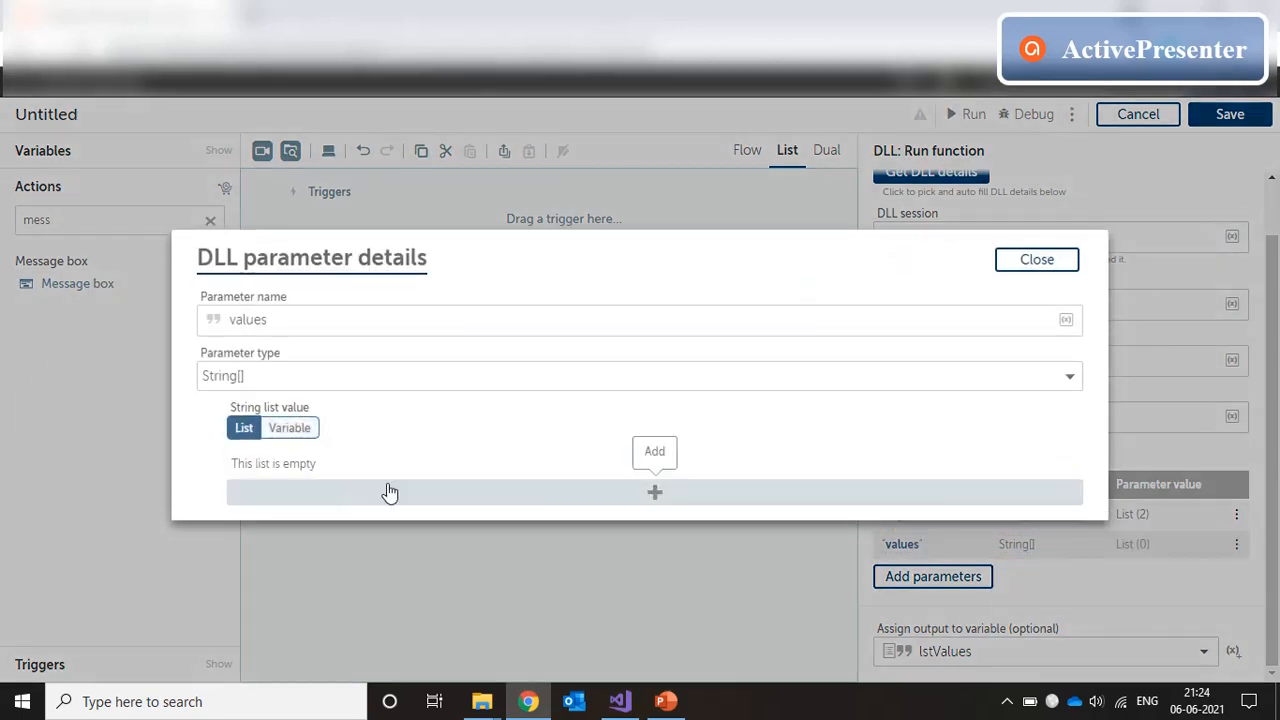
click(654, 492)
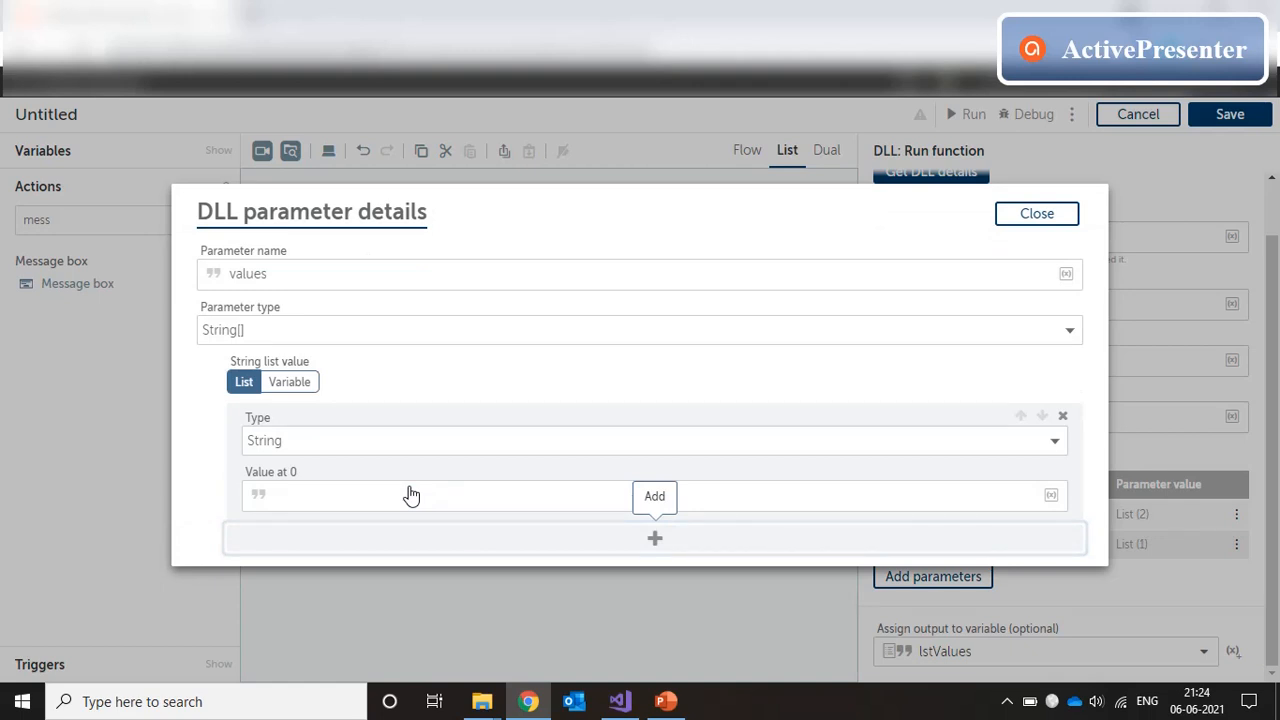
click(414, 496)
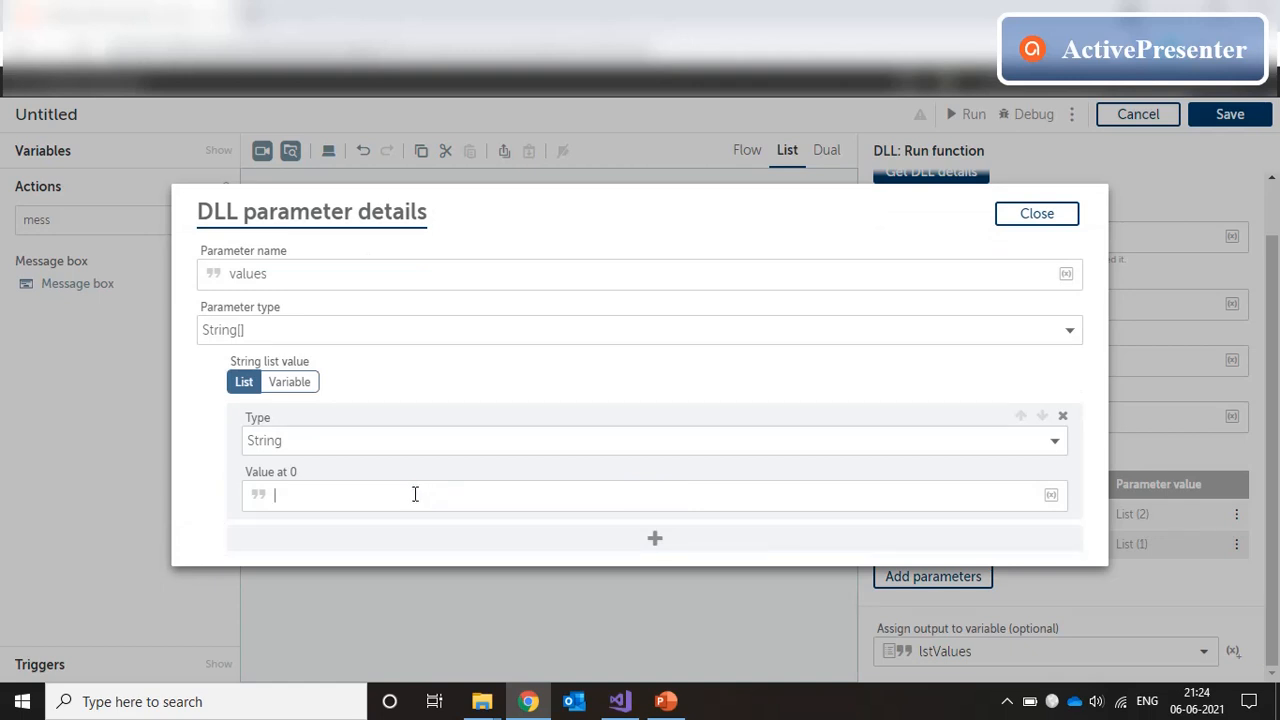
text(John)
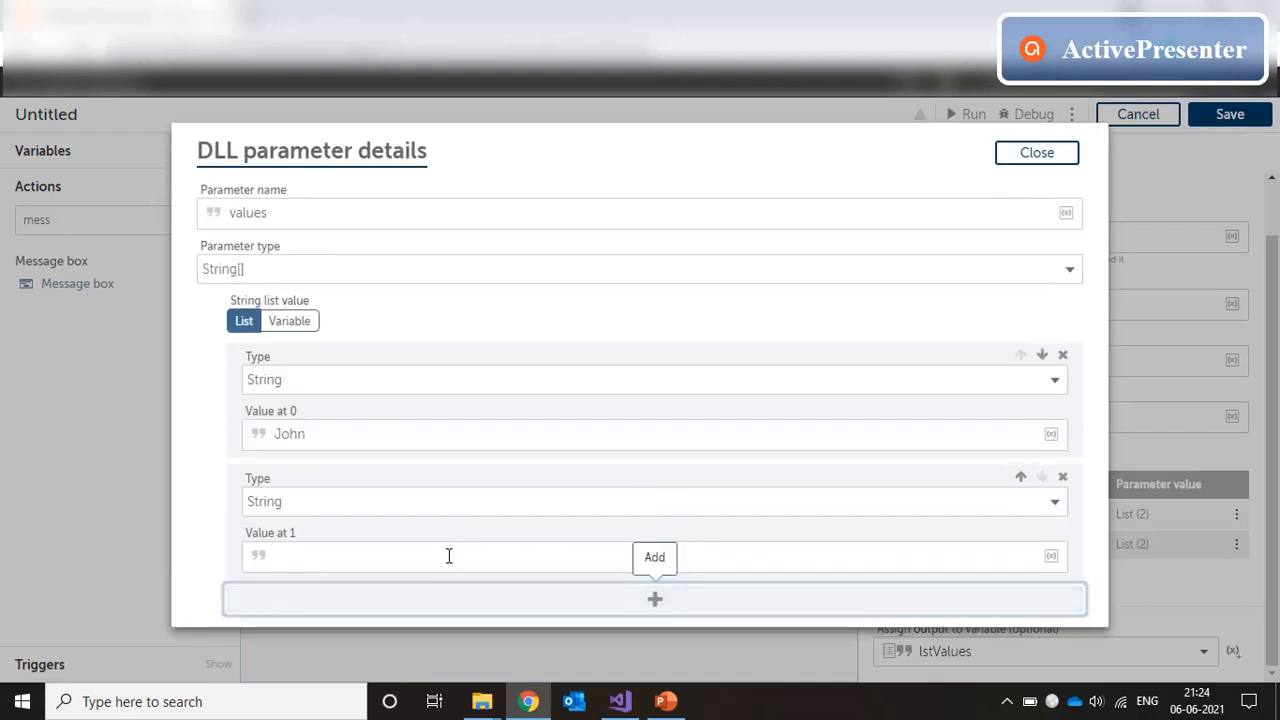
text(CEO)
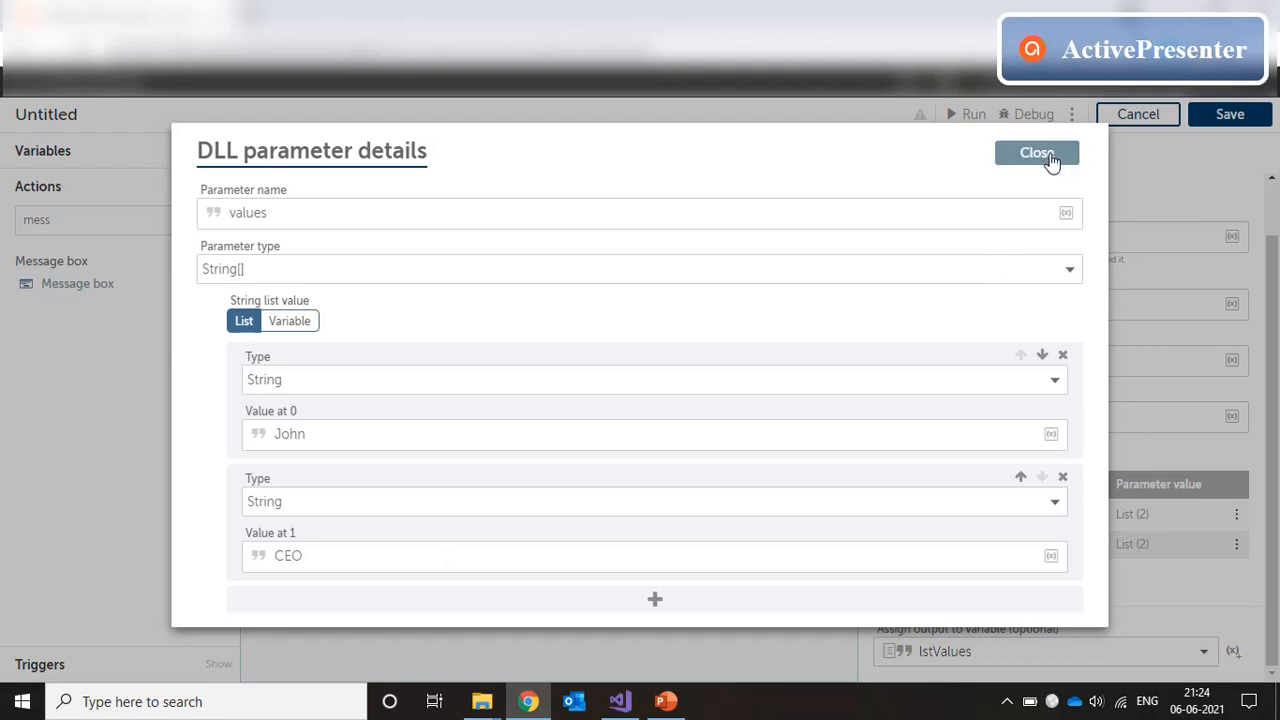
click(1036, 152)
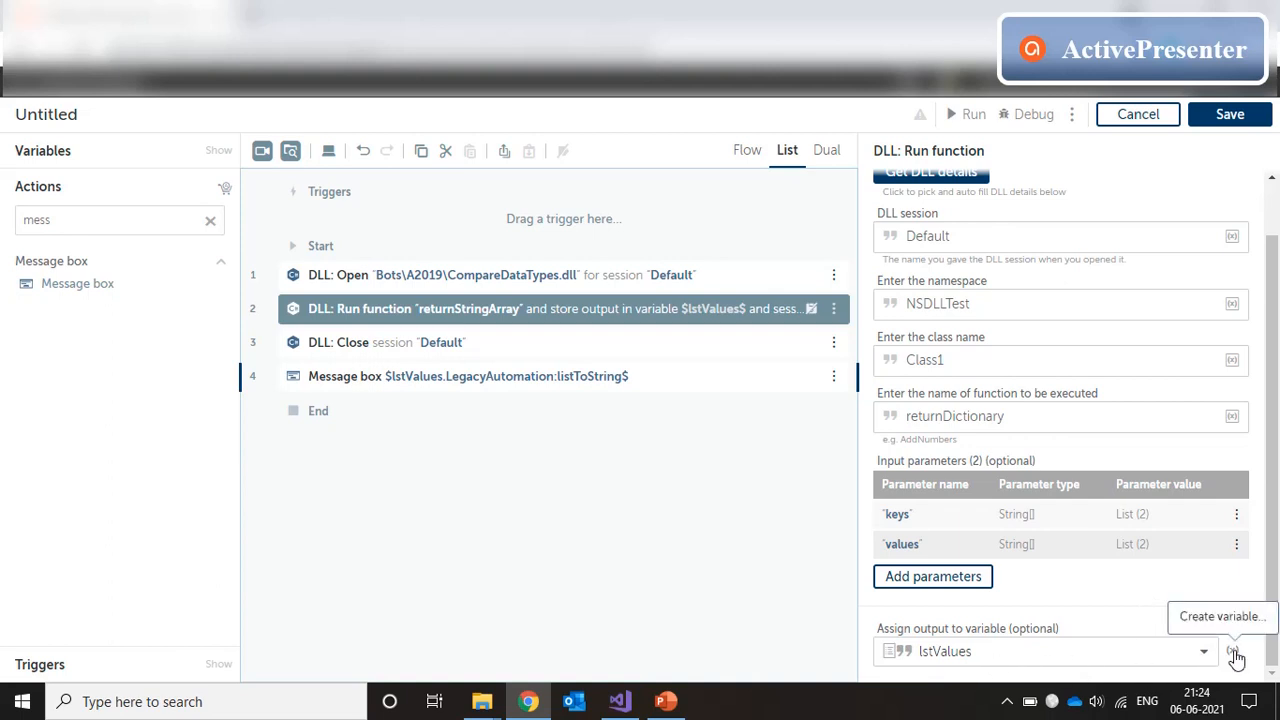
Step: Create a Dictionary variable of subtype String named dictResult and assign it to the output
click(1236, 652)
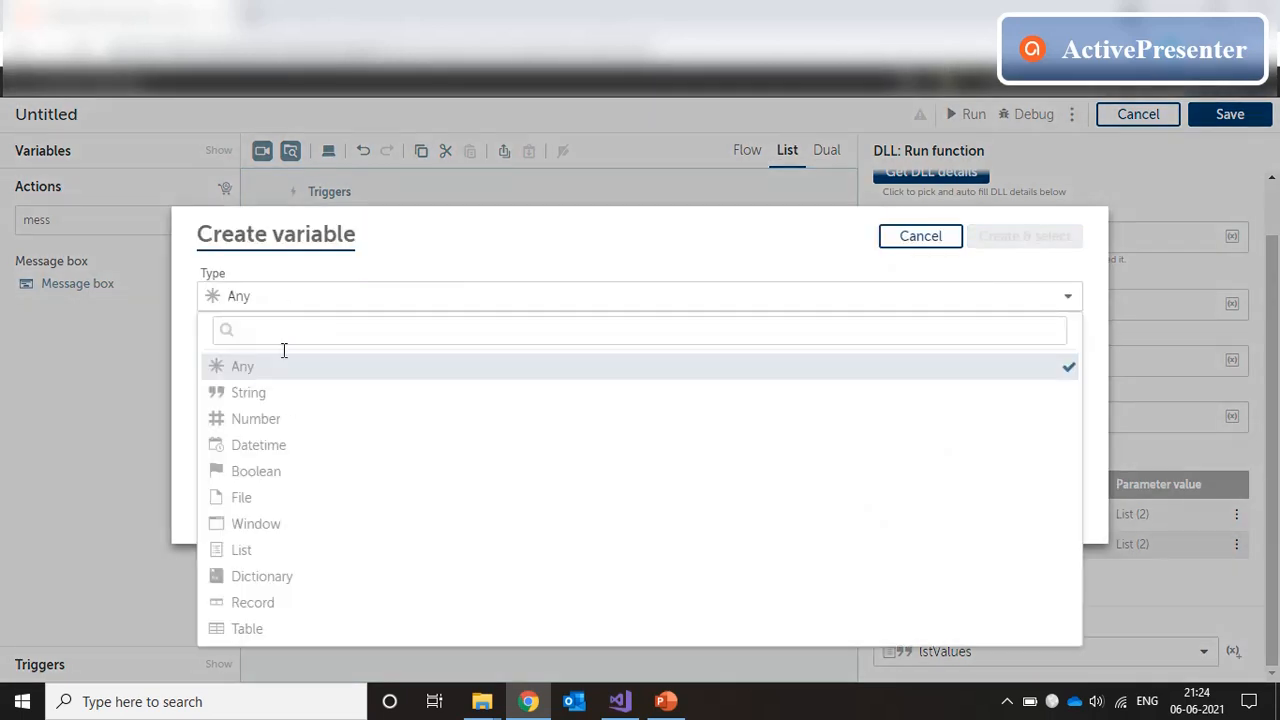
click(260, 576)
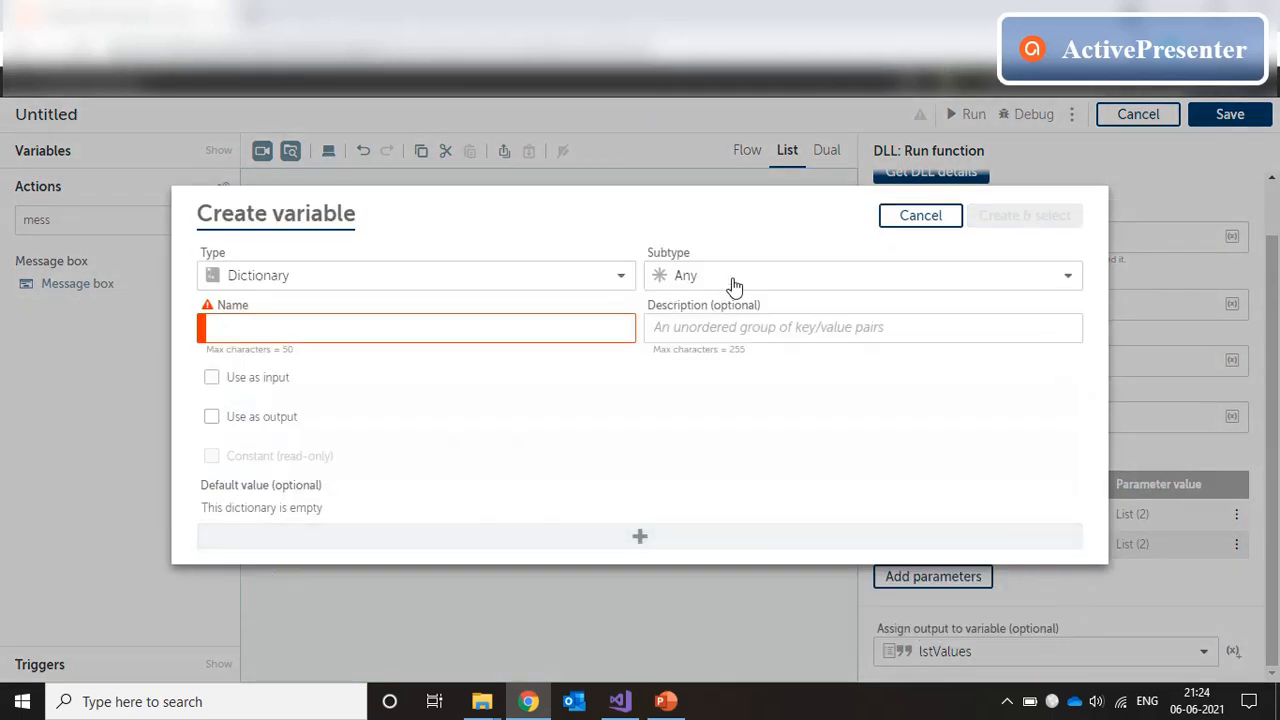
click(416, 328)
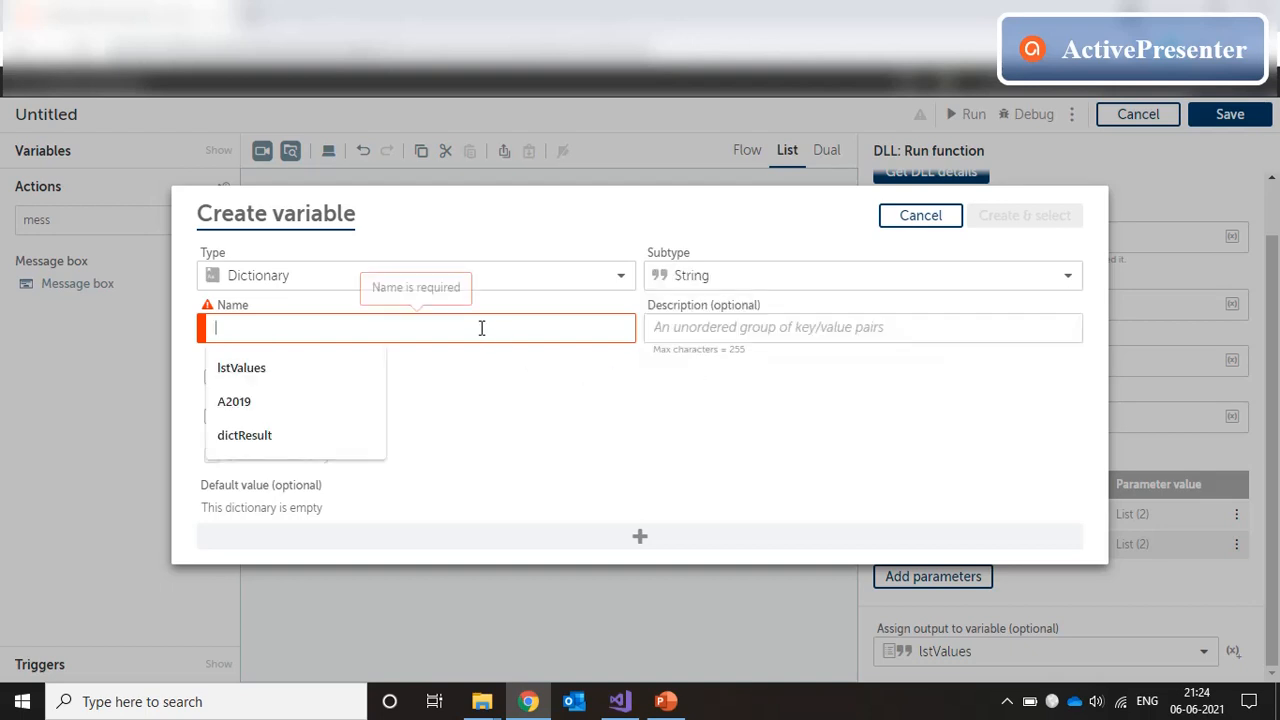
text(dict)
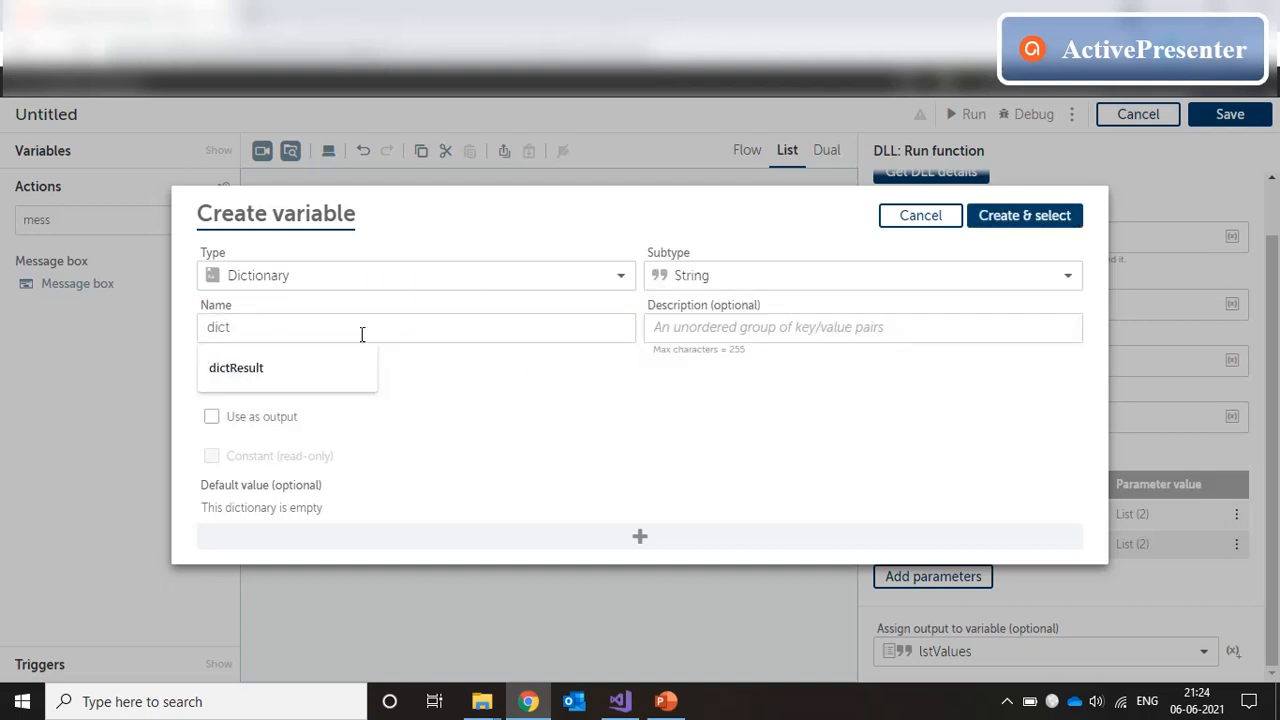
click(236, 368)
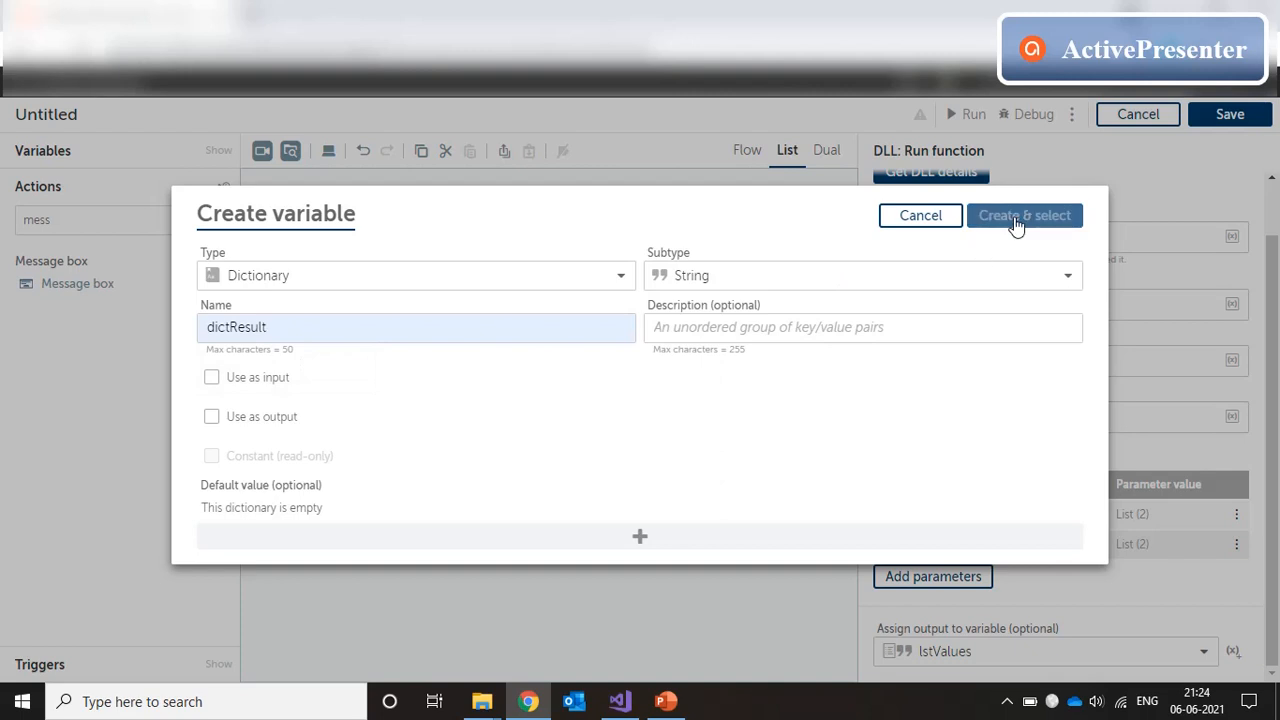
click(1024, 216)
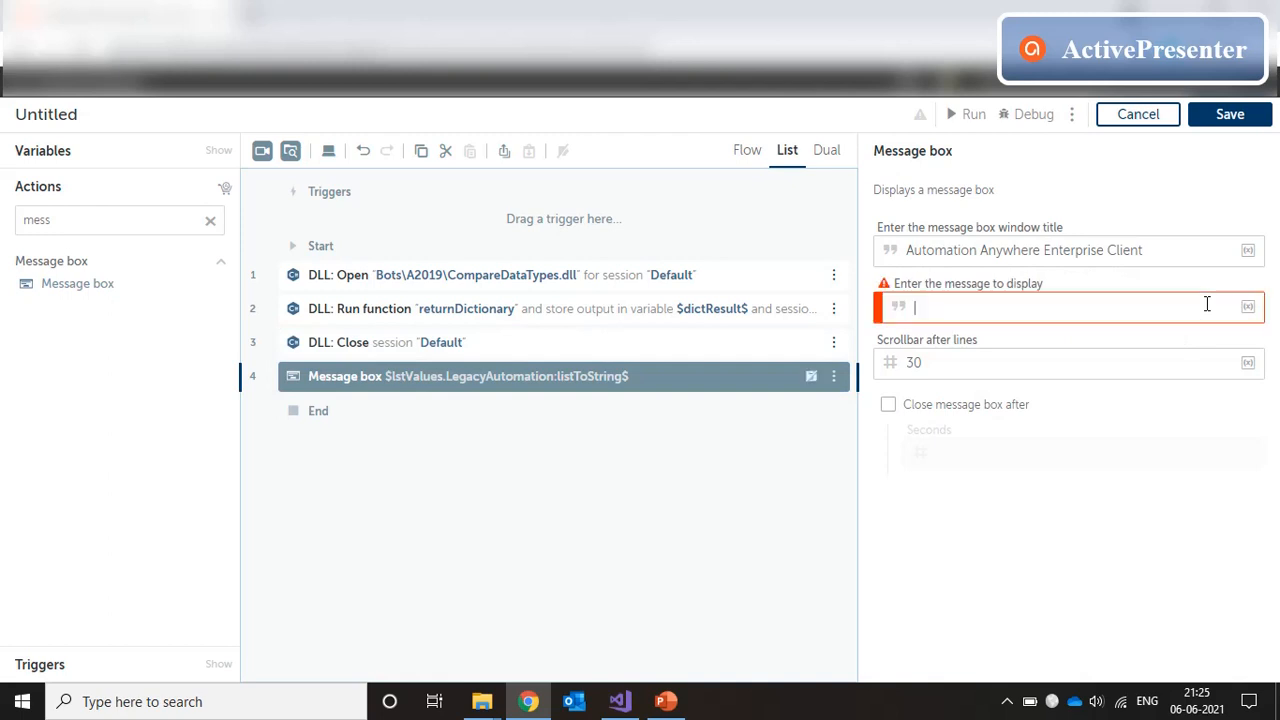
Step: Set the message to $dictResult.LegacyAutomation:dictionaryToString$ and start the bot run
text($dictResult.LegacyAutomation:dictionaryToString$)
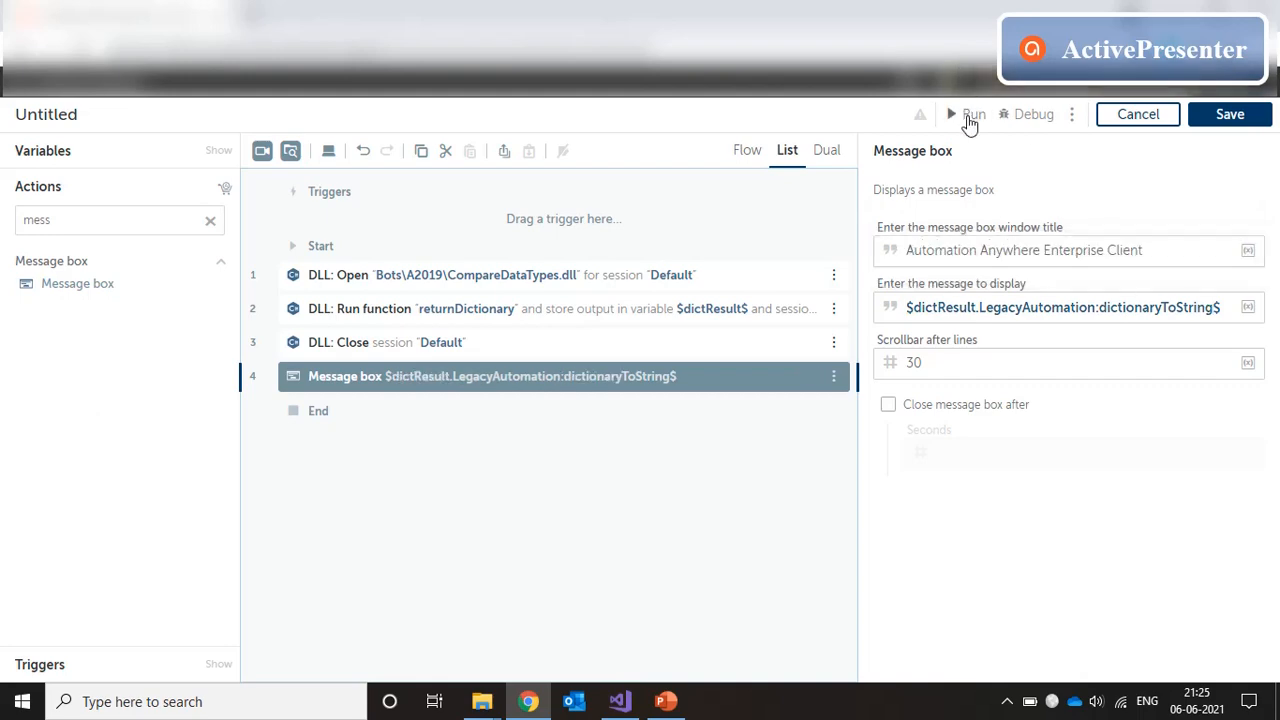
click(972, 114)
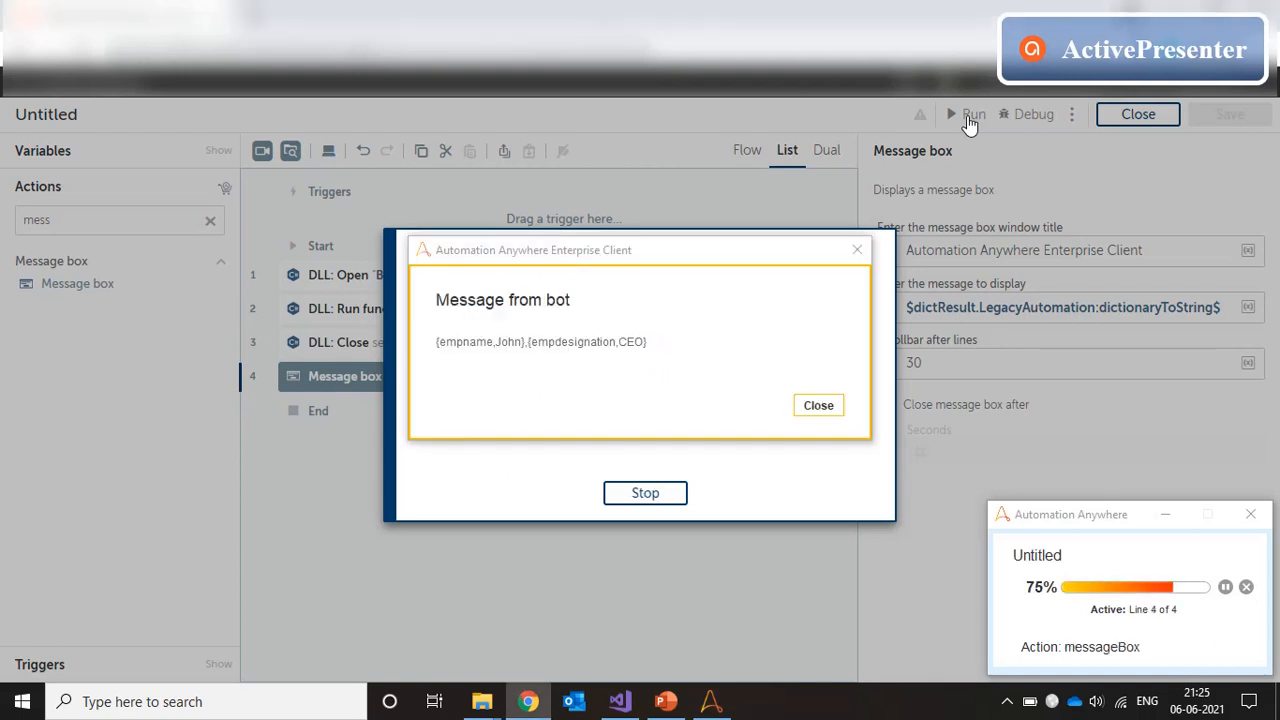
mouse_move(476, 368)
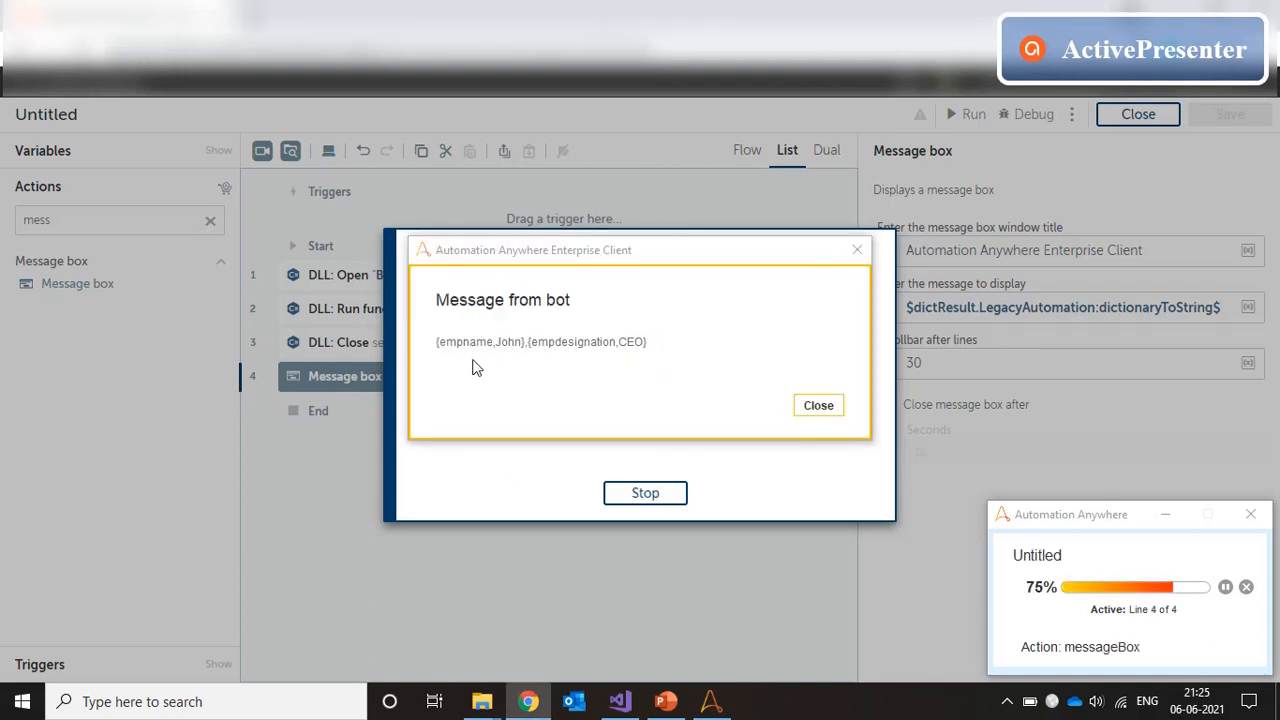
mouse_move(530, 354)
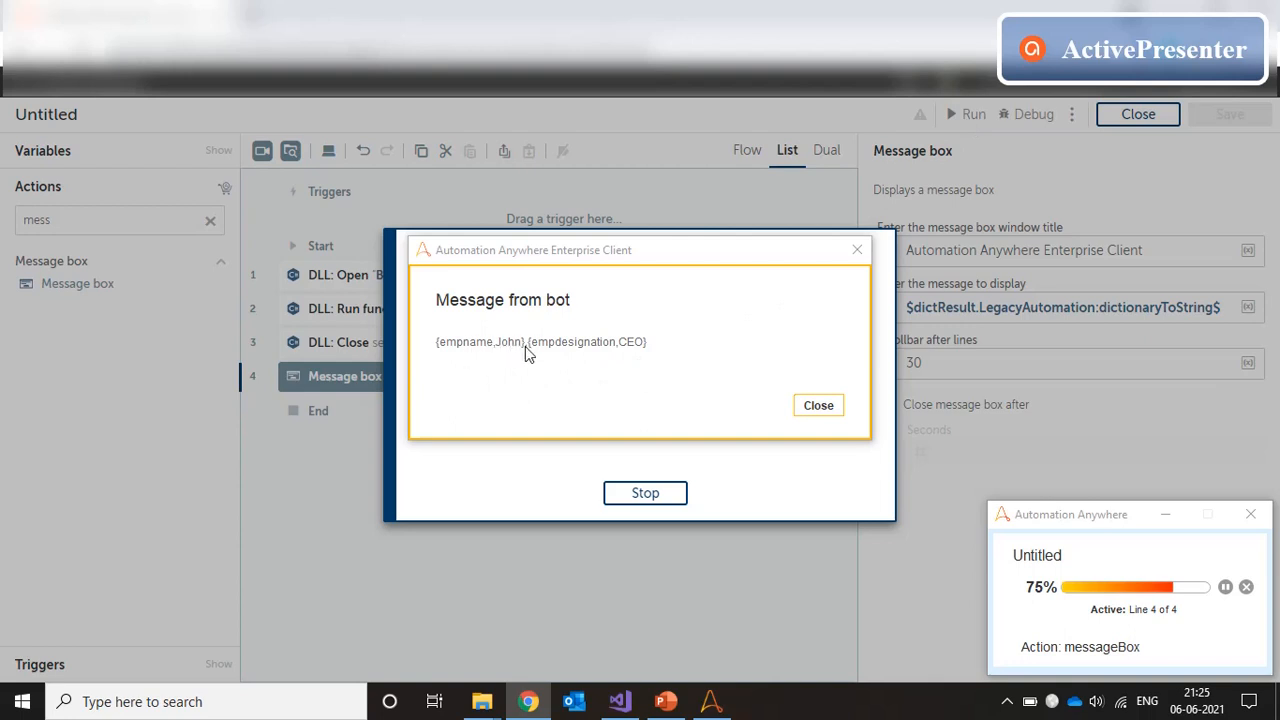
mouse_move(560, 352)
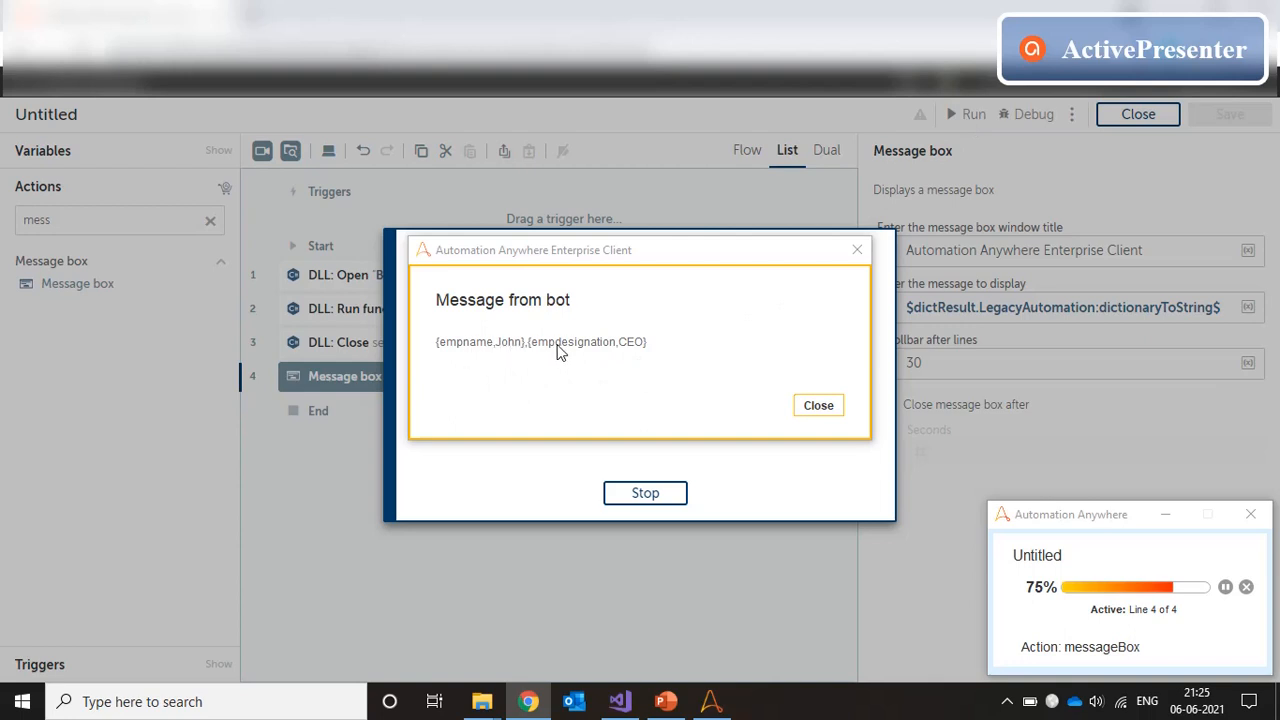
mouse_move(1204, 308)
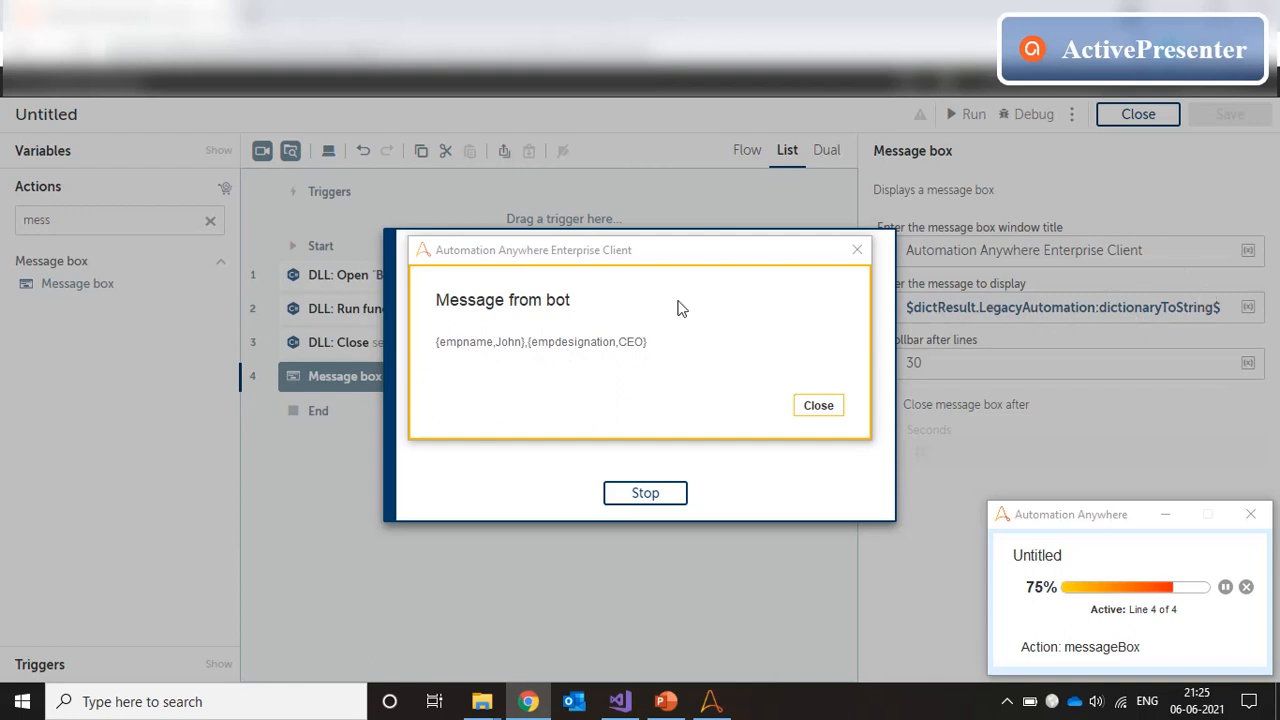
mouse_move(484, 368)
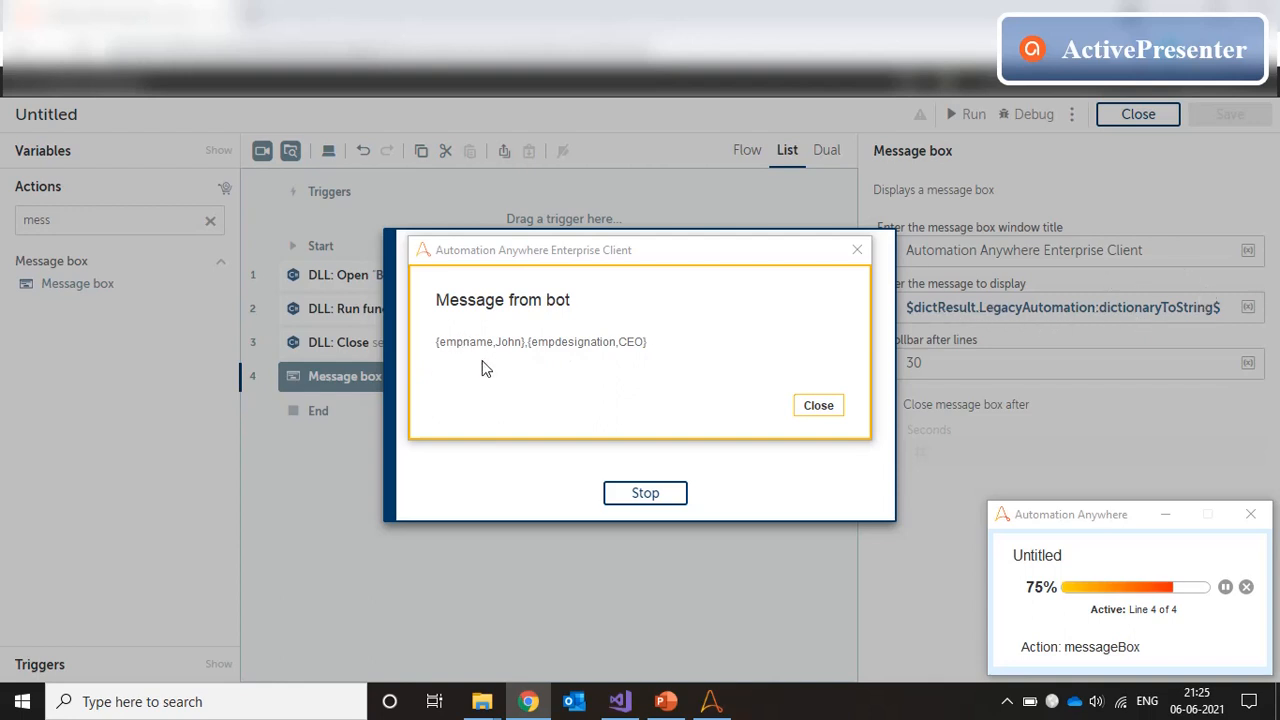
mouse_move(450, 358)
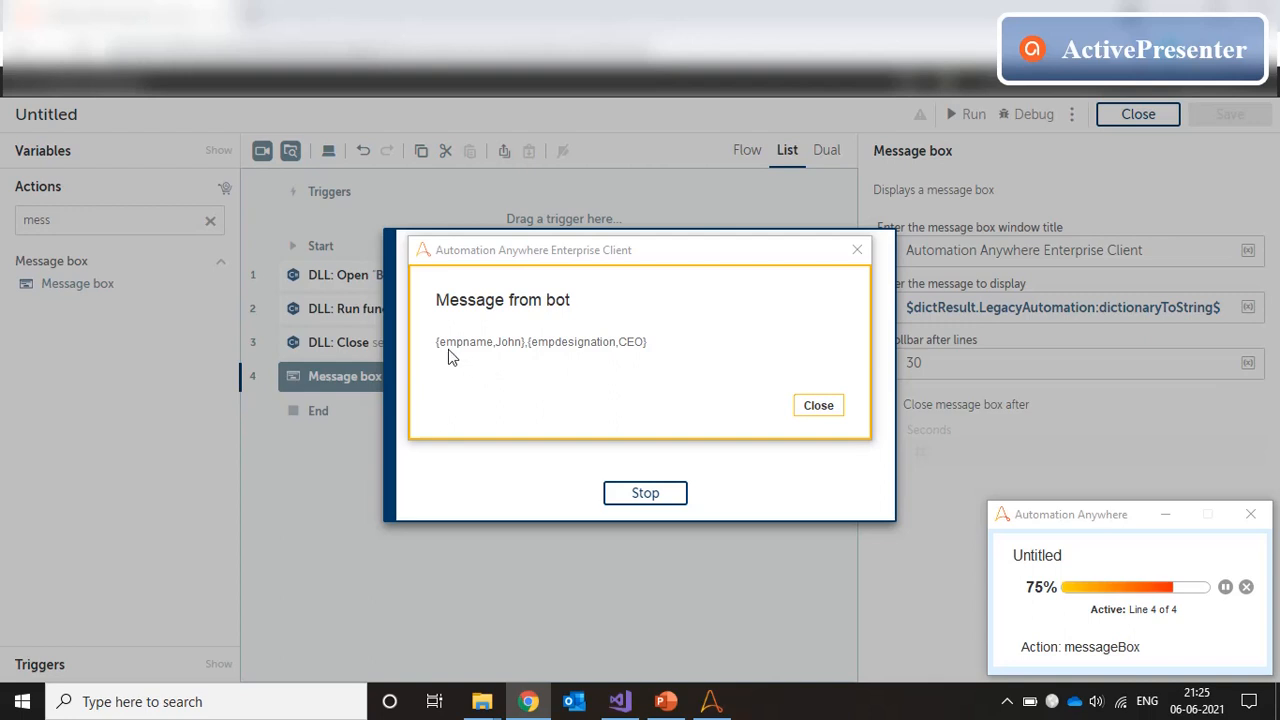
mouse_move(644, 350)
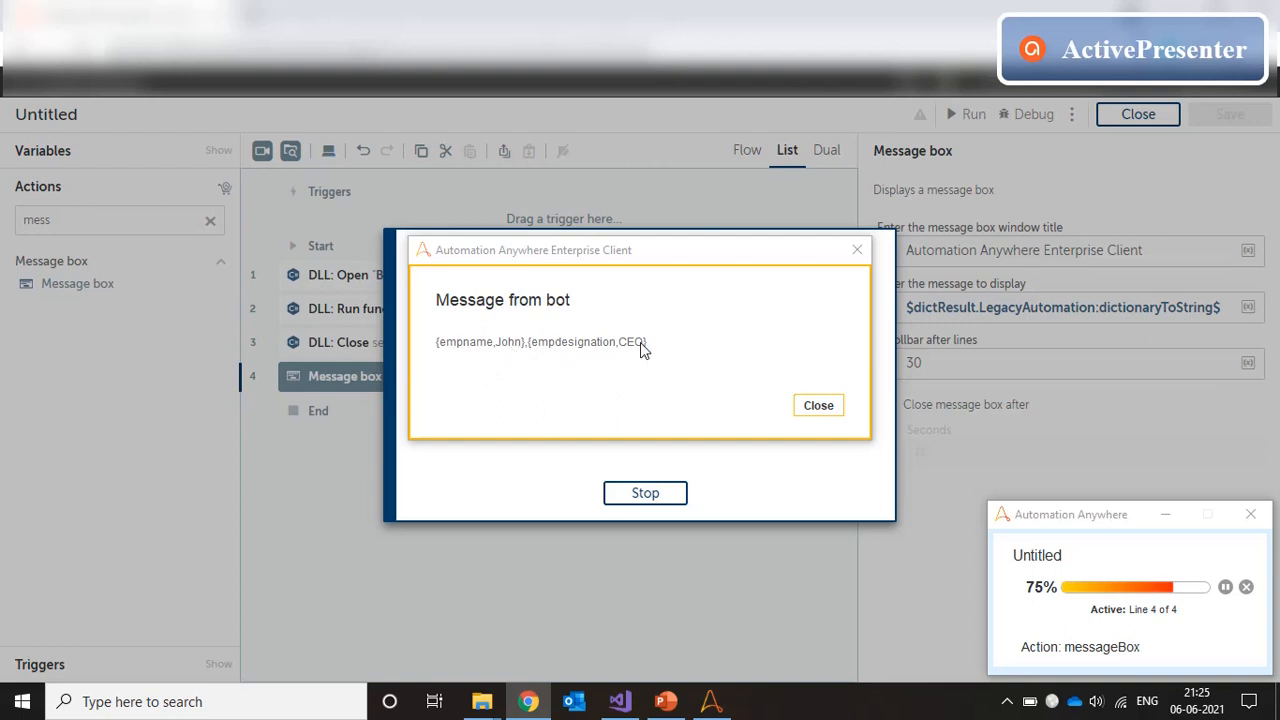
Step: Dismiss the bot's message showing {empname,John},{empdesignation,CEO} so the run completes
click(818, 404)
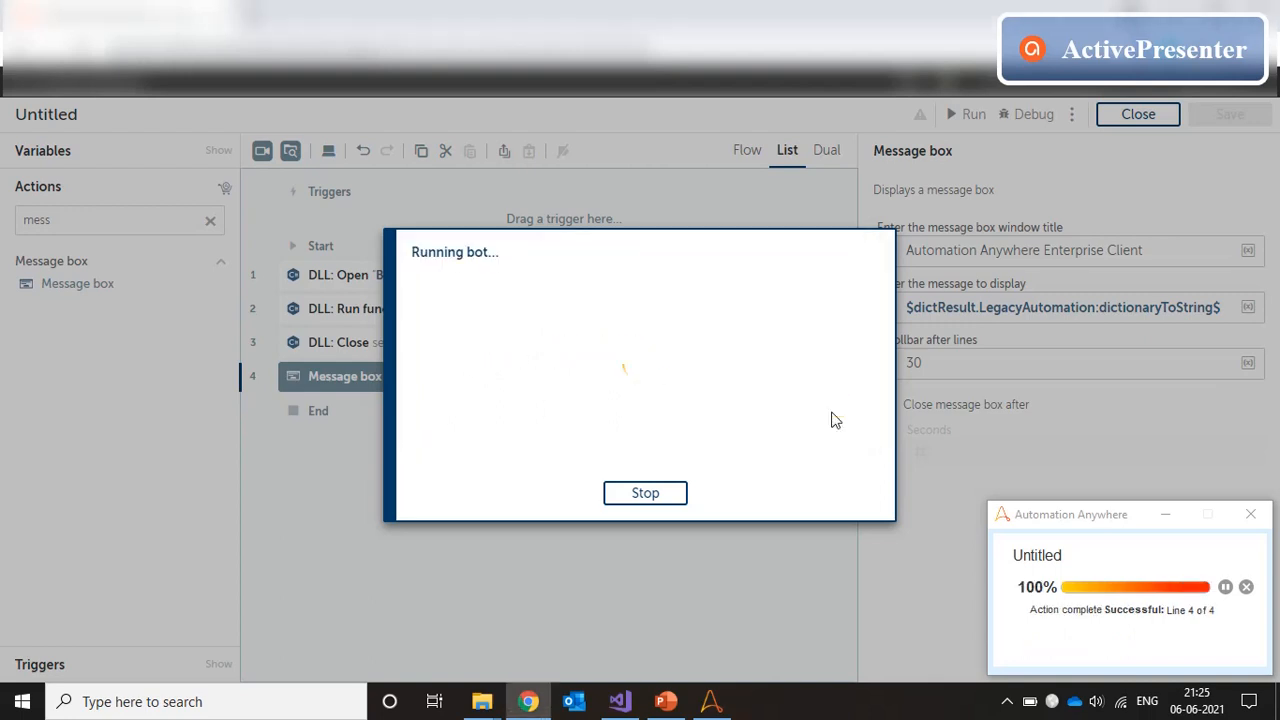